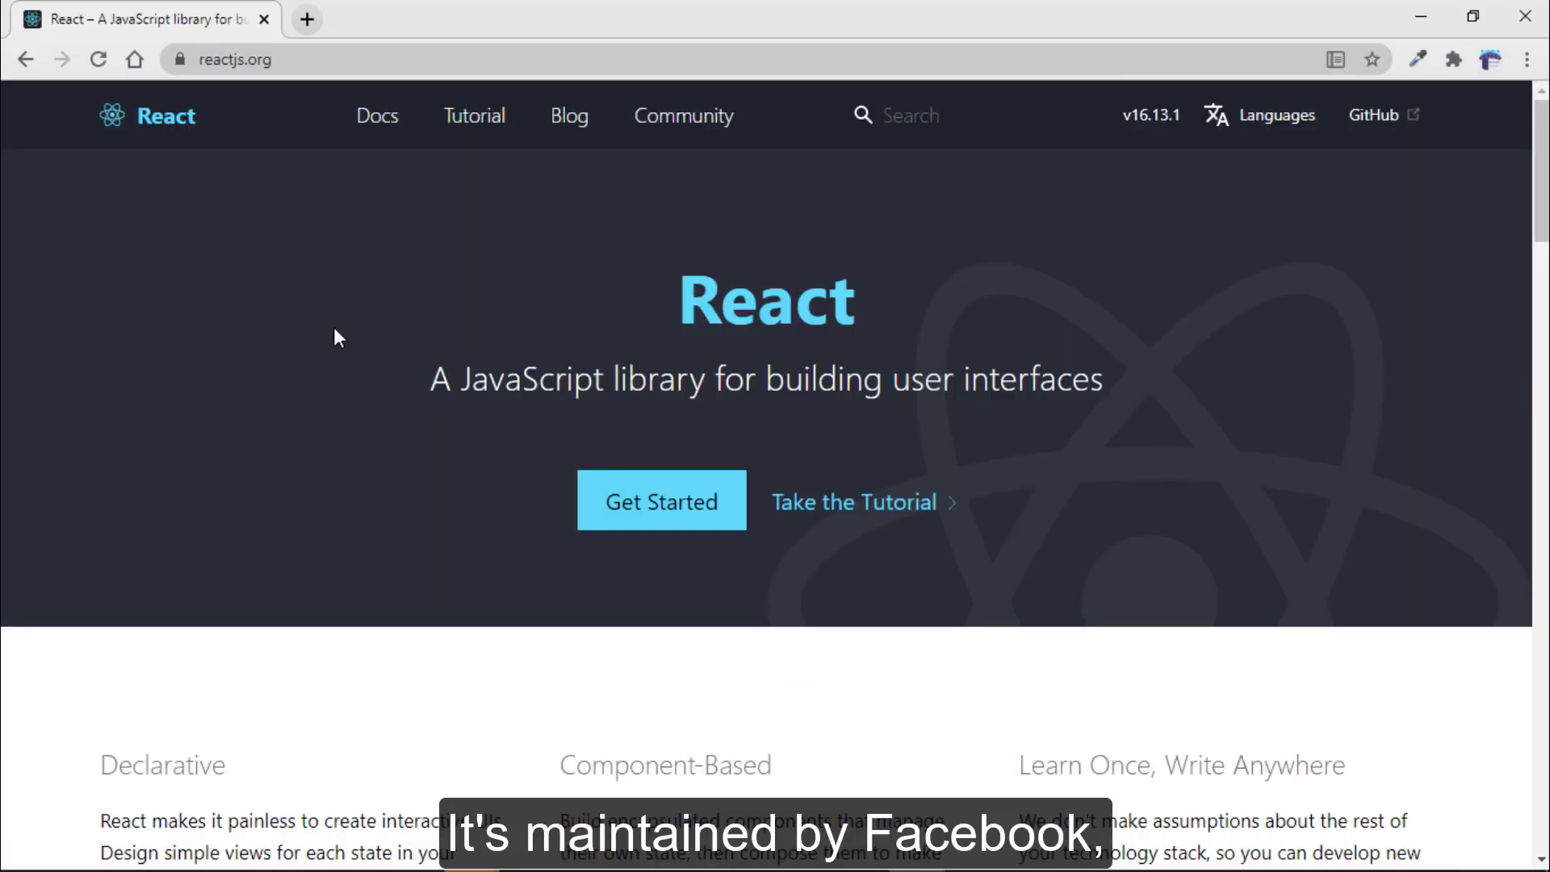
Step: Open the React docs' 'Create a New React App' guide and scroll to the Create React App commands
click(661, 501)
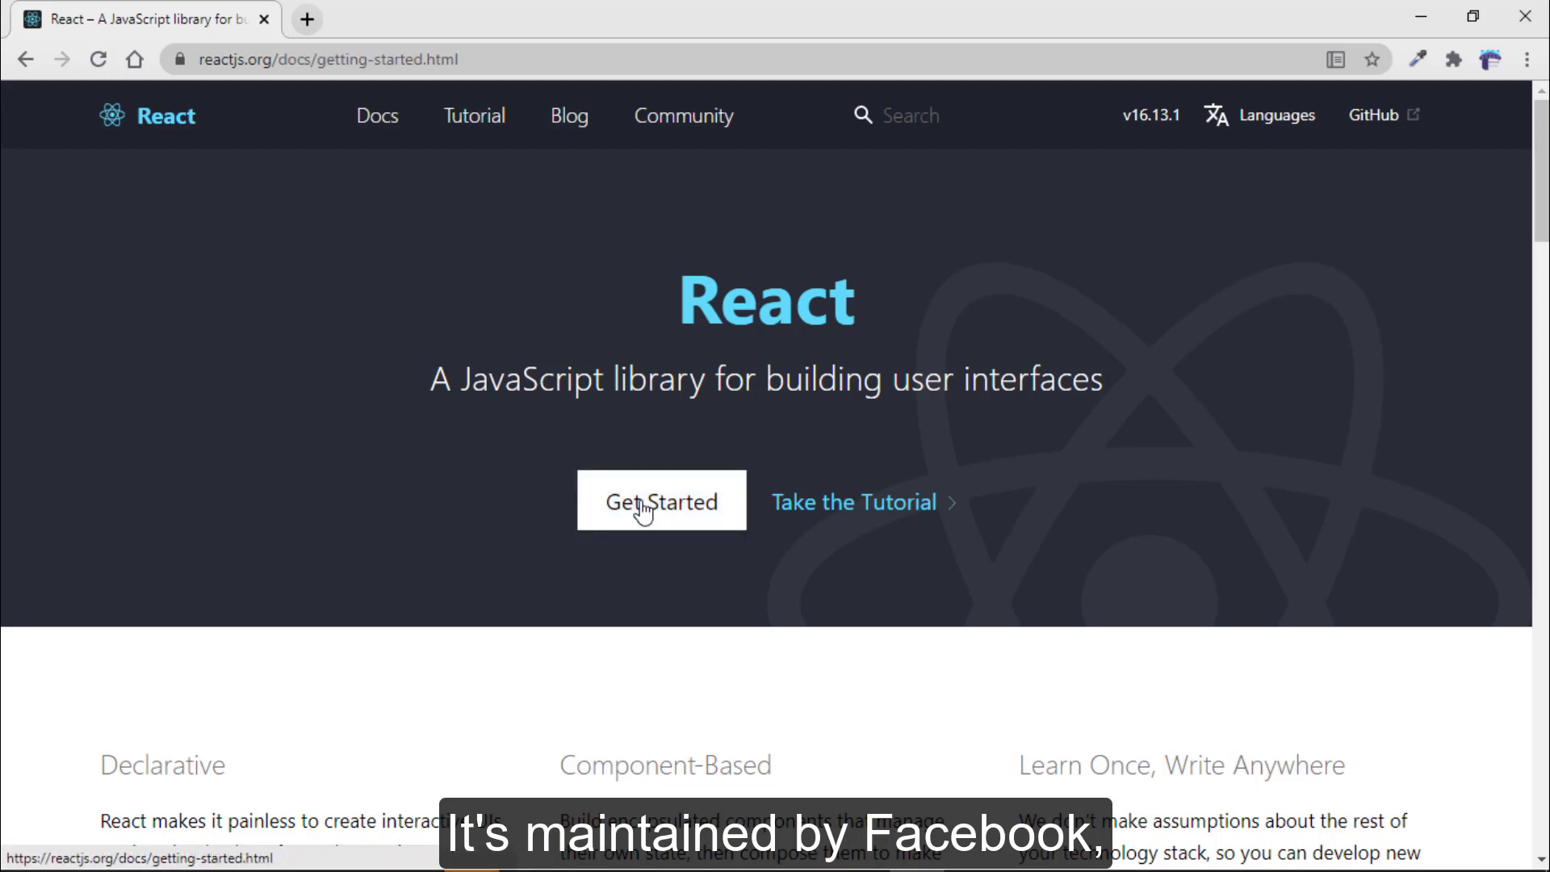
click(661, 501)
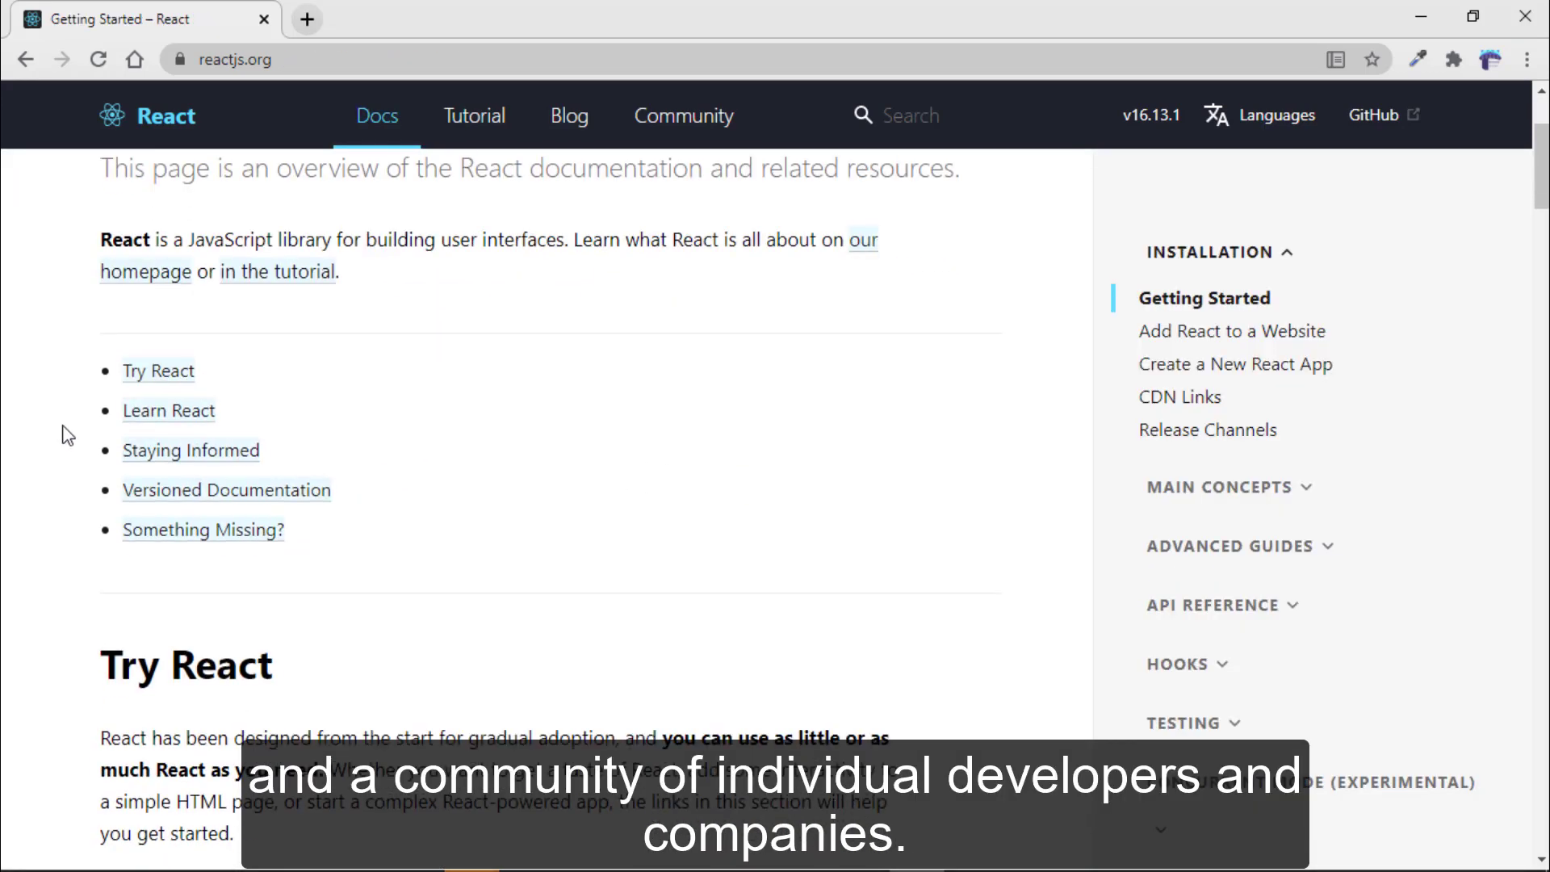
scroll(down, 3)
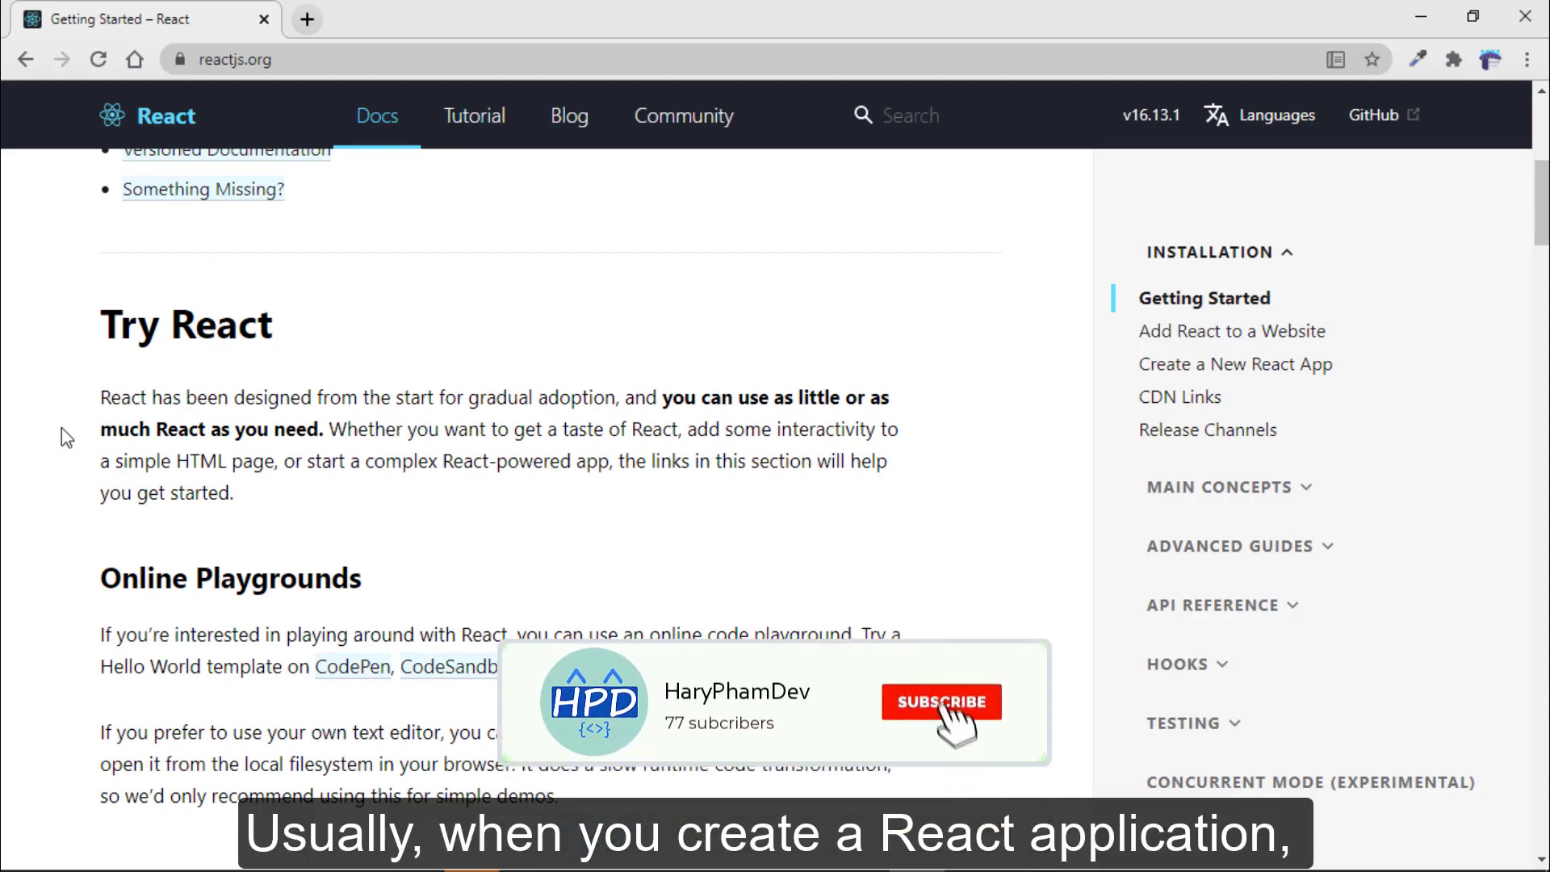
click(1234, 364)
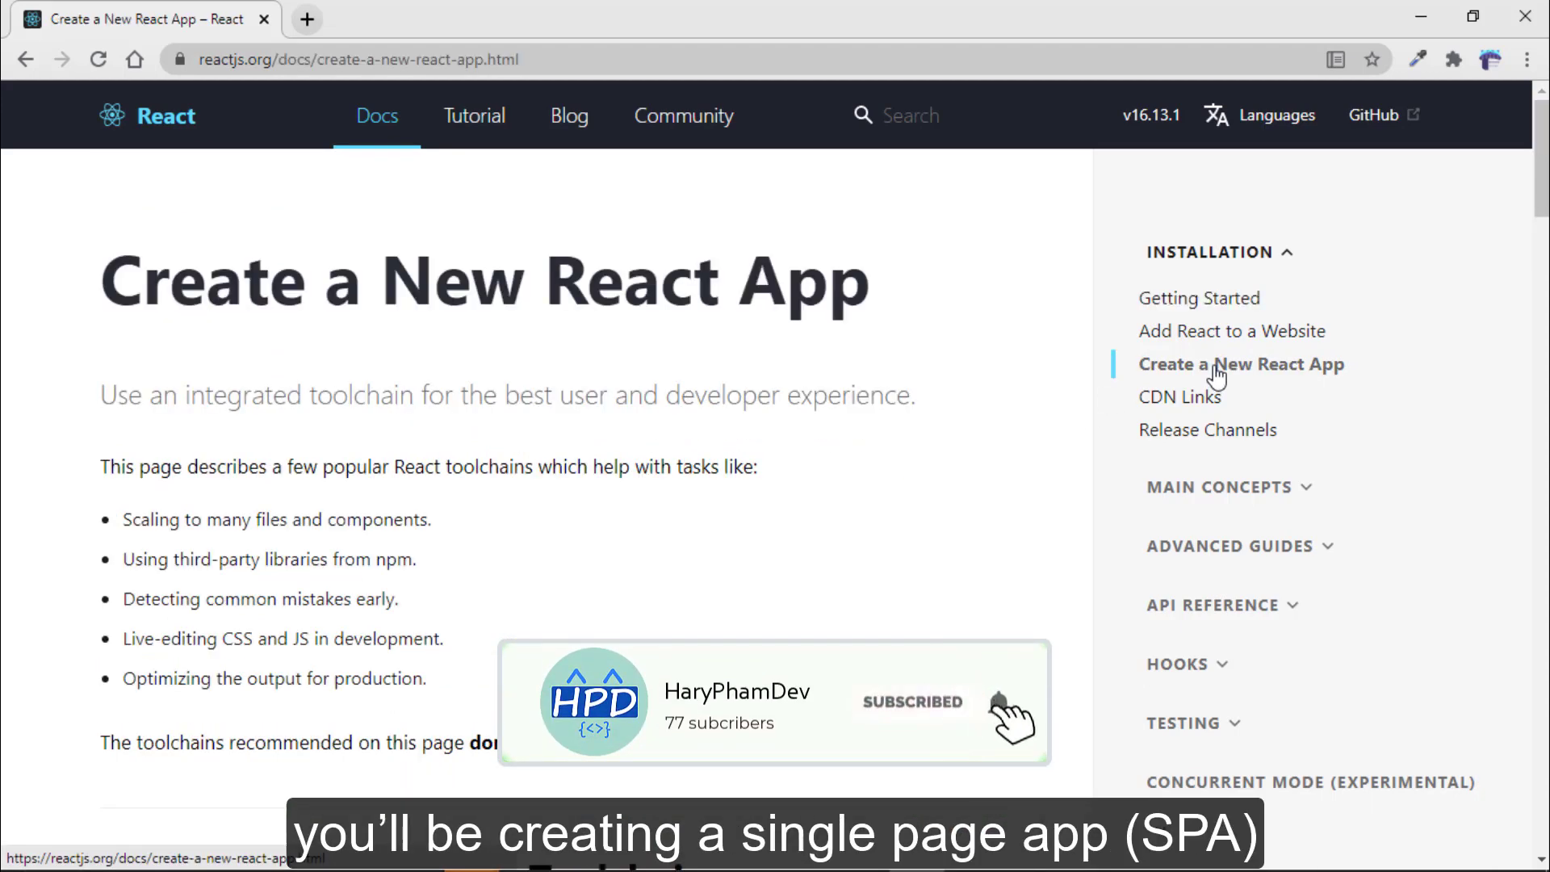
scroll(down, 3)
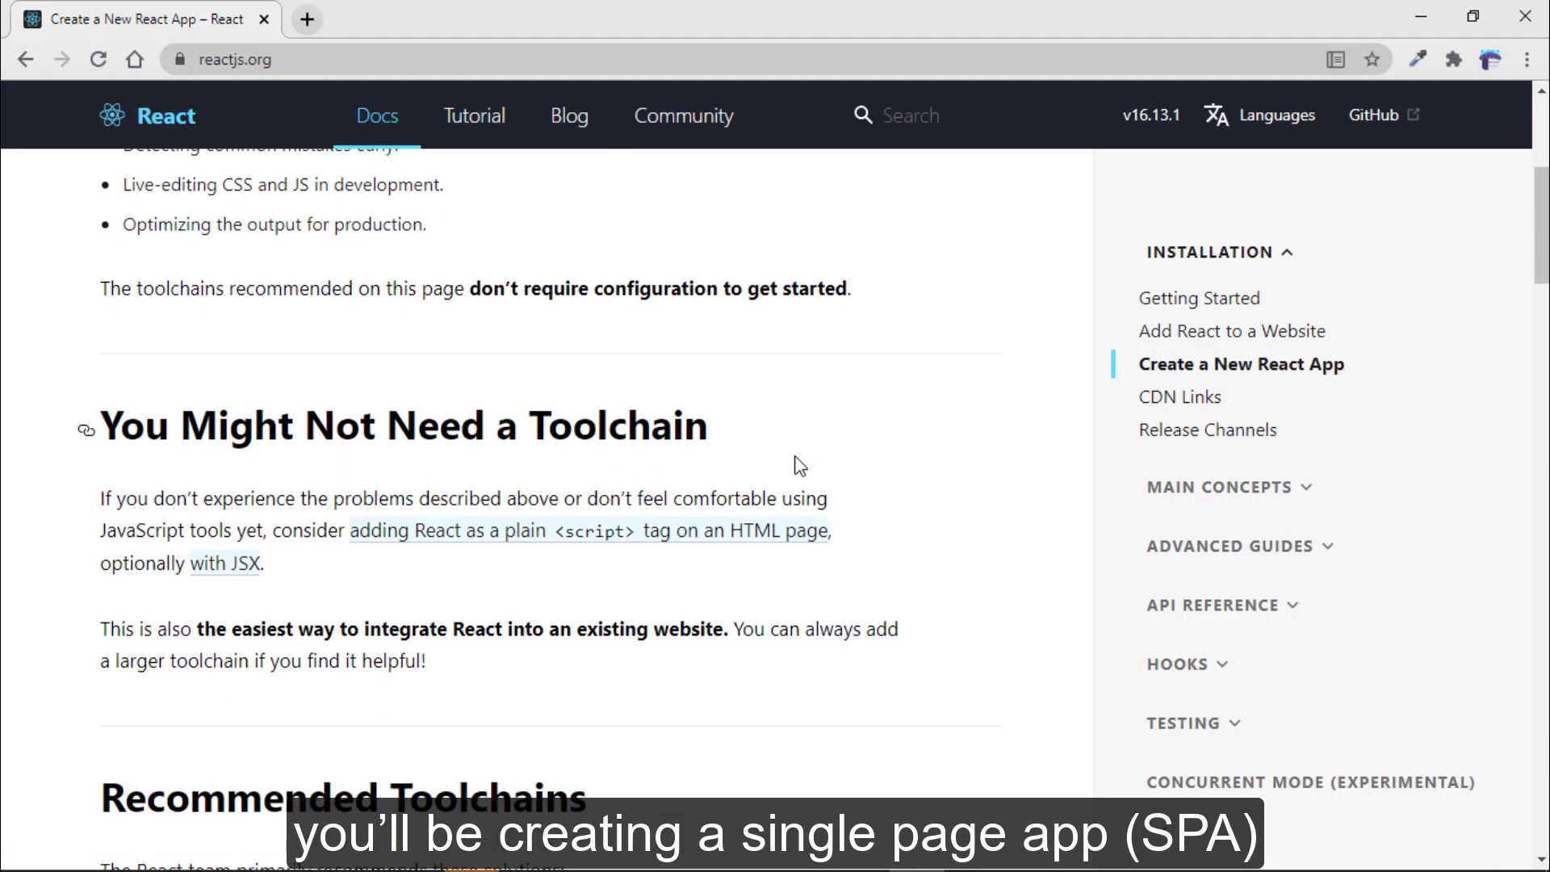
mouse_move(812, 435)
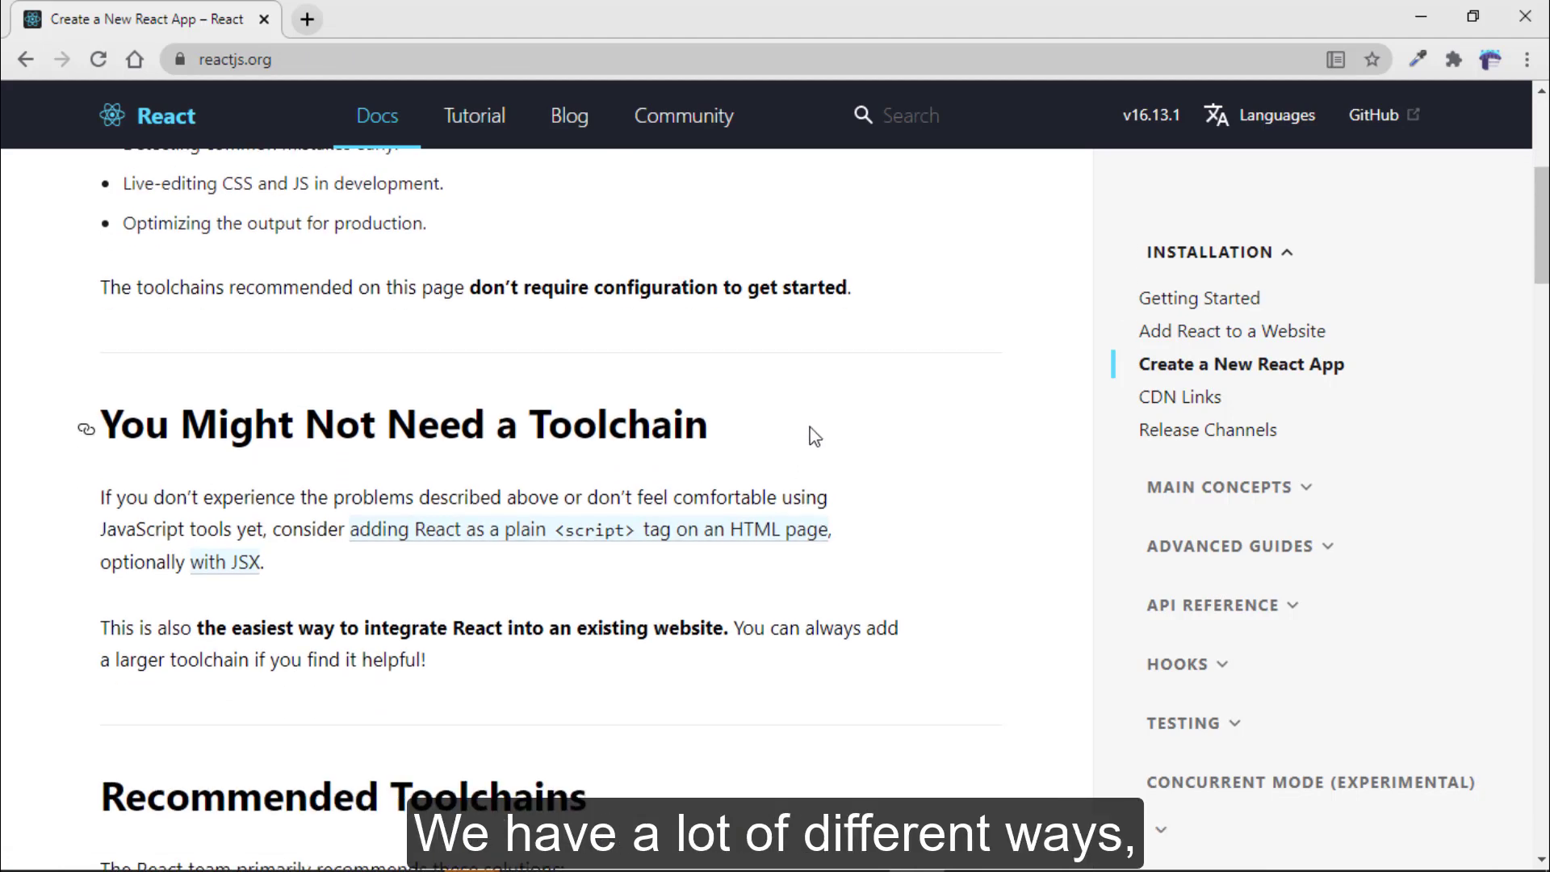
scroll(down, 3)
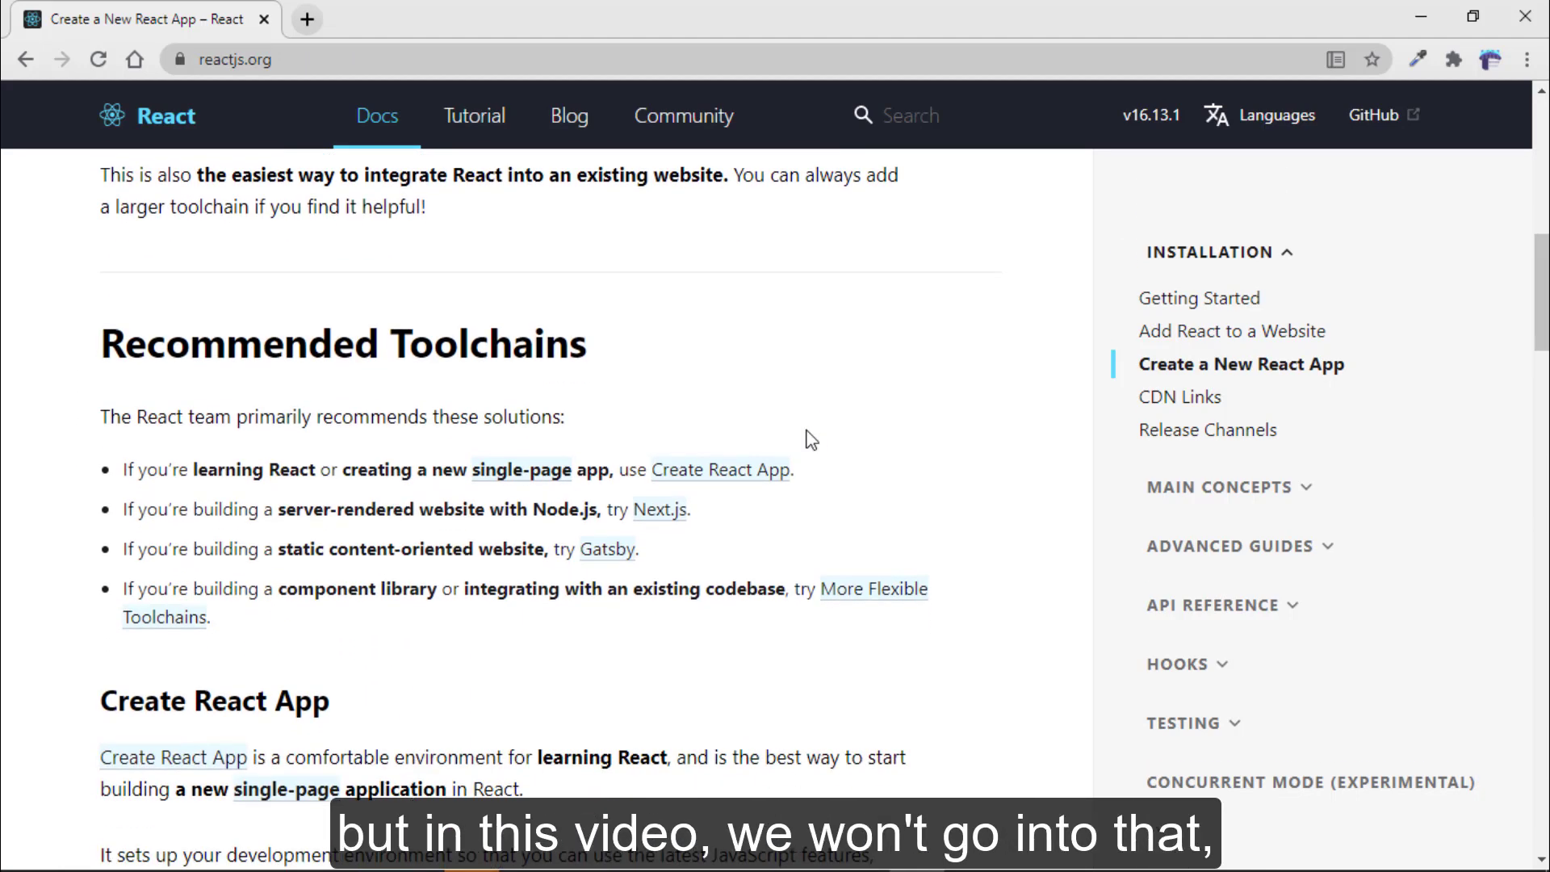
scroll(down, 3)
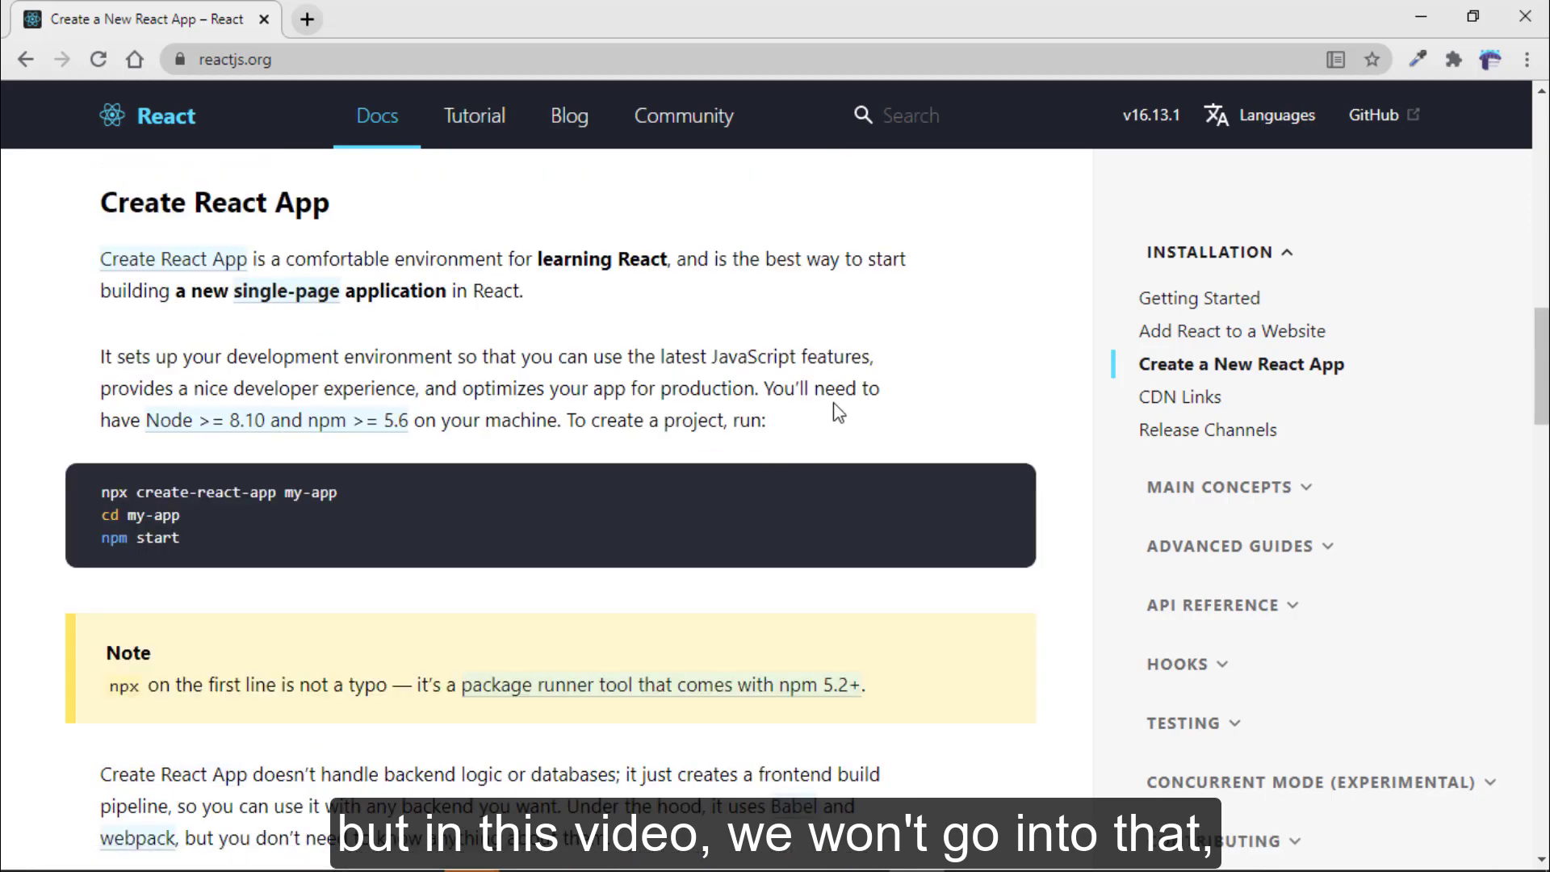
mouse_move(852, 432)
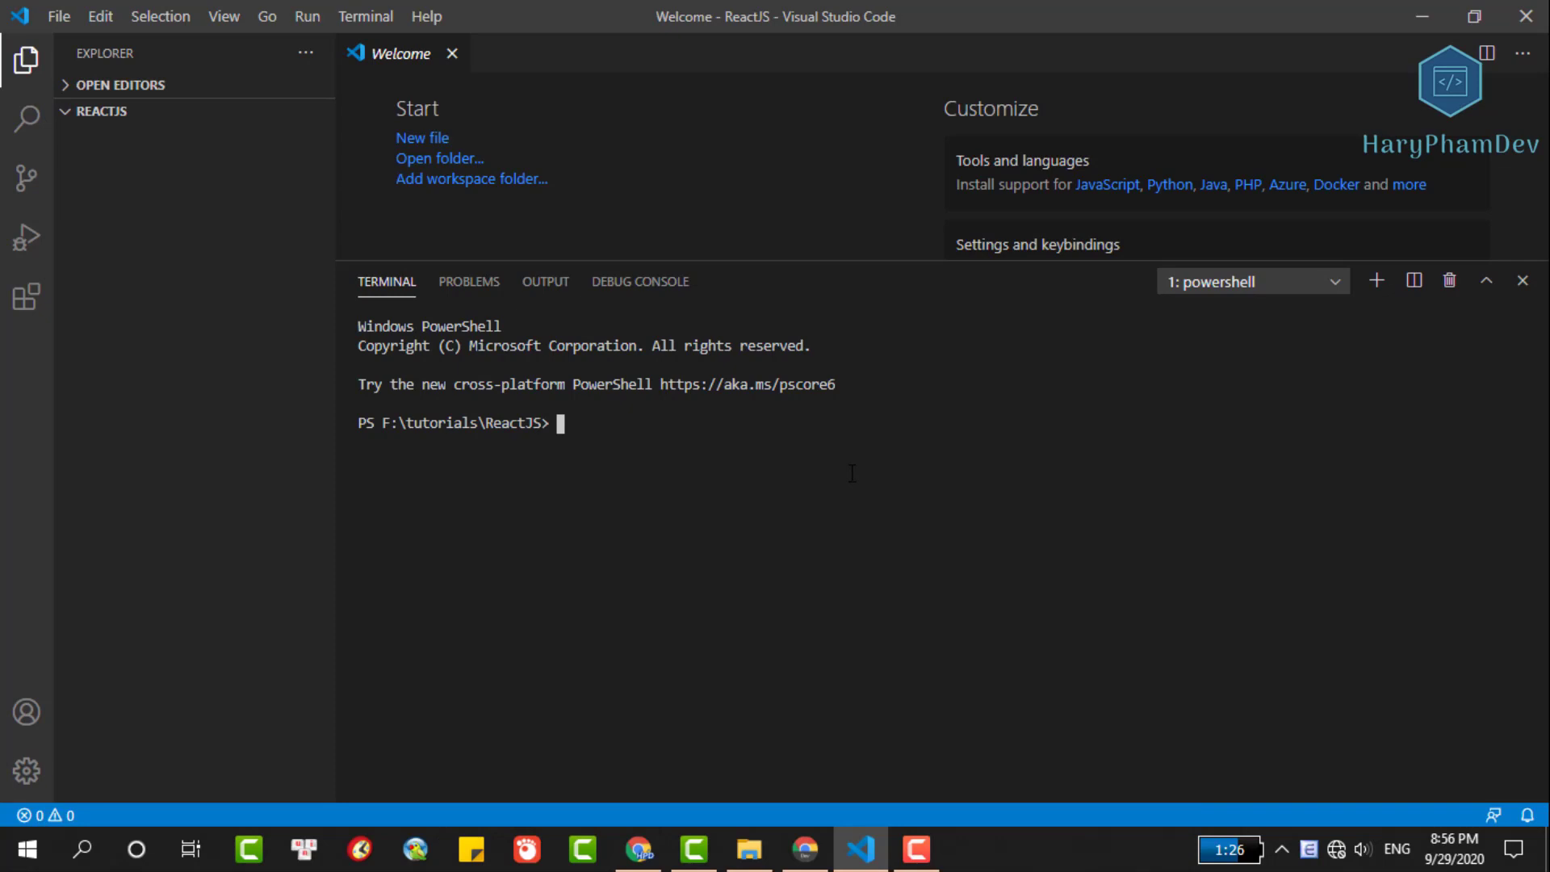
Step: Run 'npm create-react-app haryphamdev-app' in the terminal, which only prints npm's usage help
text(npm create)
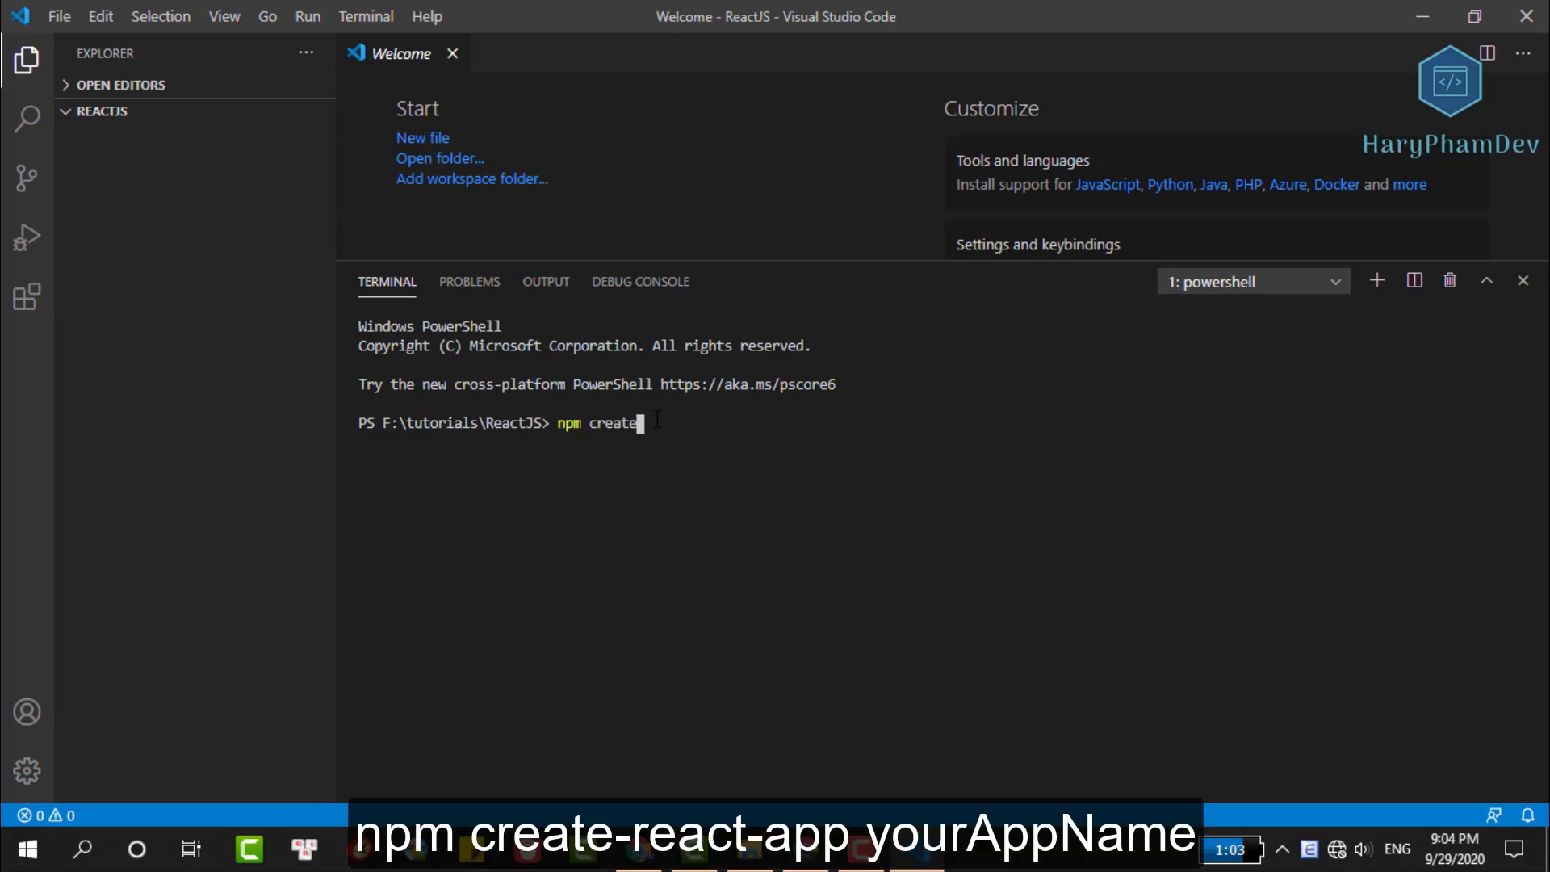
text(-react)
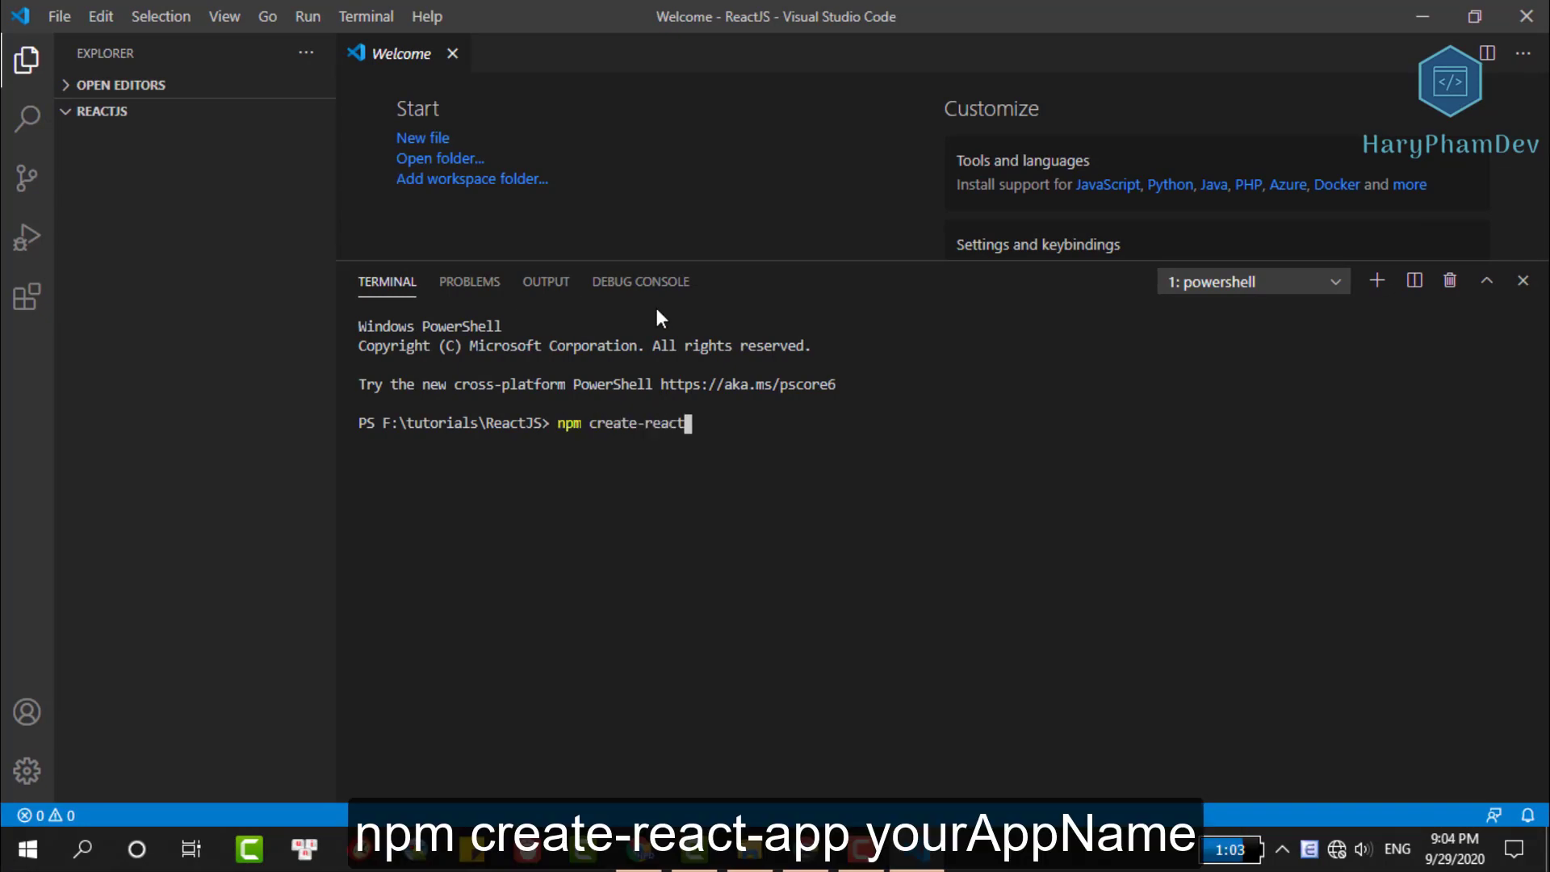
text(-app haryphamdev-app)
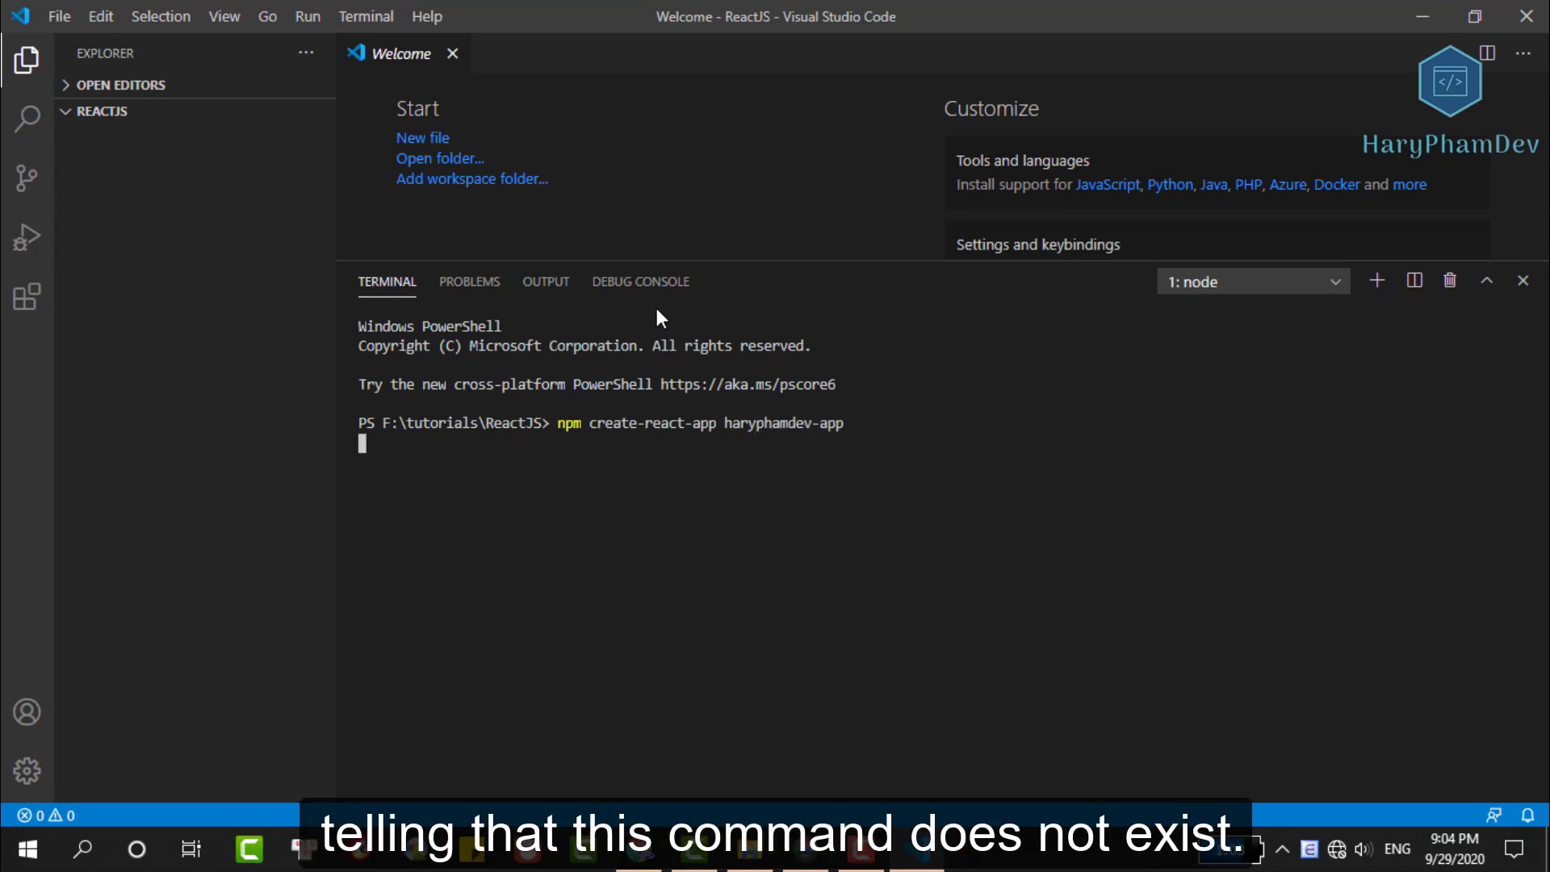
key(Enter)
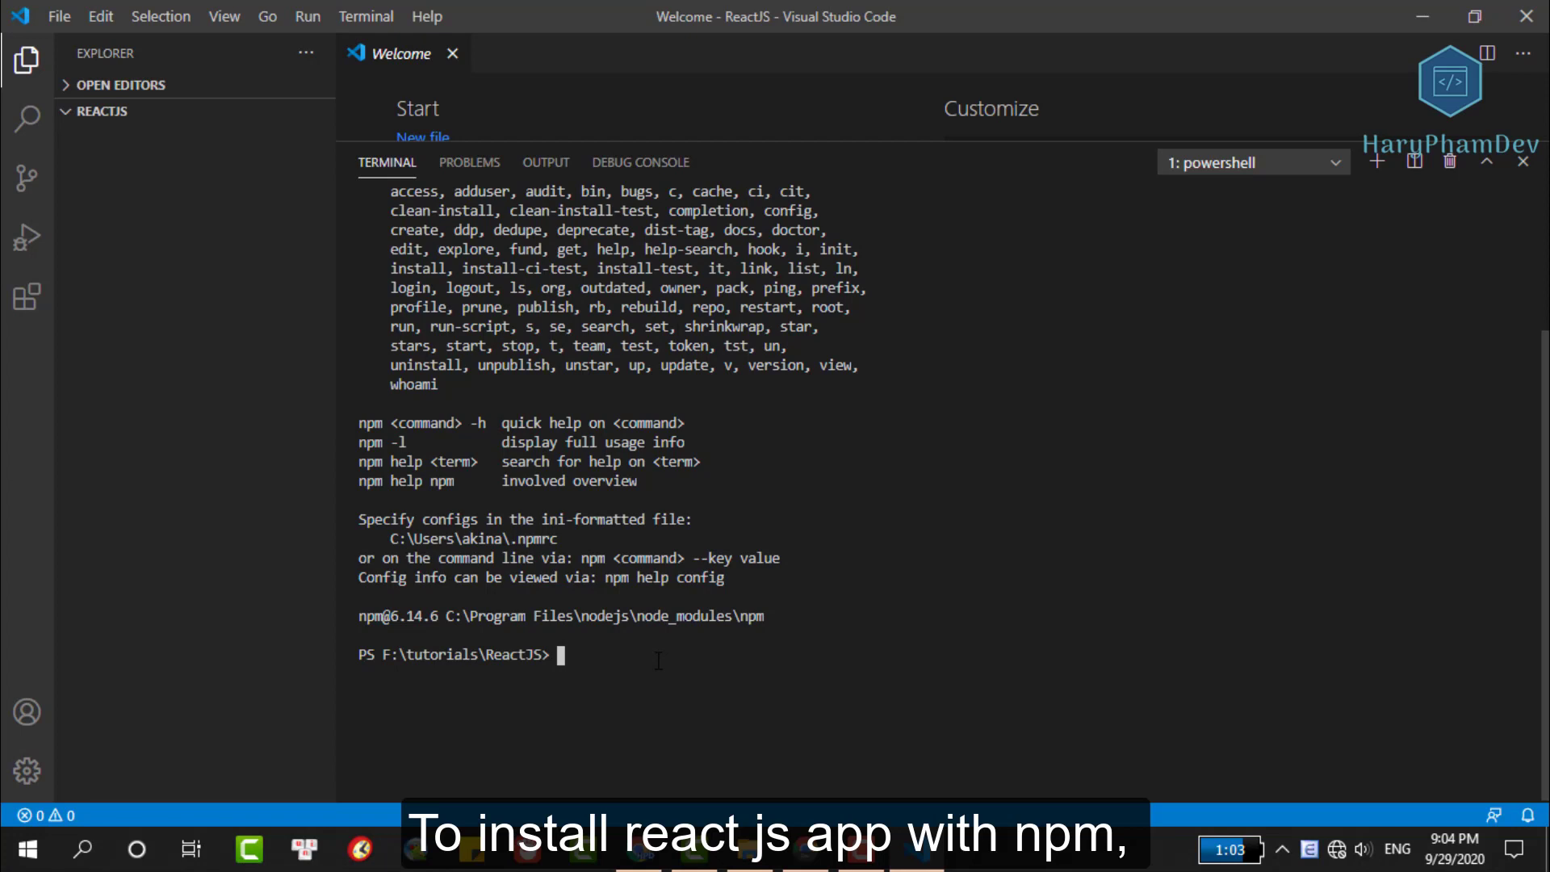
Step: Run 'npm init react-app haryphamdev-app' to generate the project and install its dependencies
text(npm init react-app haryphamdev-app)
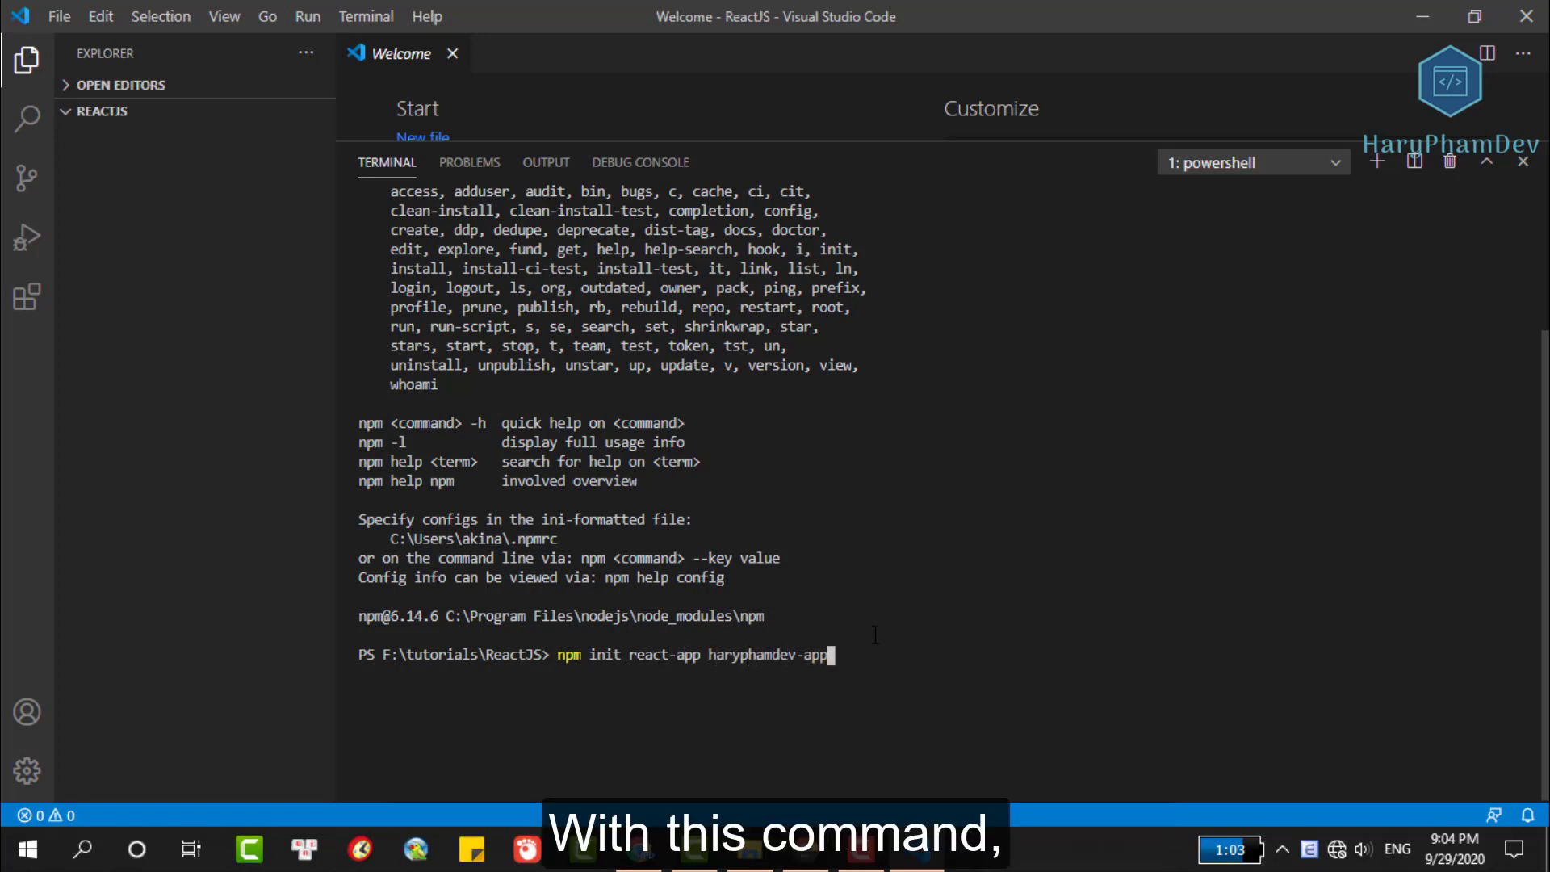
key(Enter)
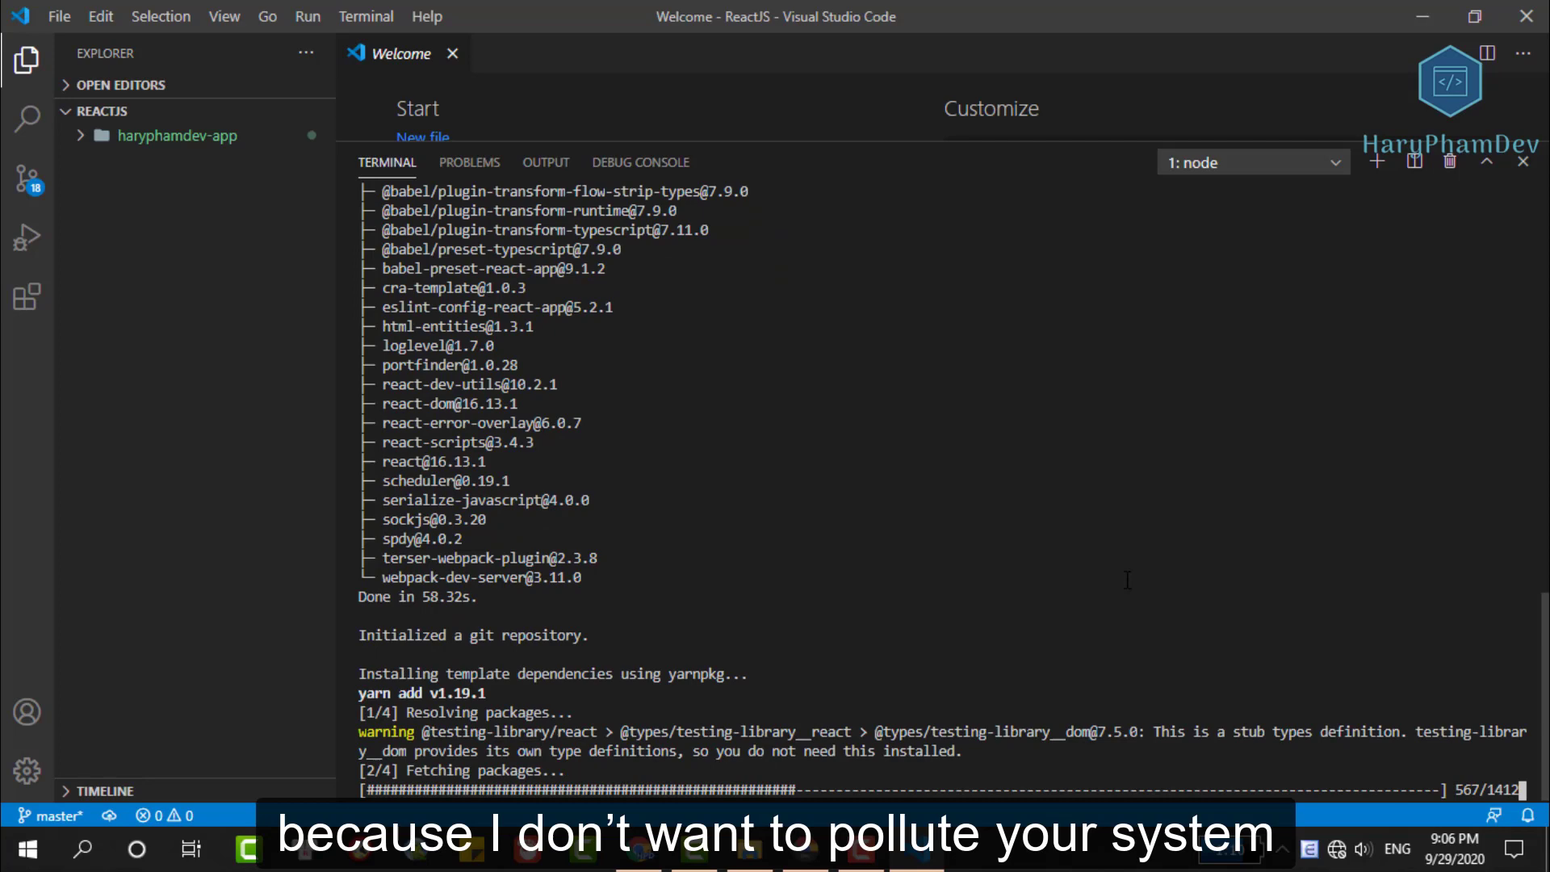
Step: Expand the haryphamdev-app folder and its src folder in the Explorer sidebar
scroll(down, 3)
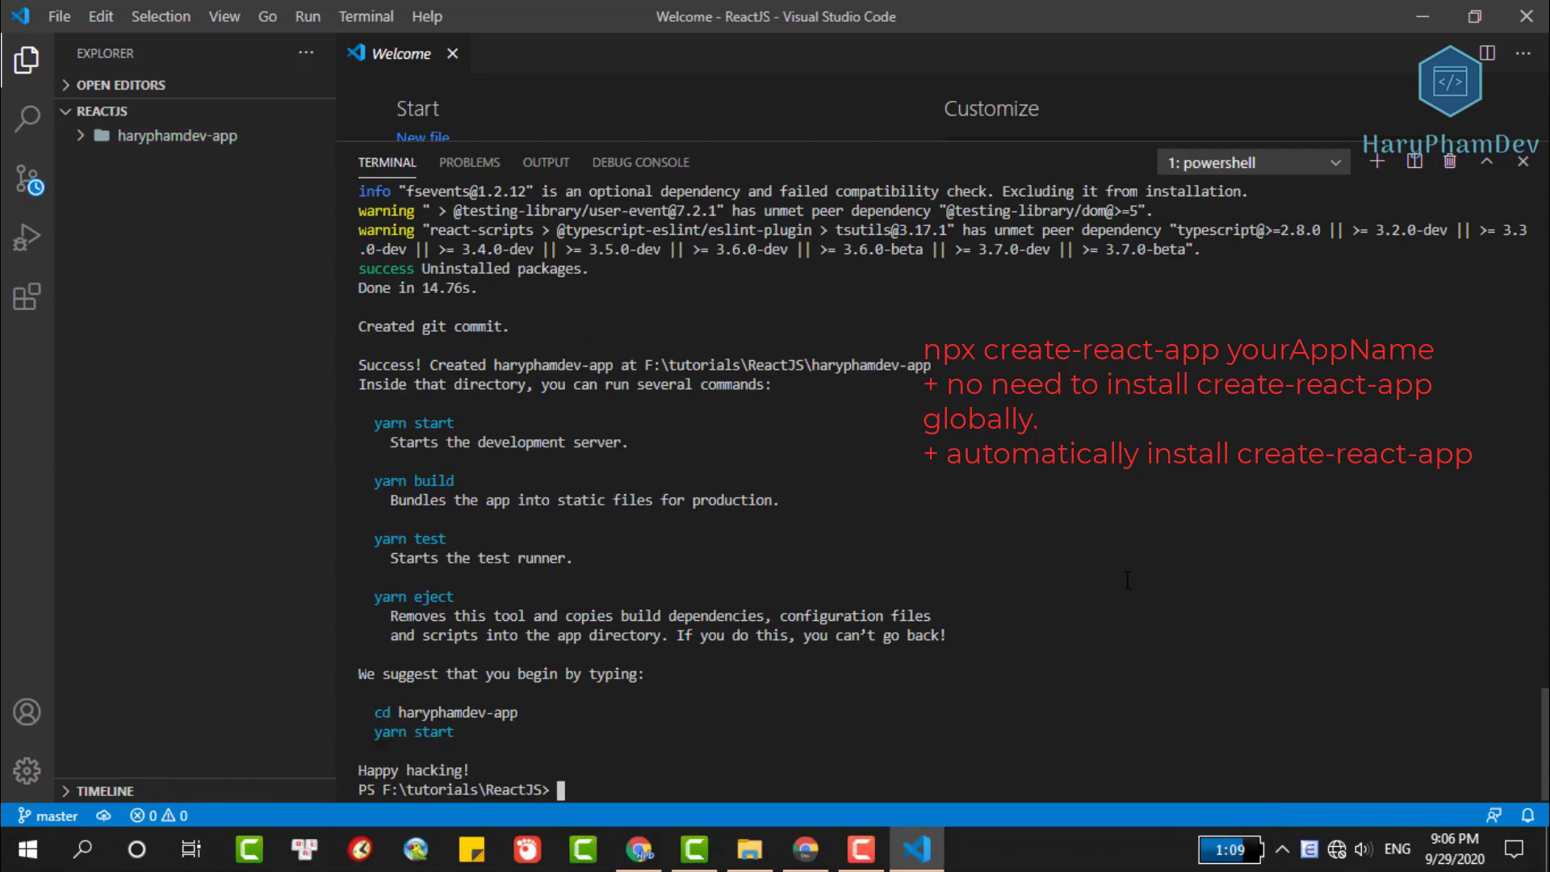
click(177, 136)
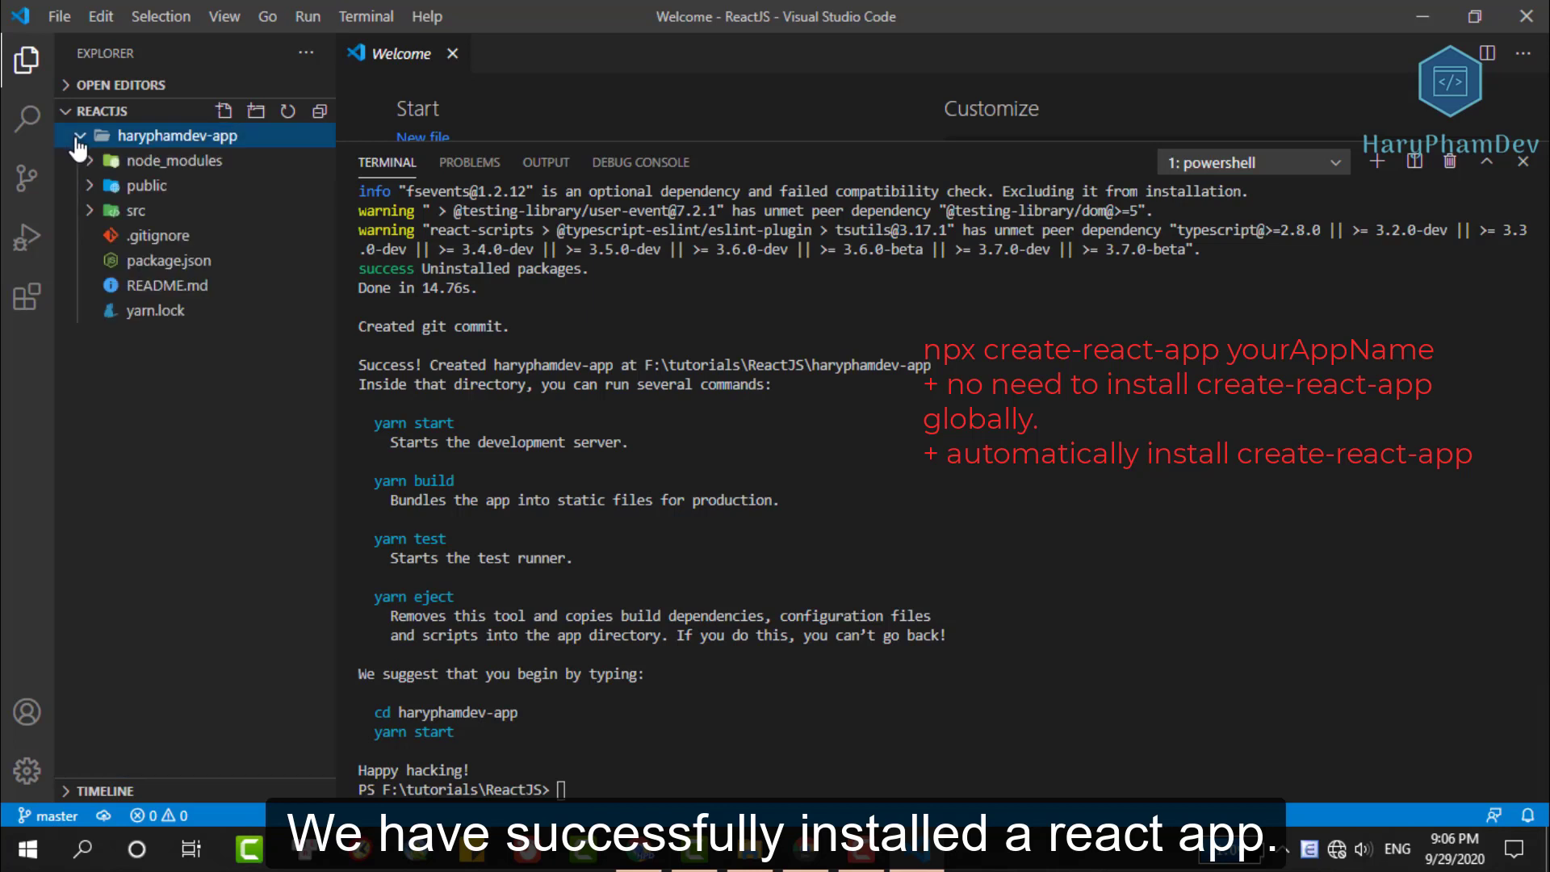
click(136, 209)
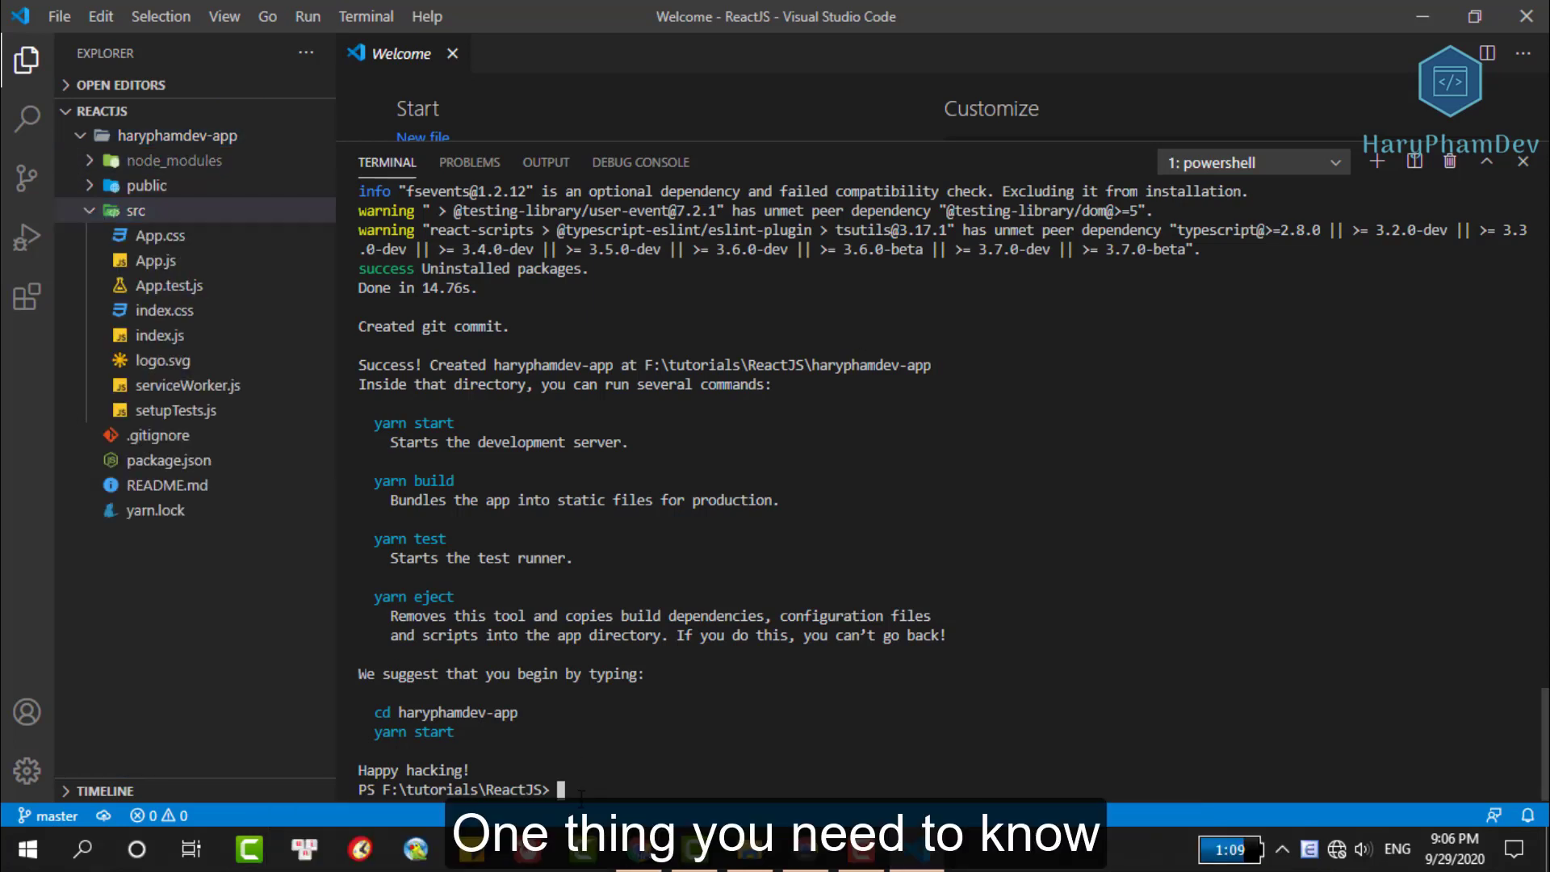
Step: Confirm npm 6.14.6, then run npm init accepting default package name, entry point and keywords
text(npm)
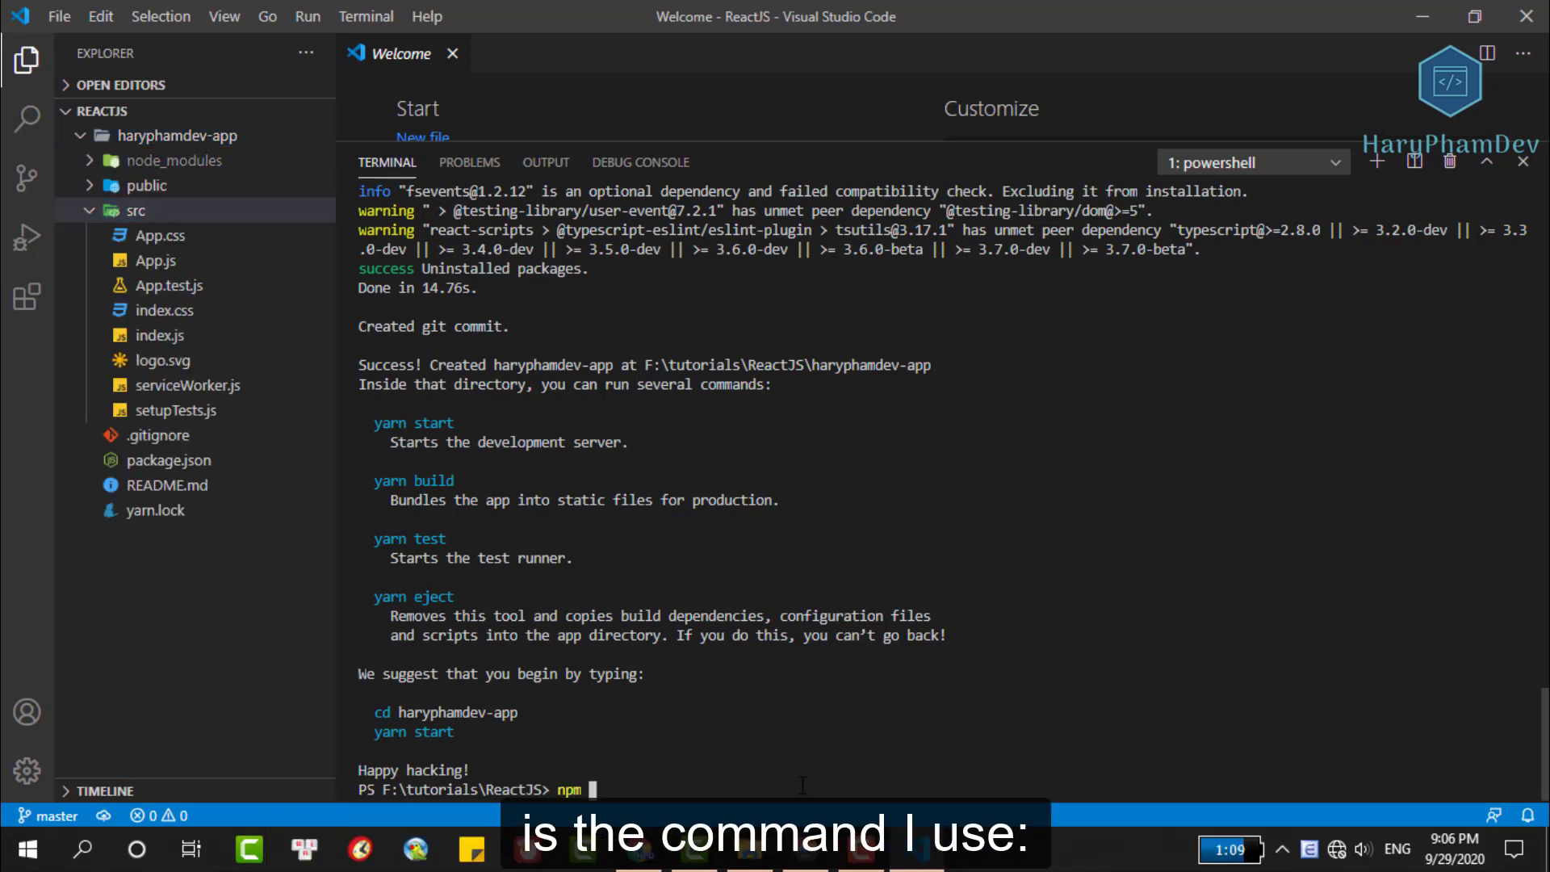
text(--version)
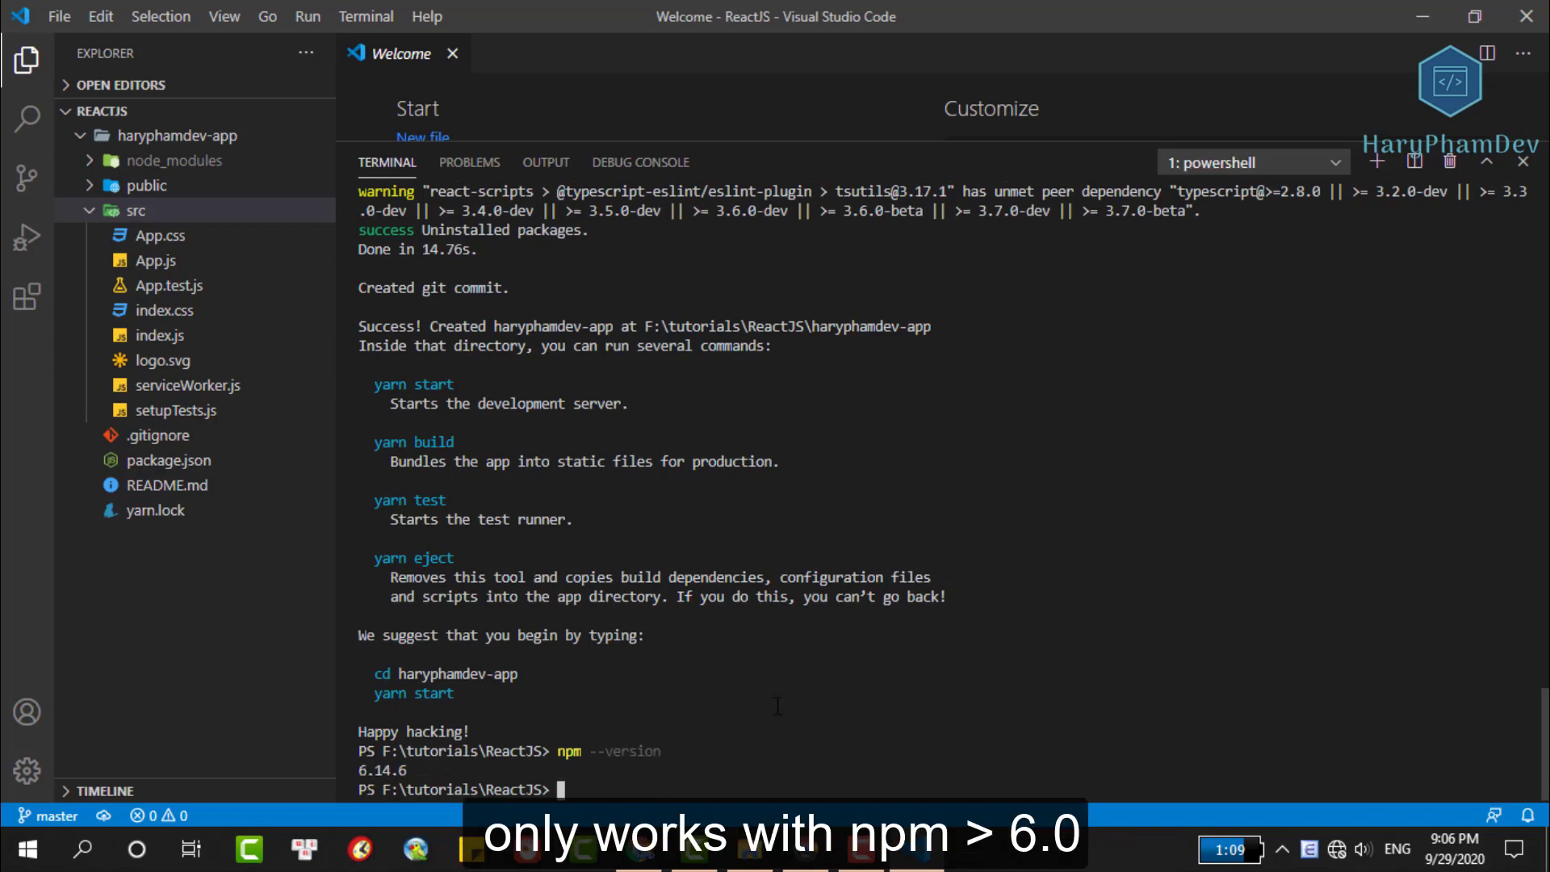
text(npm)
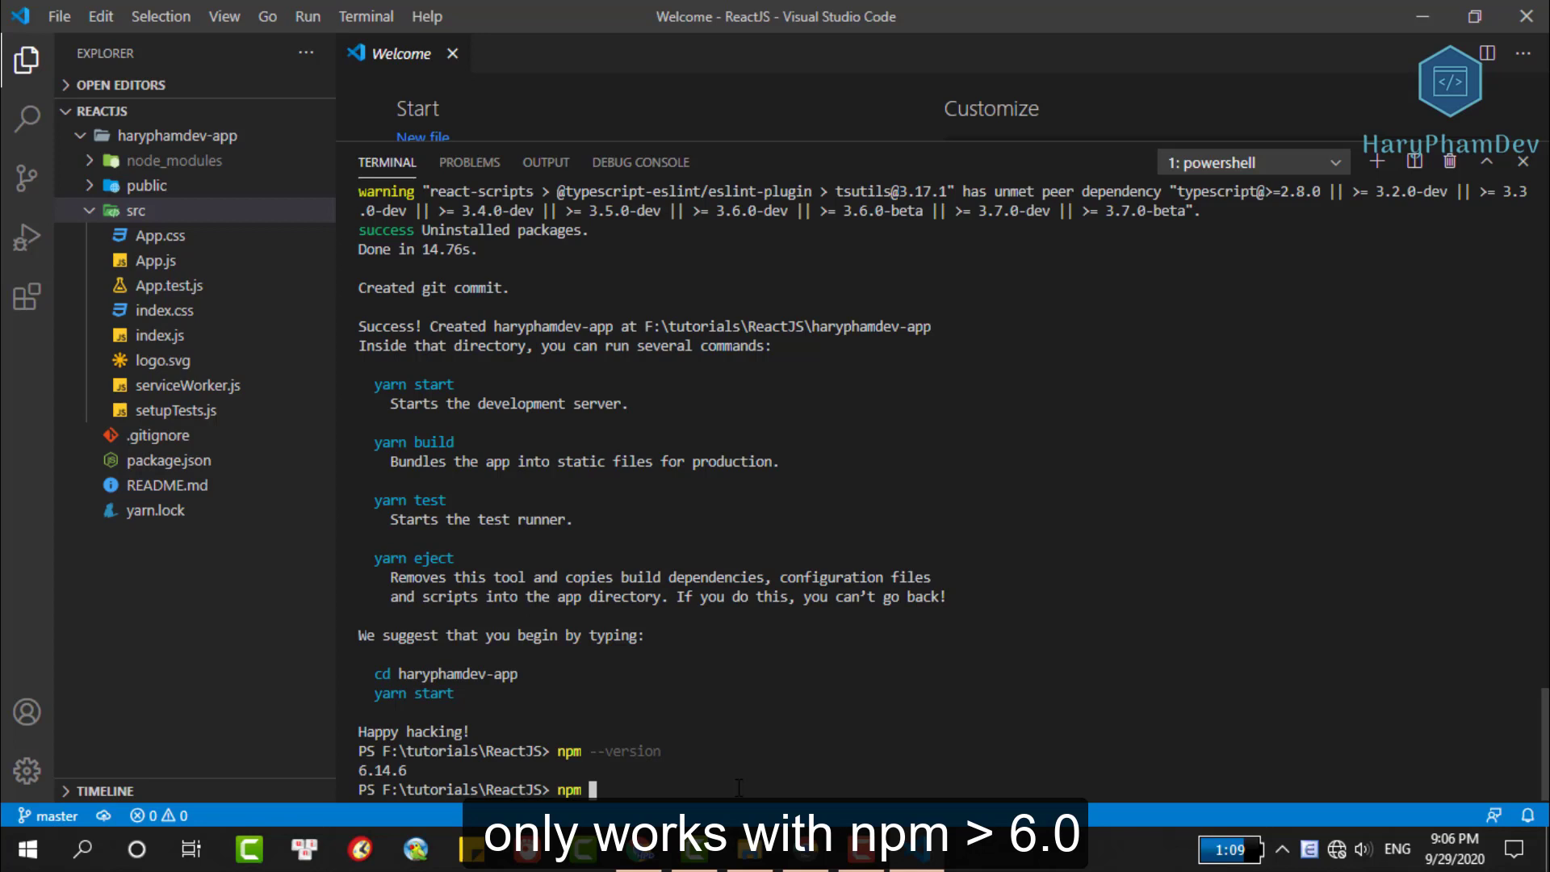
text(init)
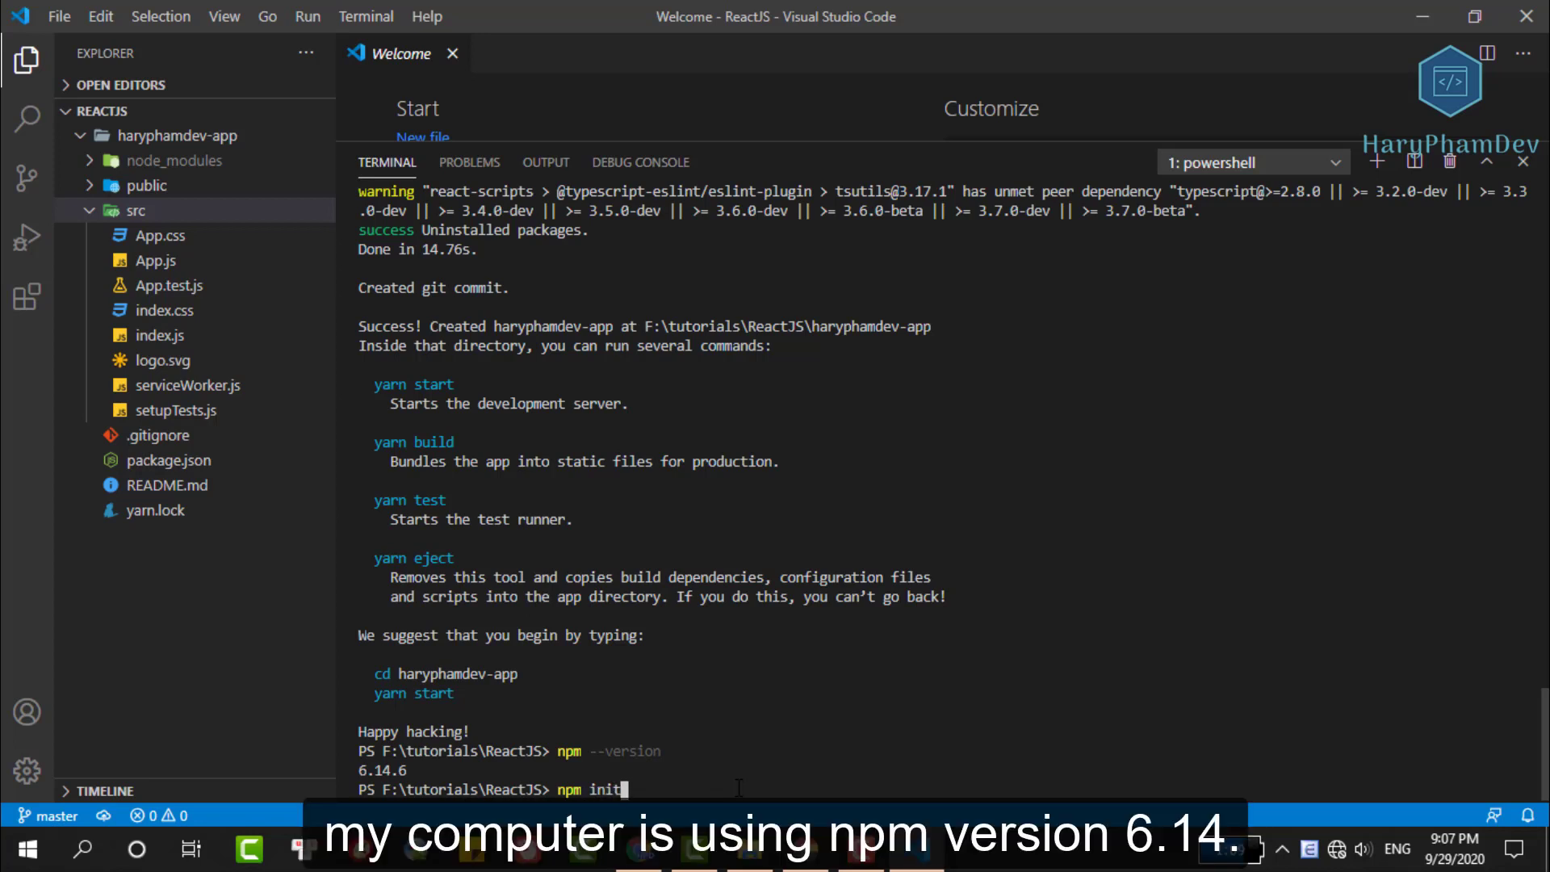
key(Enter)
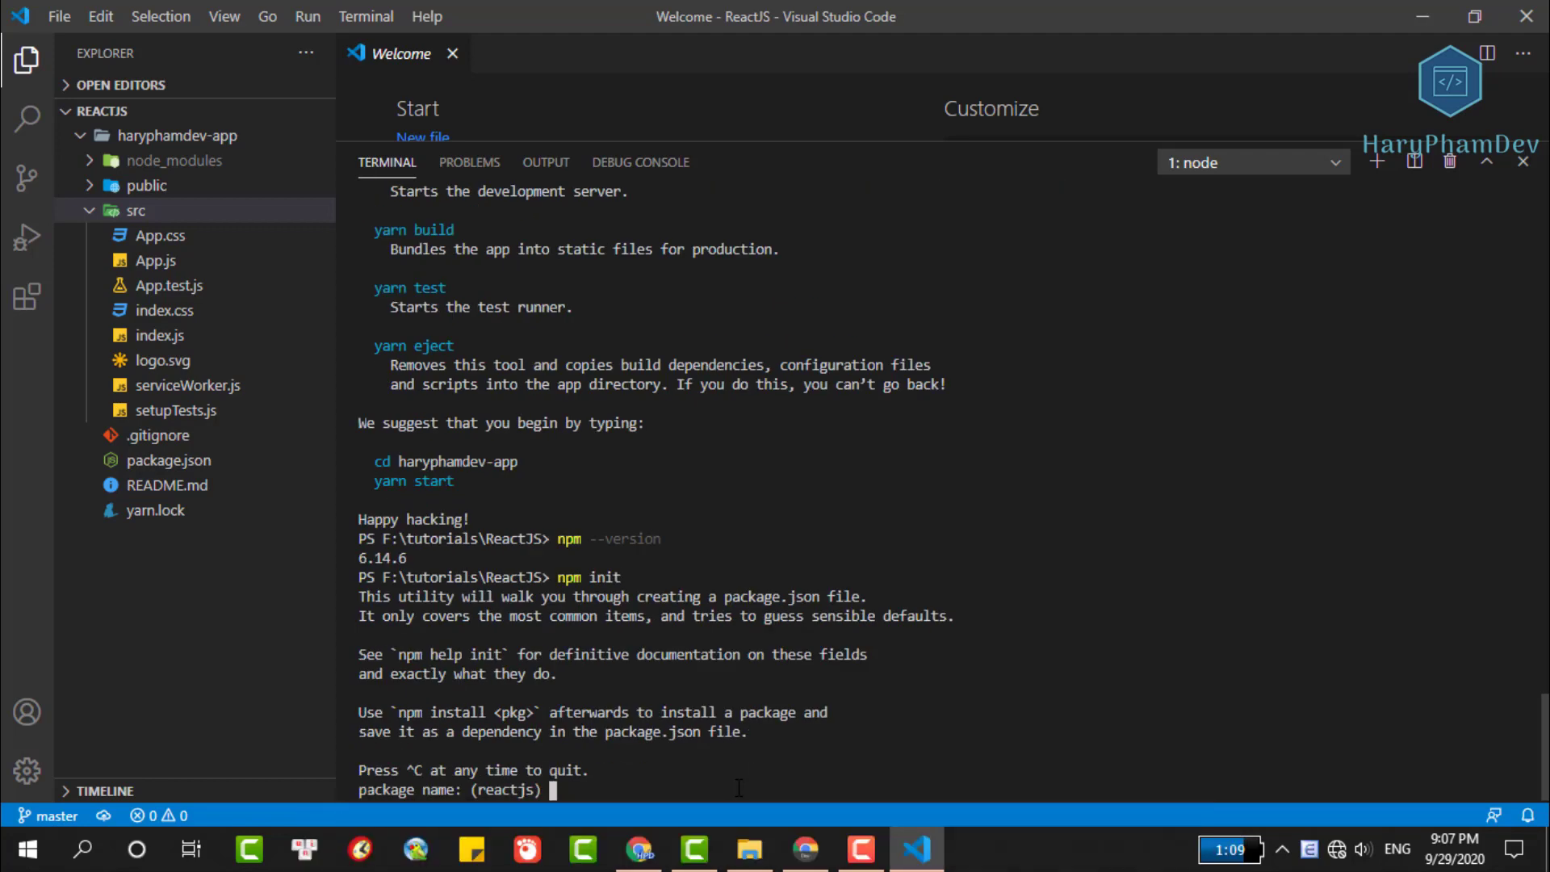
key(Enter)
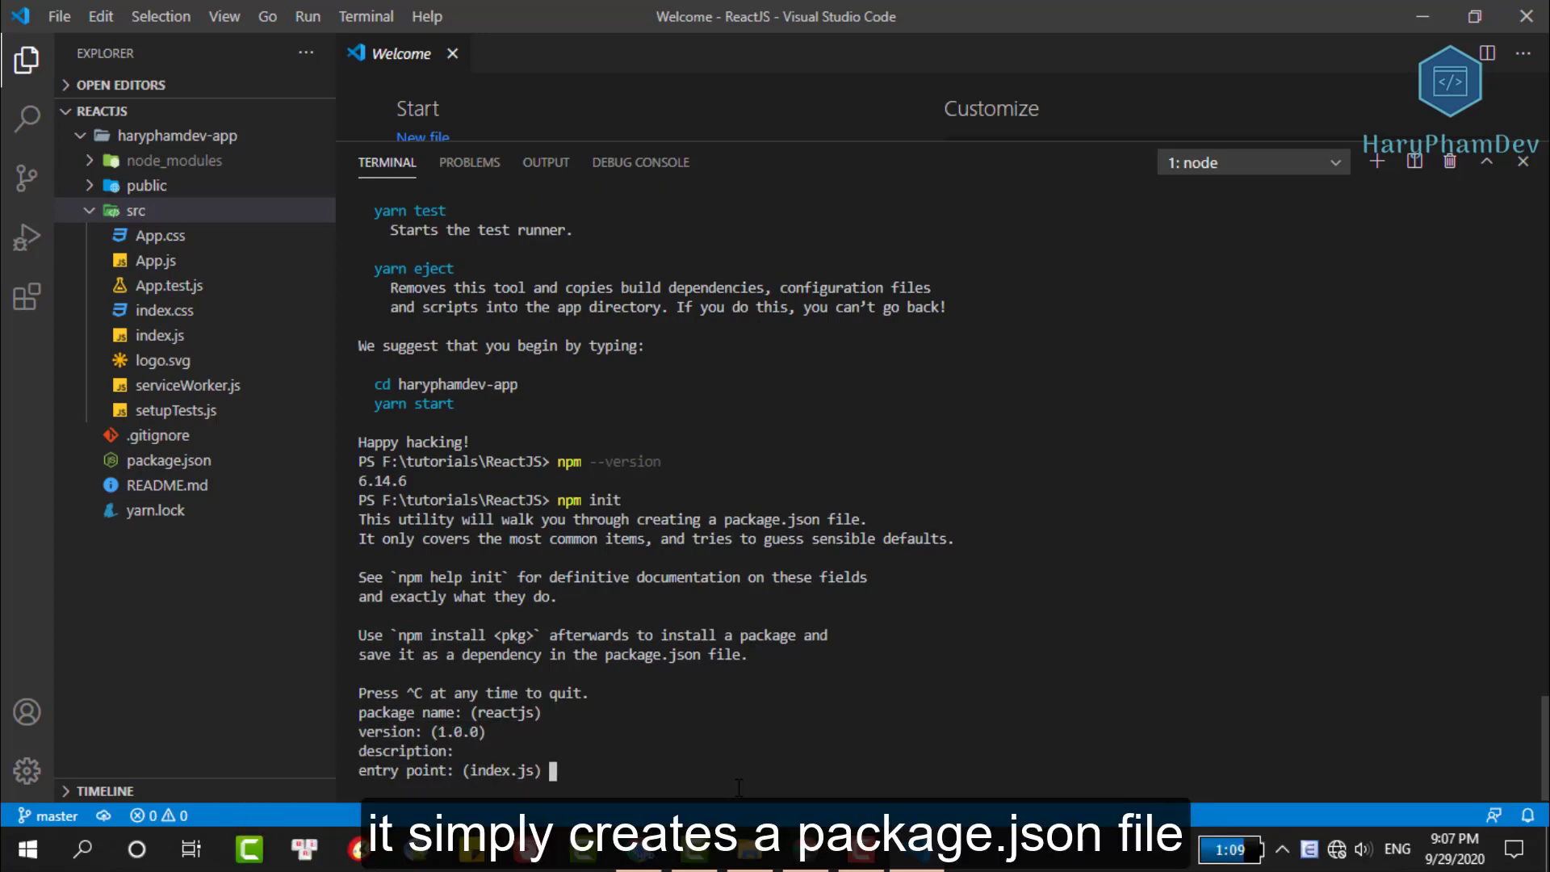
key(Enter)
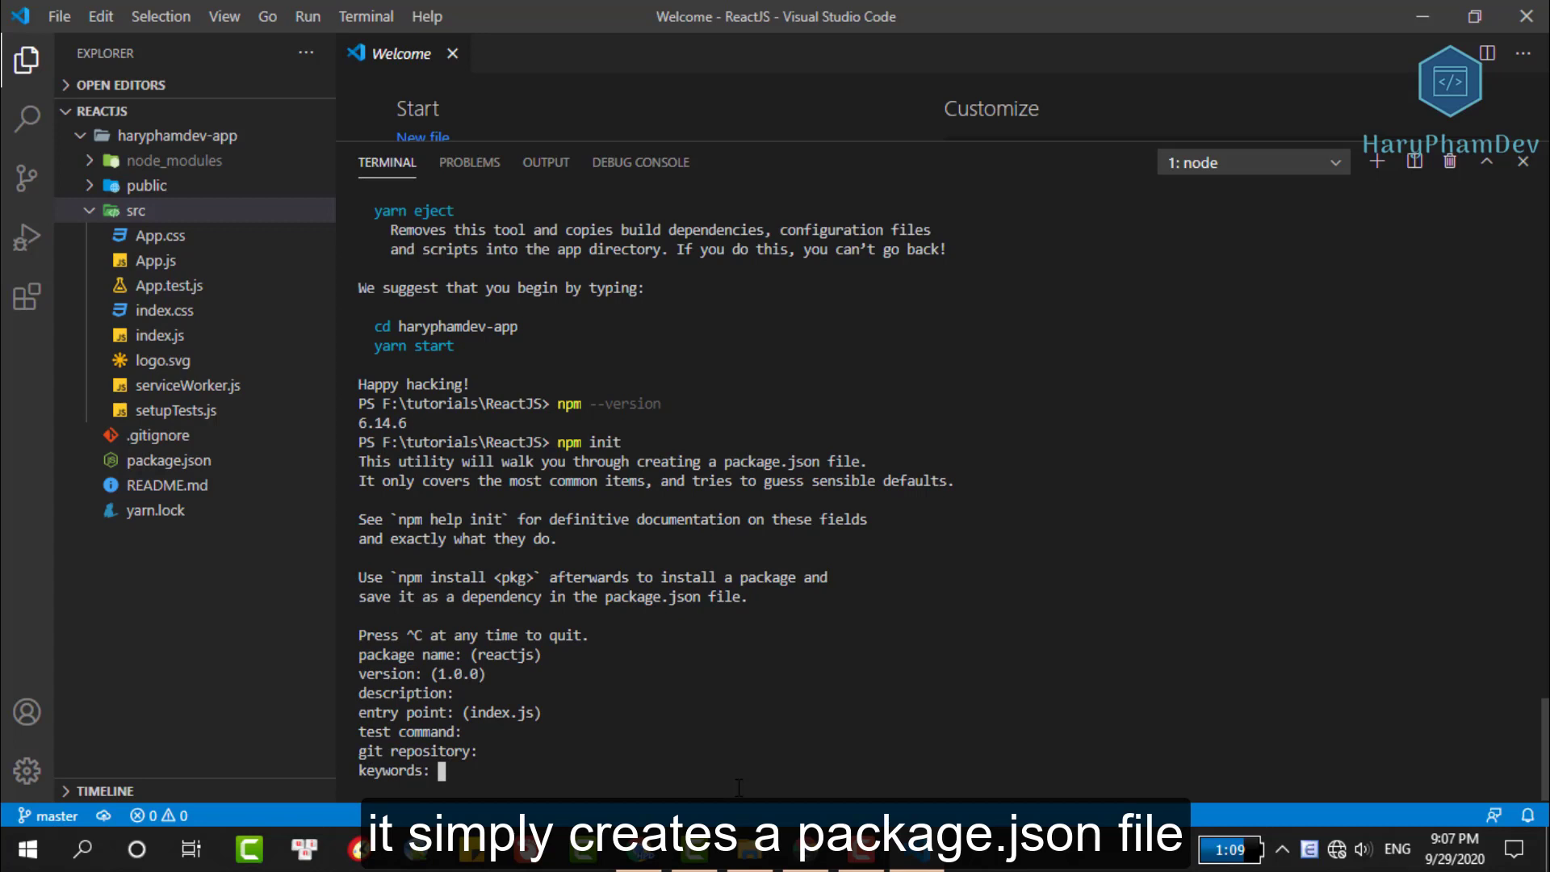
key(Enter)
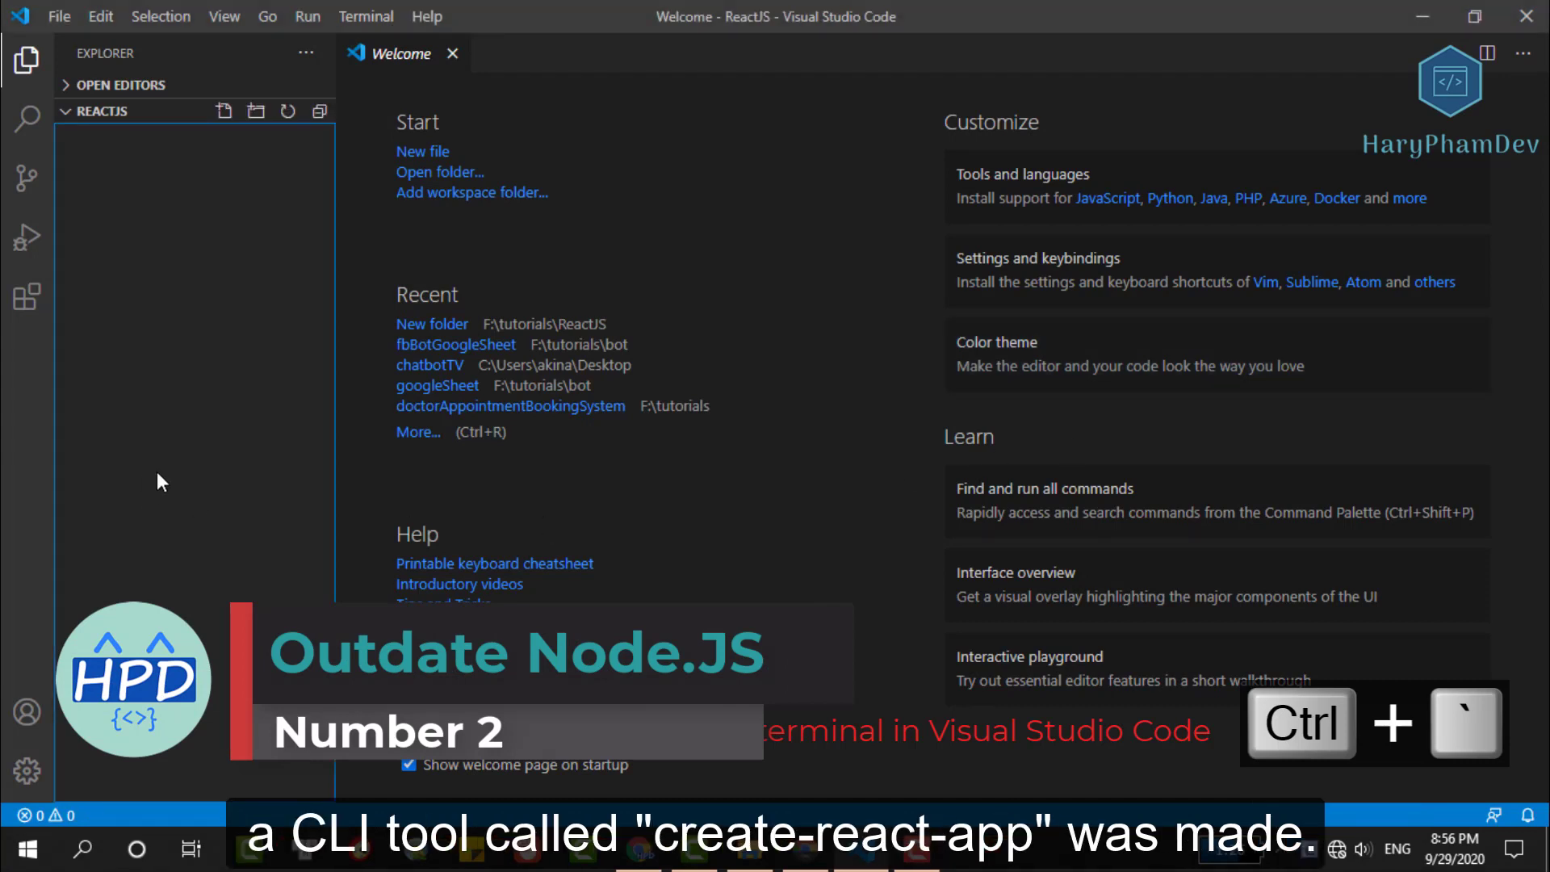
Step: Run 'npx create-react-app haryphamdev-app' in a new terminal; it fails on Node 10.10.0
key(Ctrl+`)
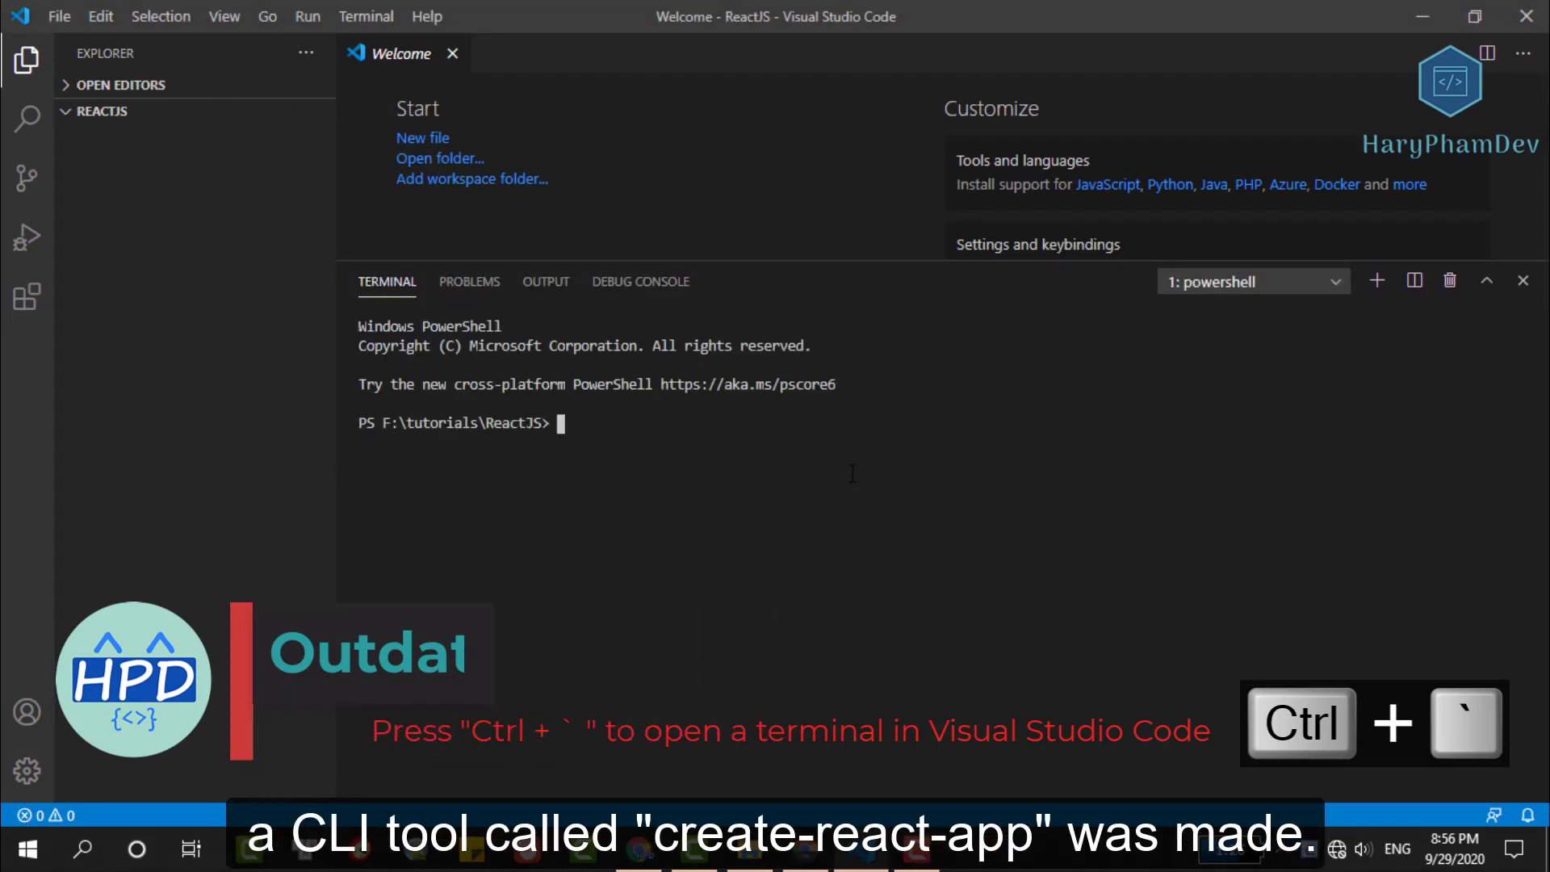
text(npx)
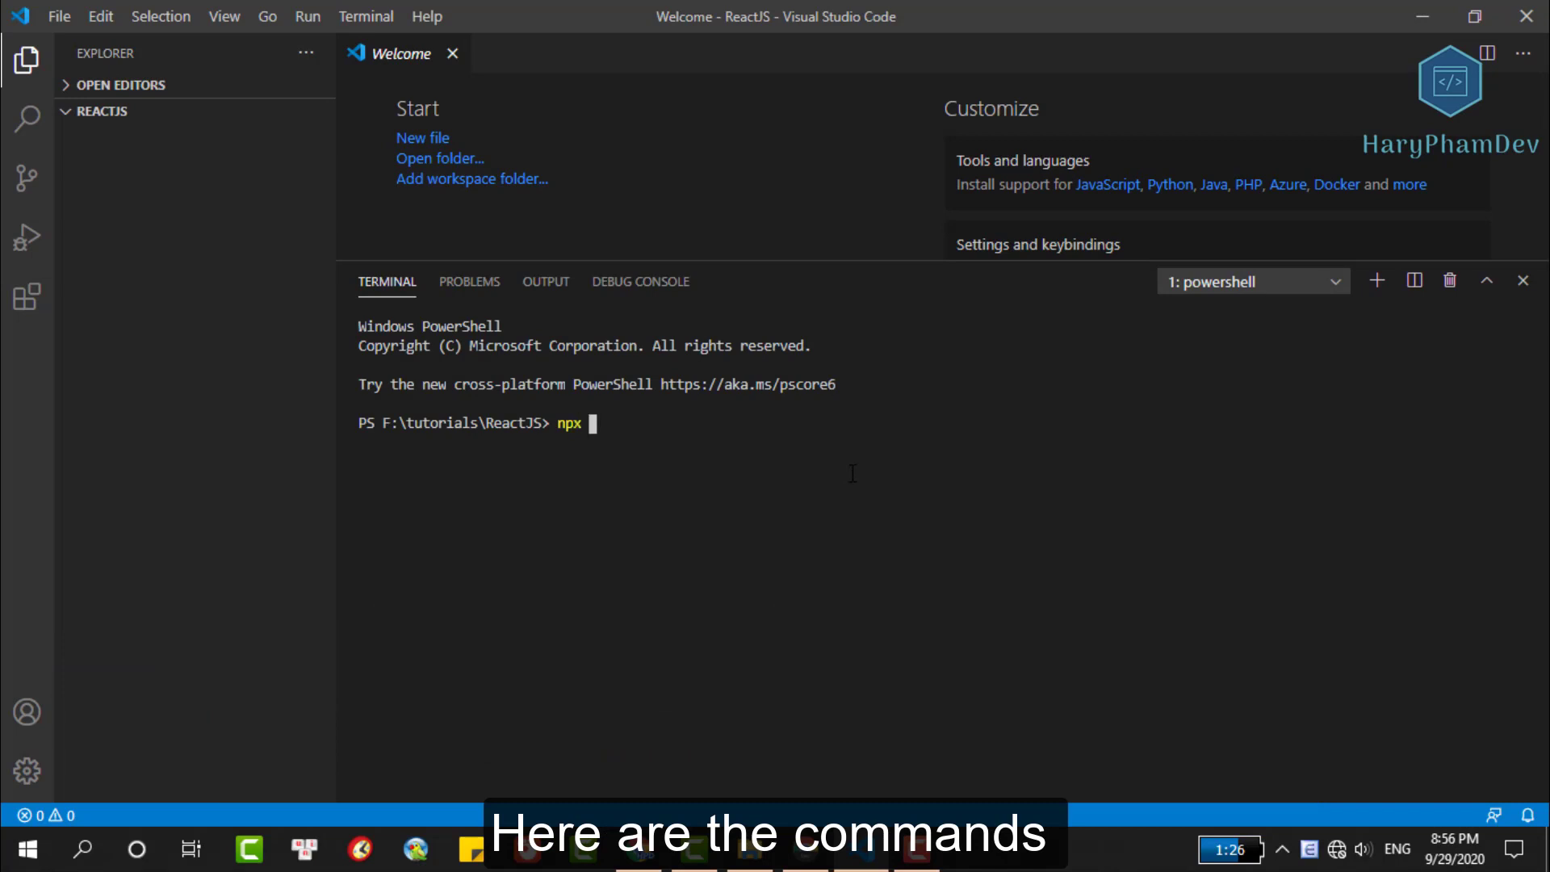
text(create-react)
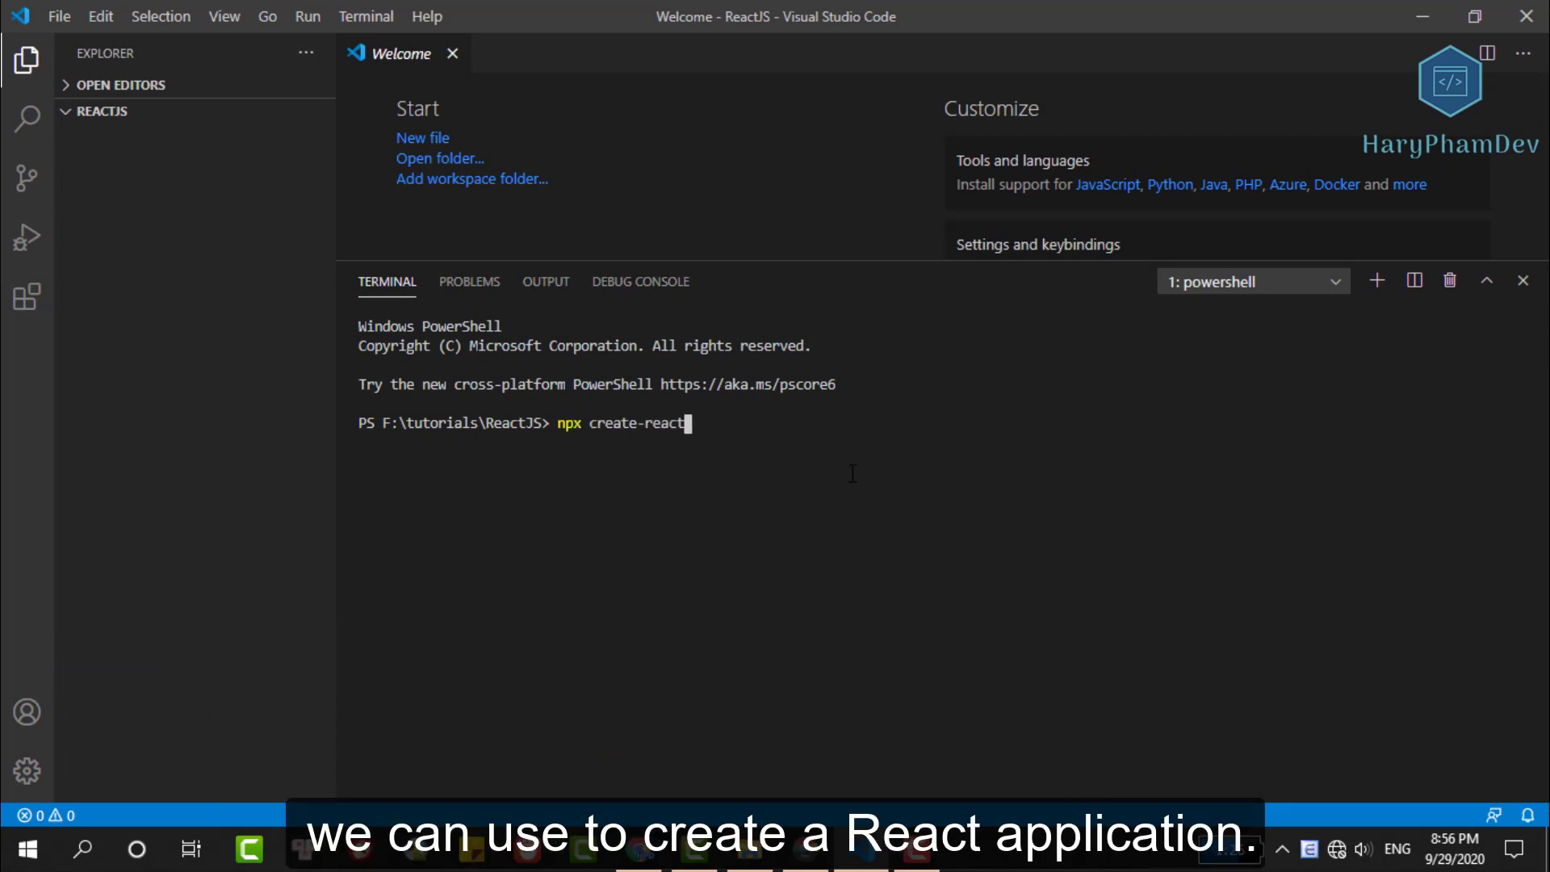
text(-app haryphamdev-app)
text(cmd)
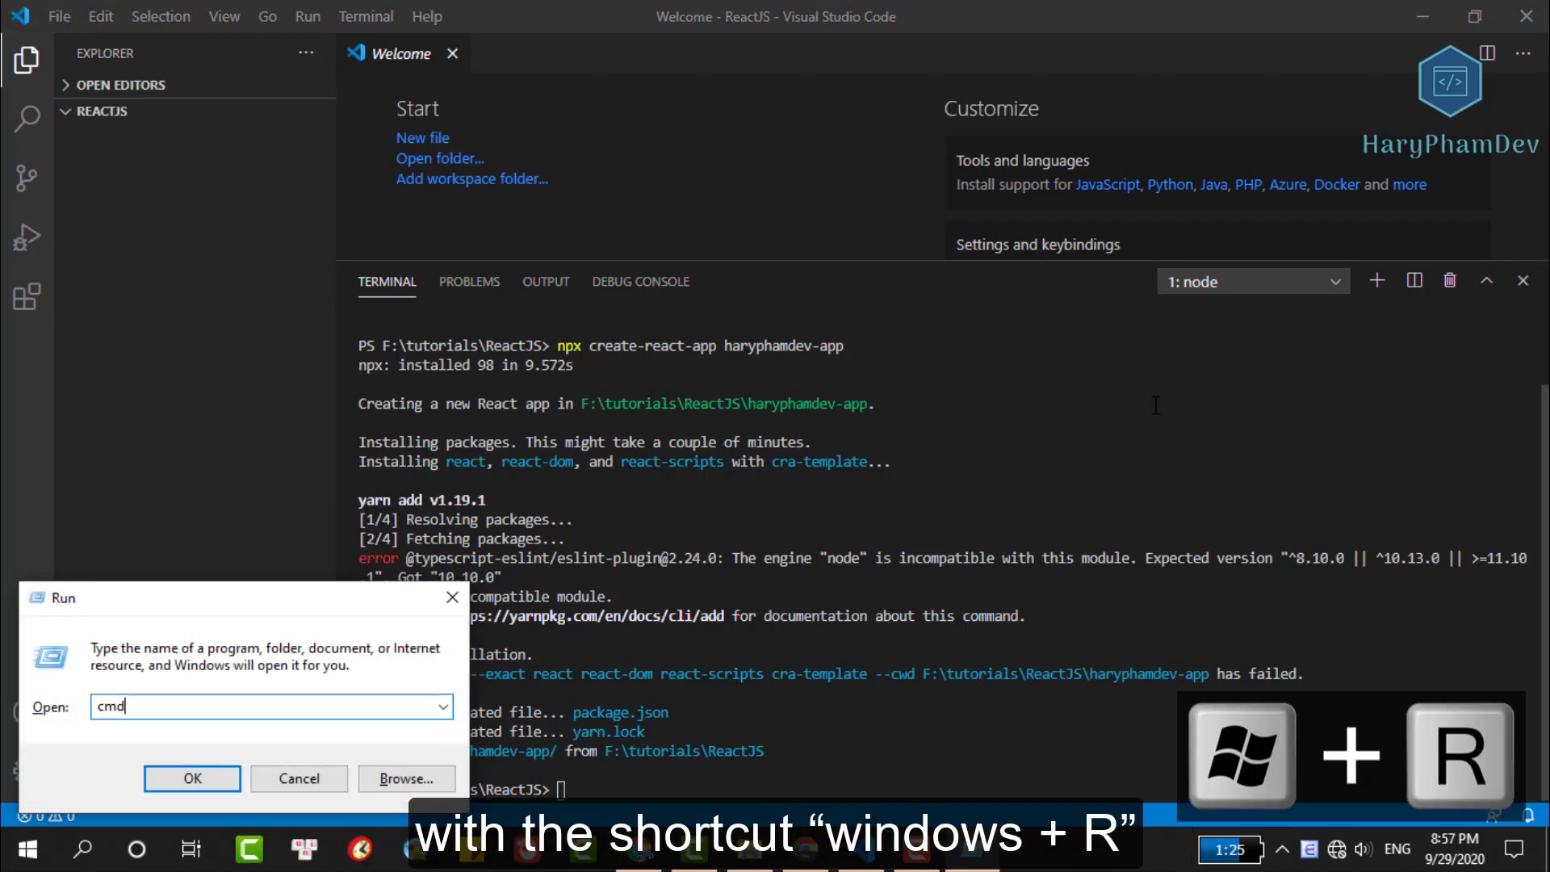
Step: In Command Prompt, confirm Node is v10.10.0 and begin checking the npm version
click(192, 778)
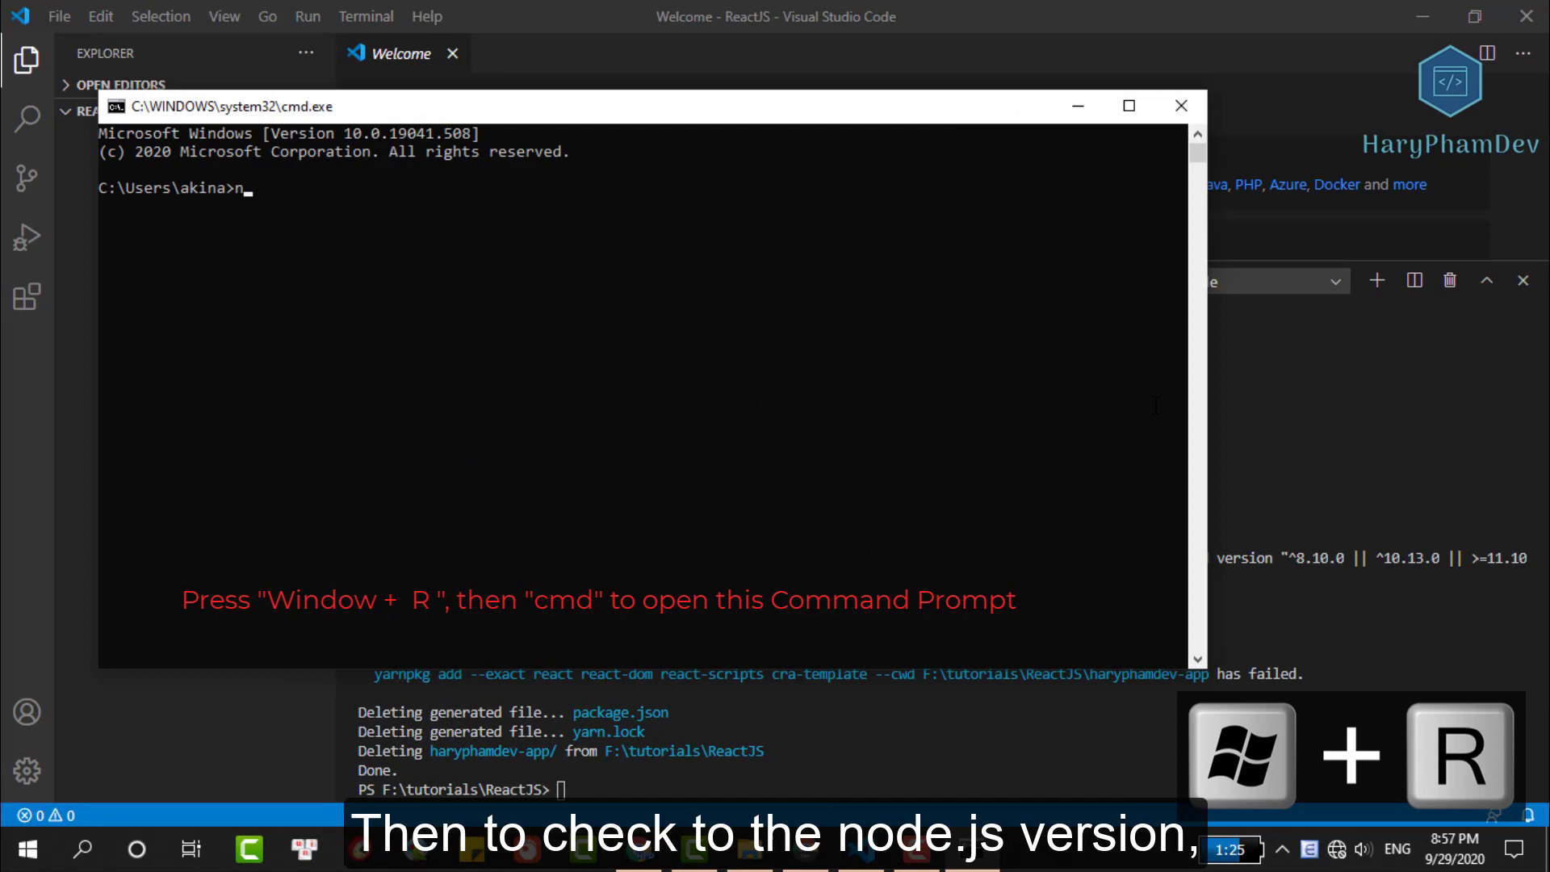
text(ode --verios)
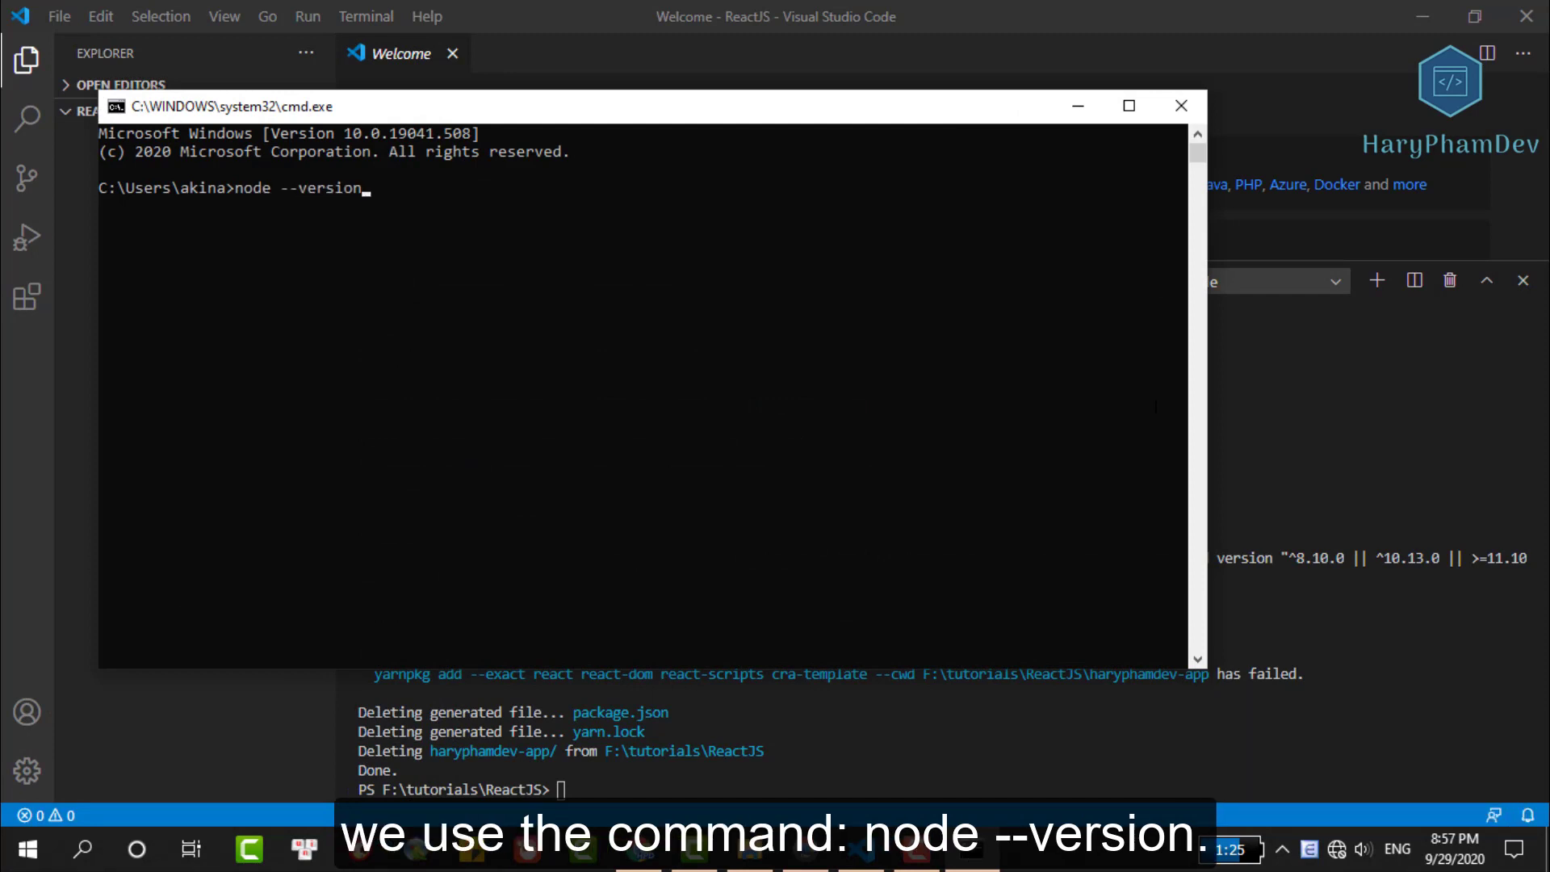
key(Enter)
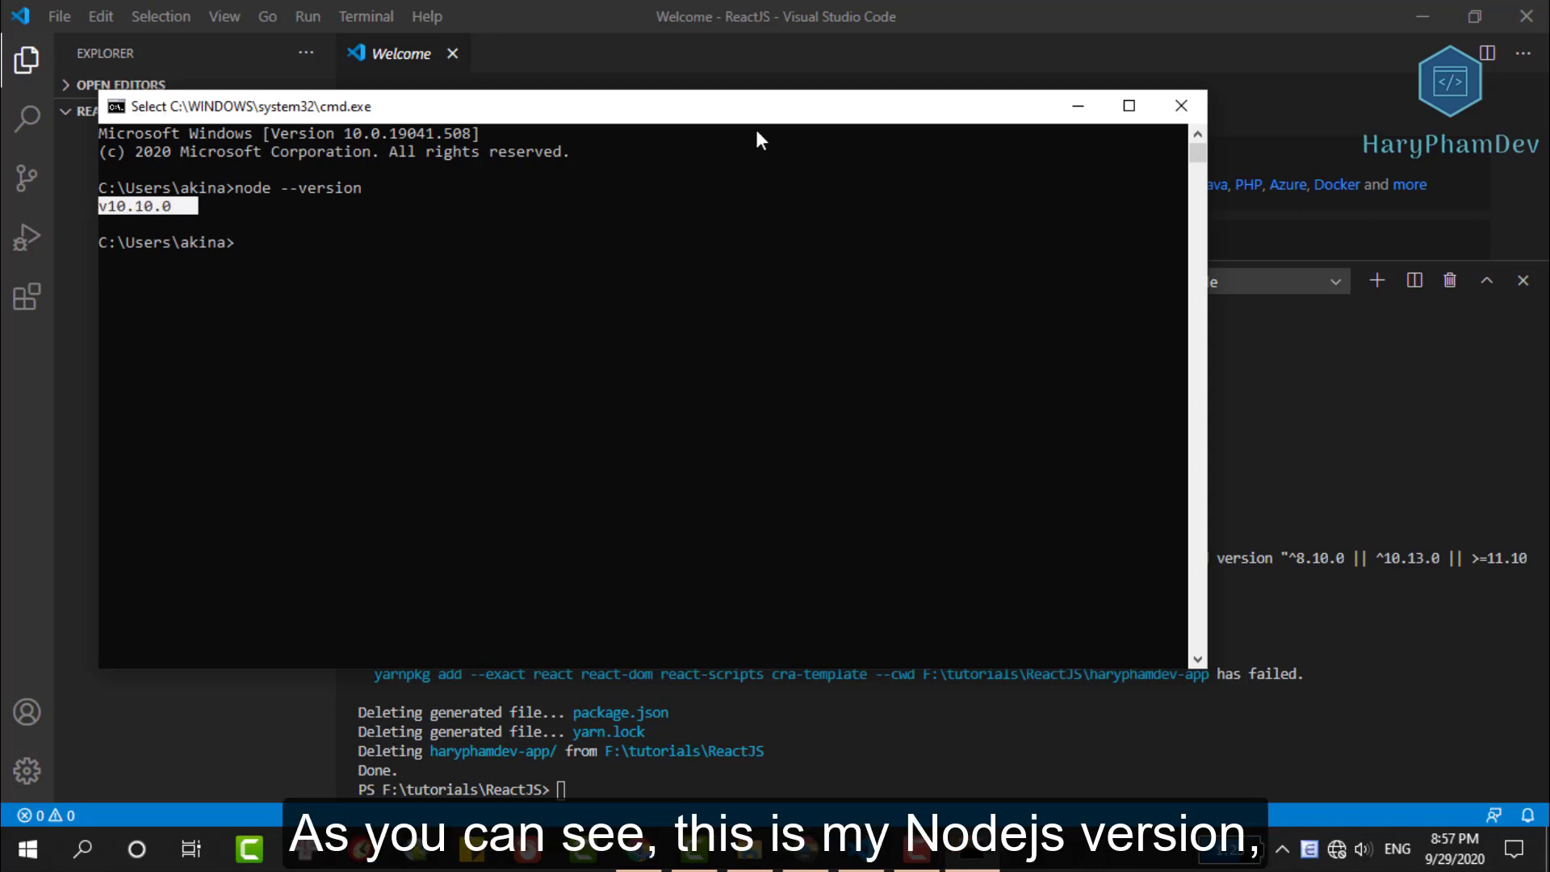
mouse_move(791, 106)
text(npm --)
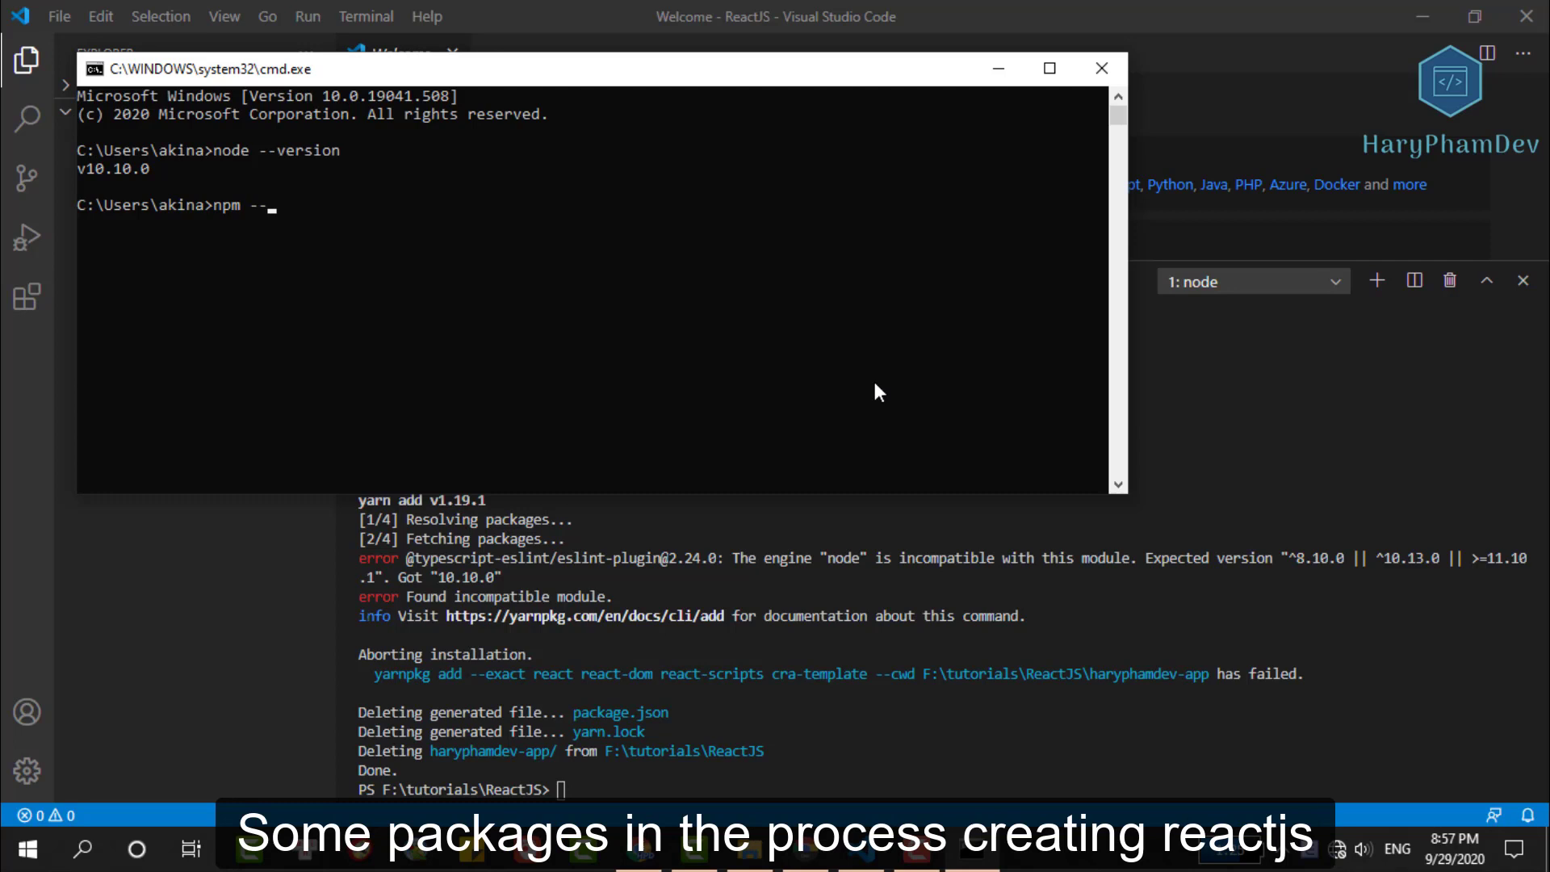
text(ver)
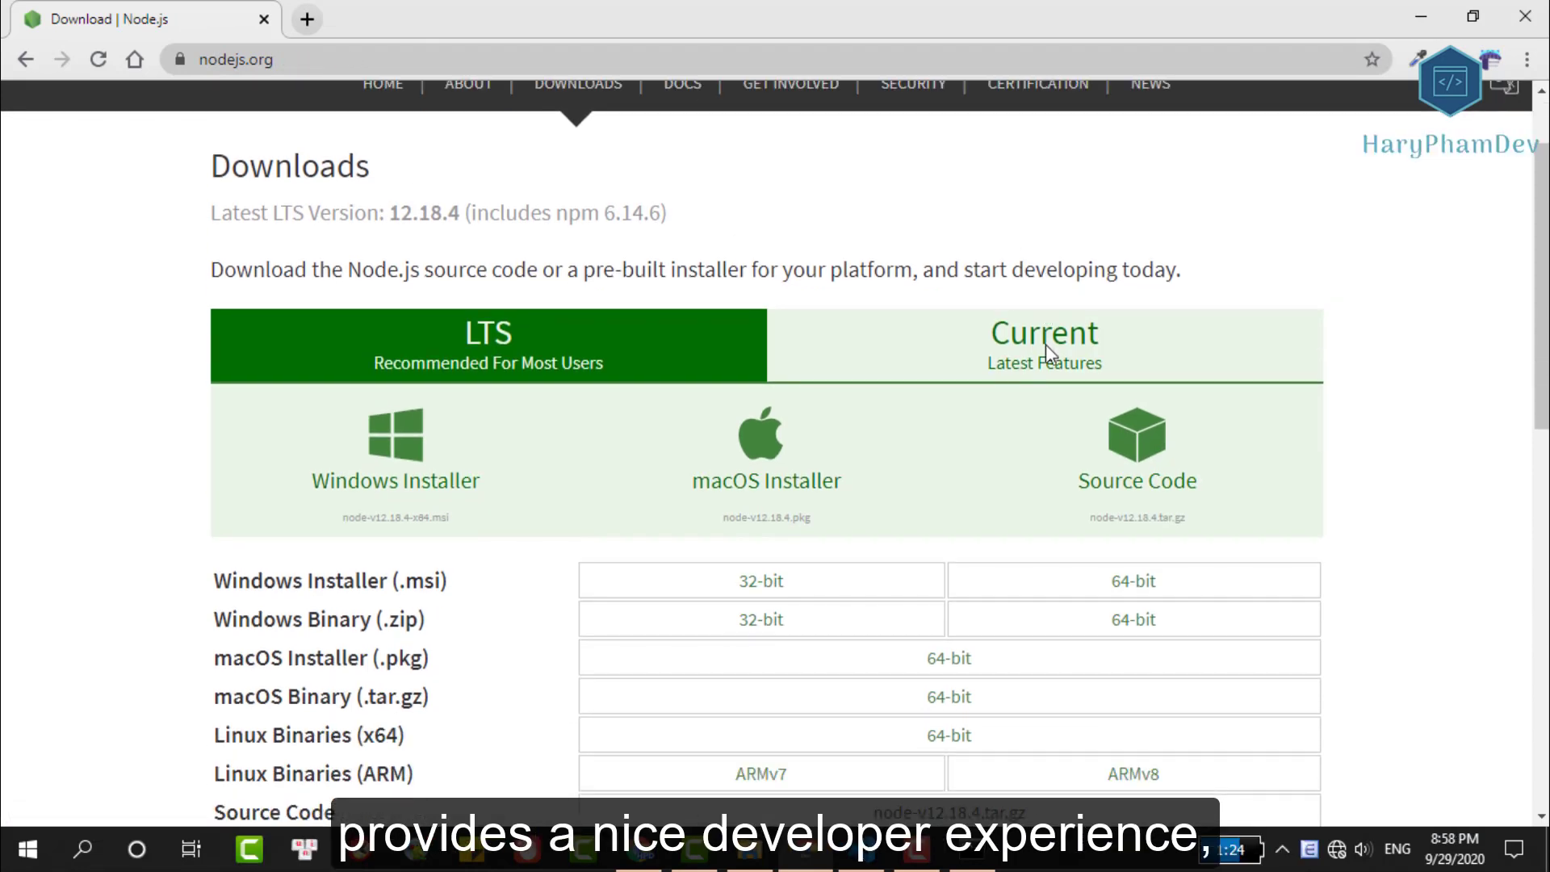
mouse_move(533, 362)
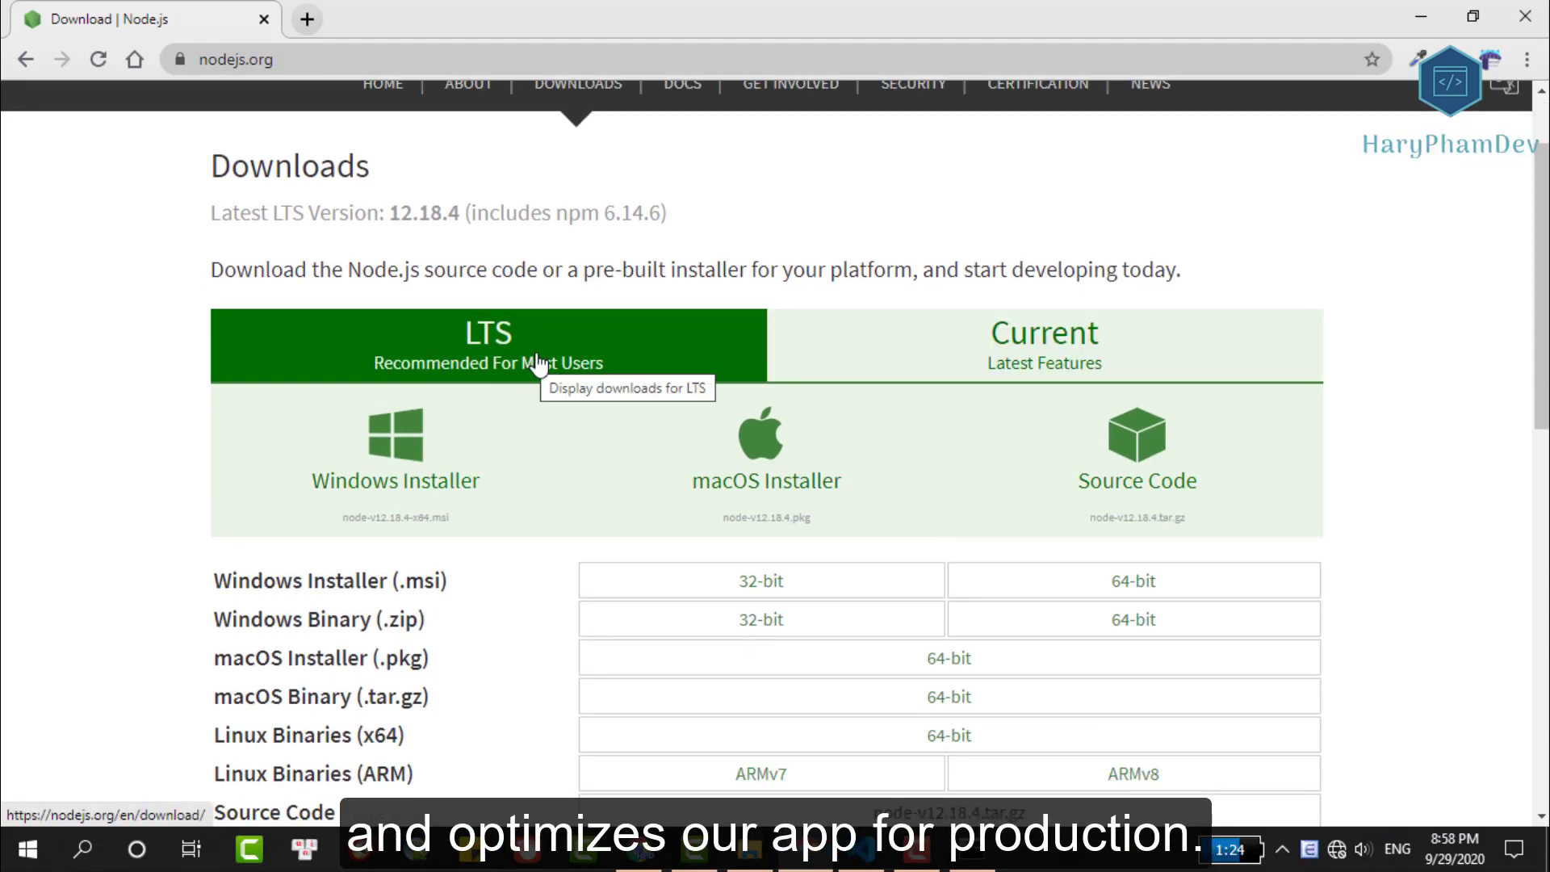
mouse_move(353, 471)
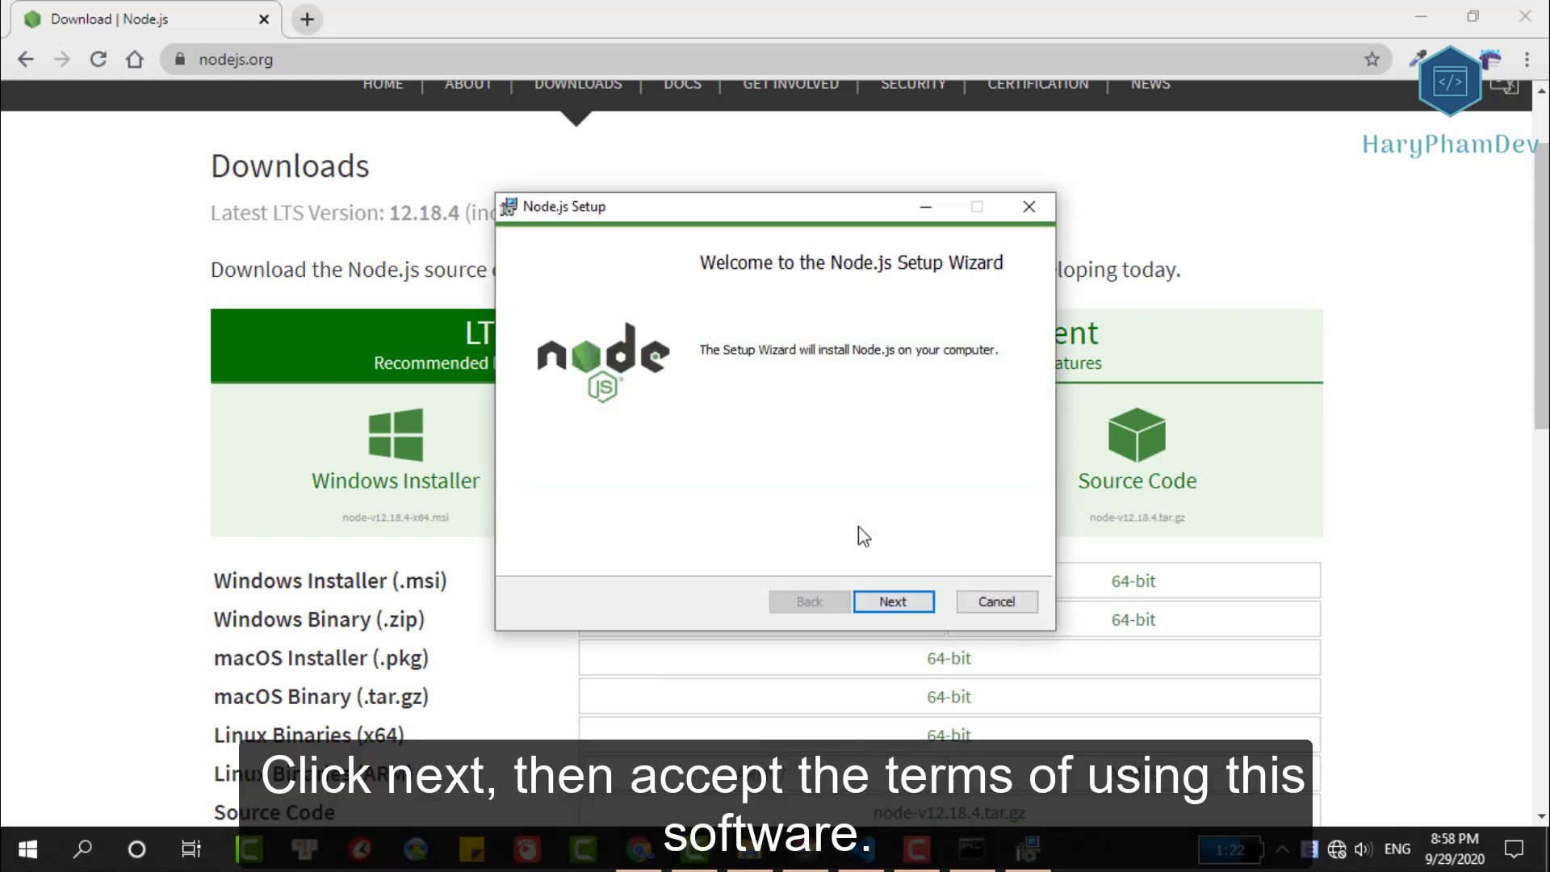
Step: Install Node.js 12.18.4 with the default folder and options, then close the wizard
click(893, 601)
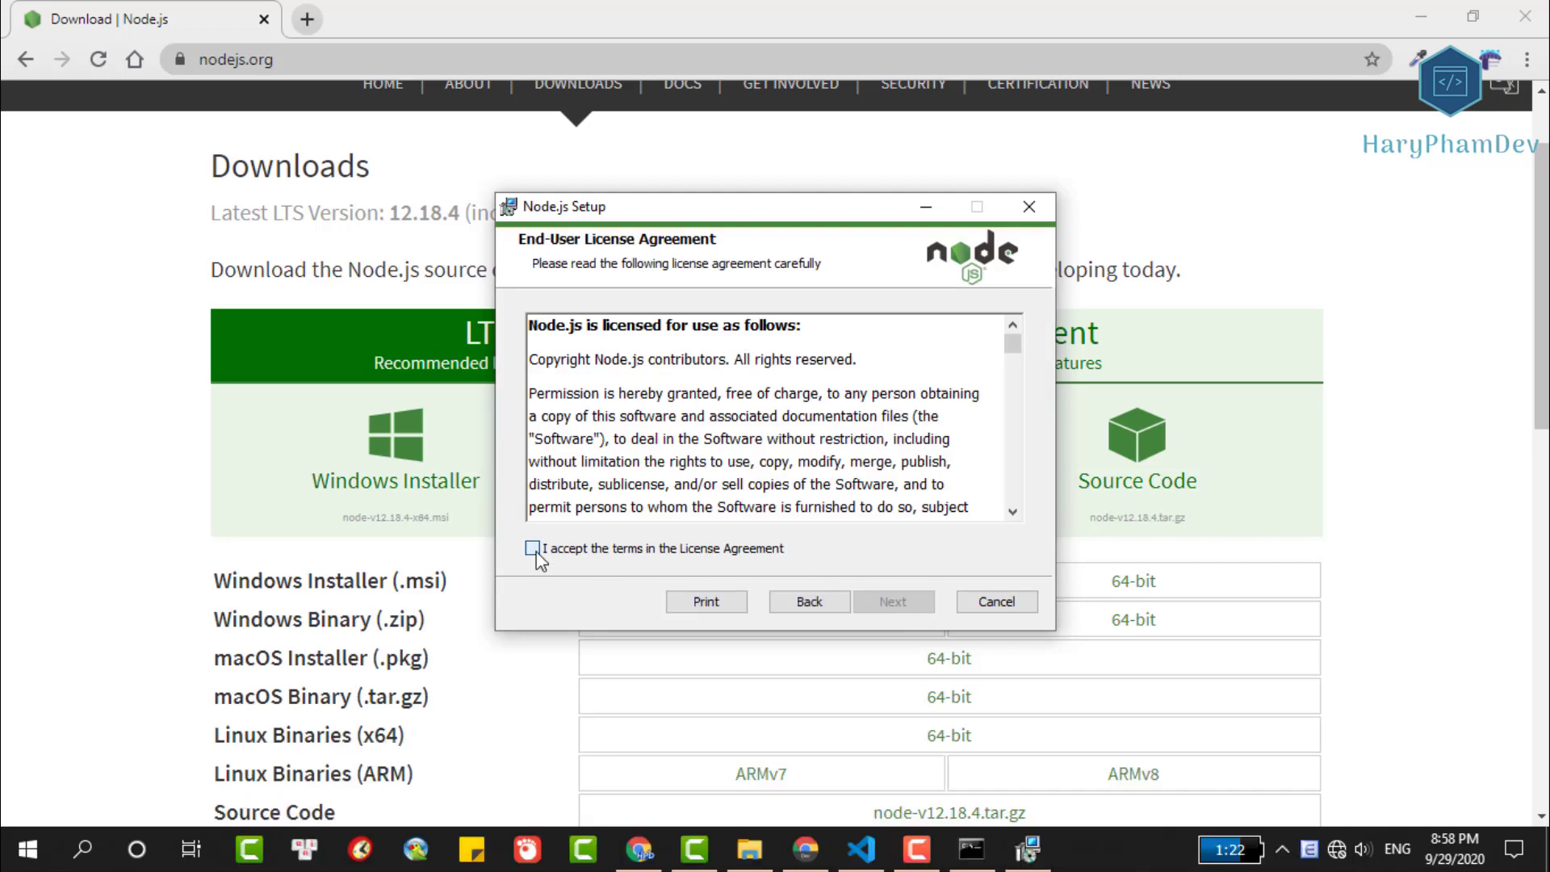
click(893, 601)
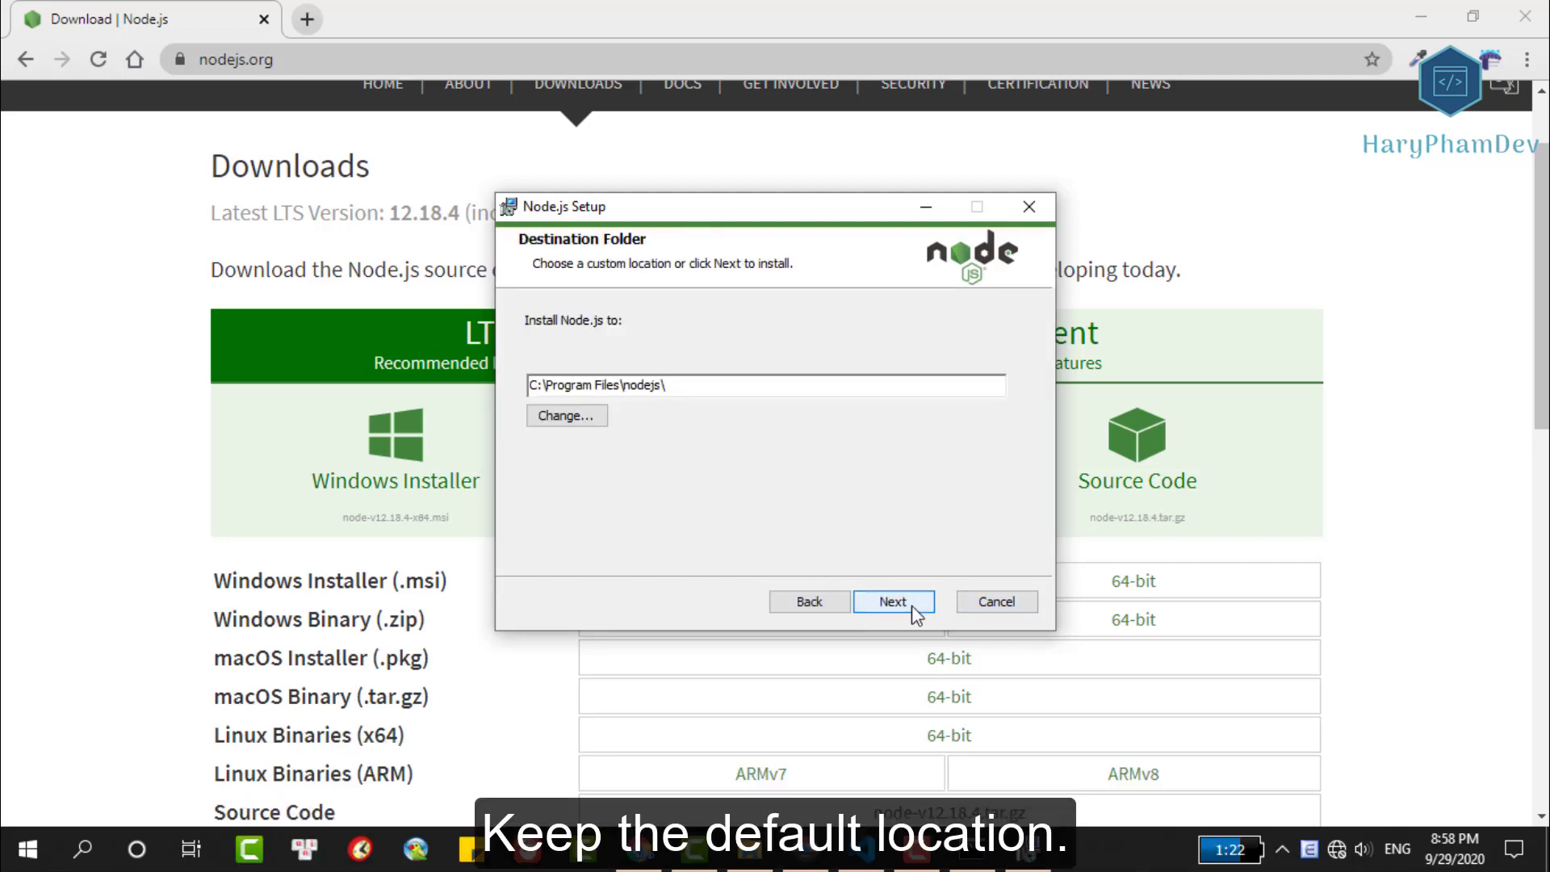
click(892, 601)
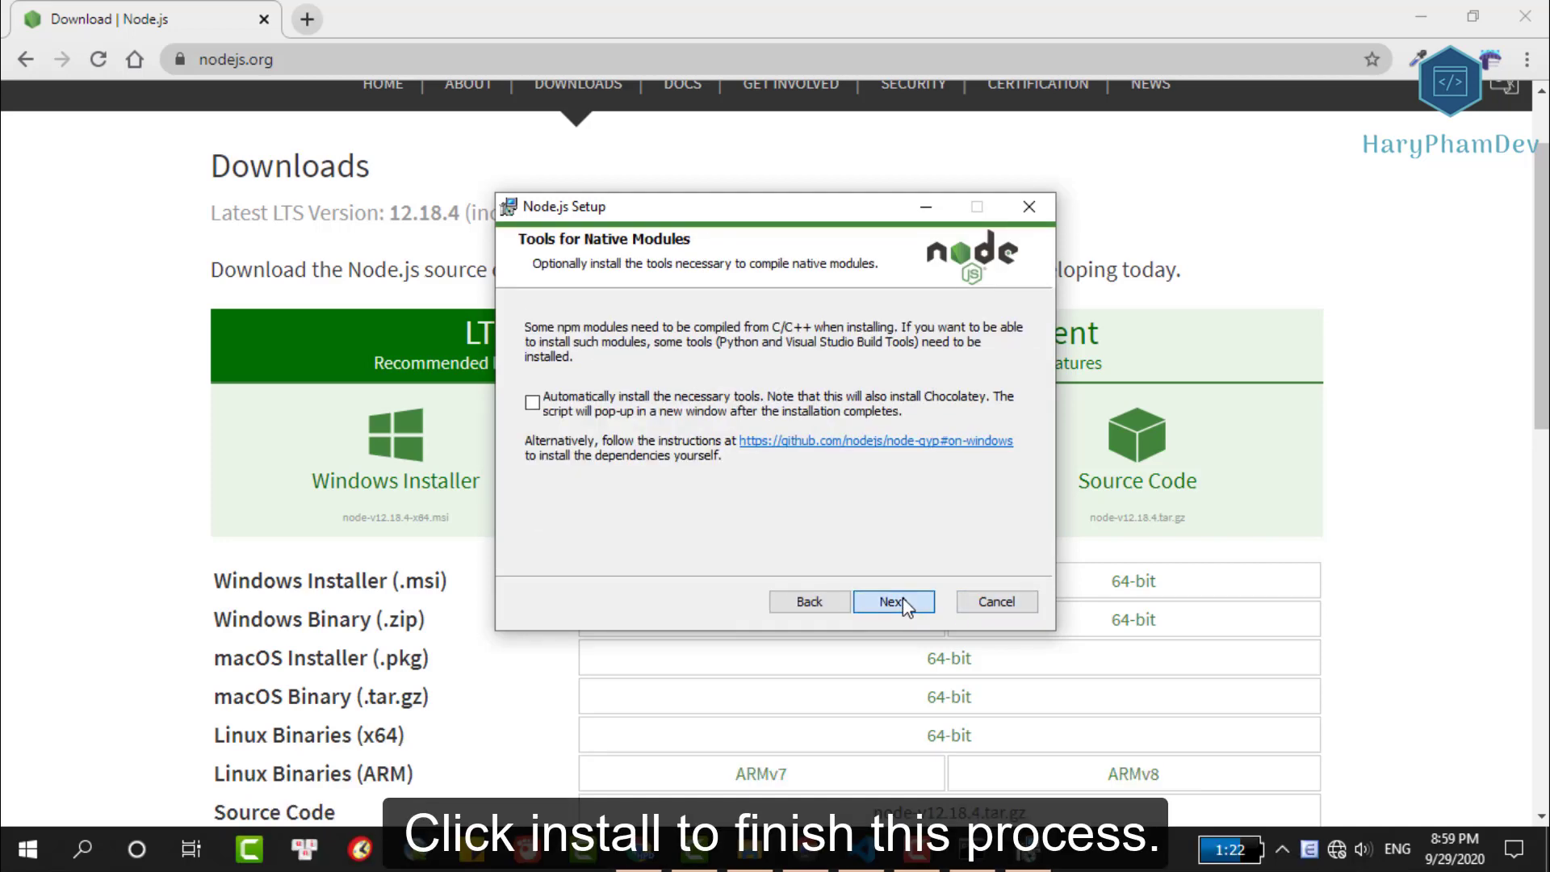
click(894, 601)
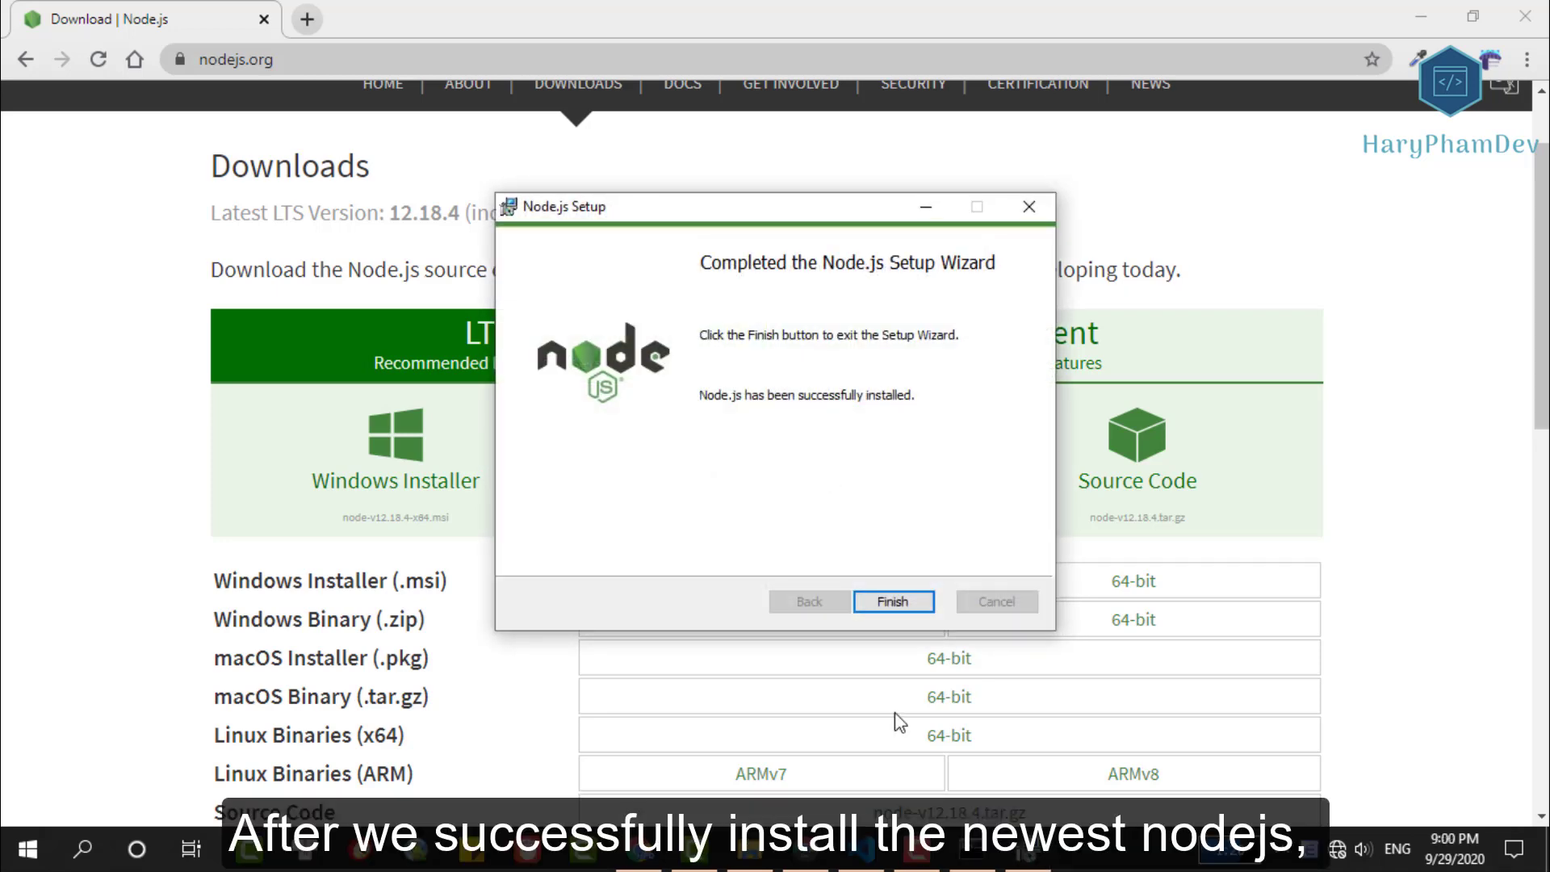
click(894, 601)
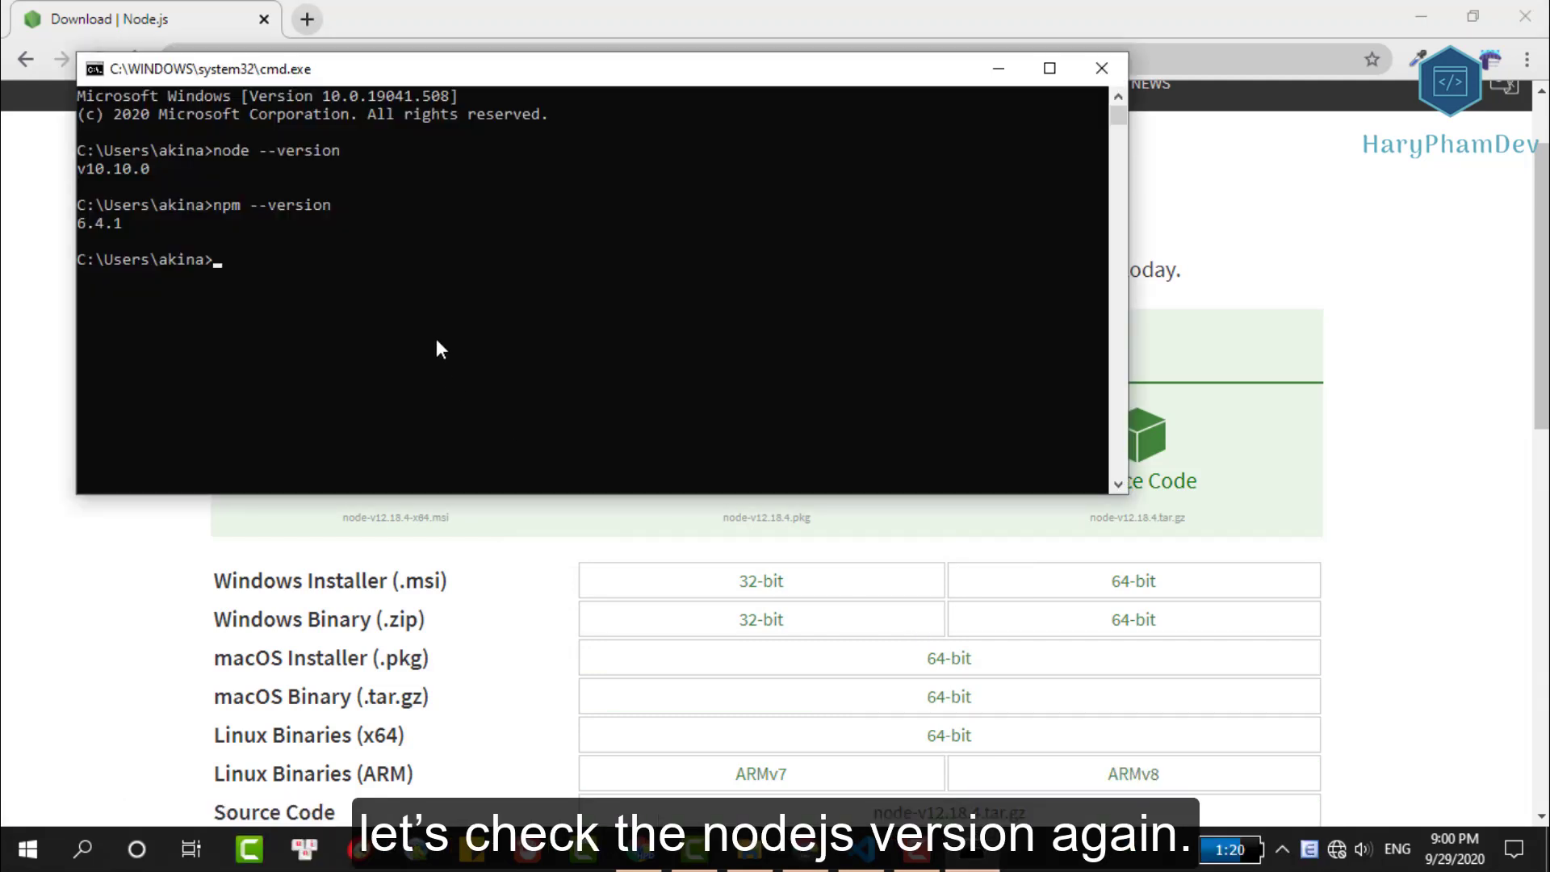
Step: Run npm --version and node --version in Command Prompt, confirming npm 6.14.6
text(npm --version)
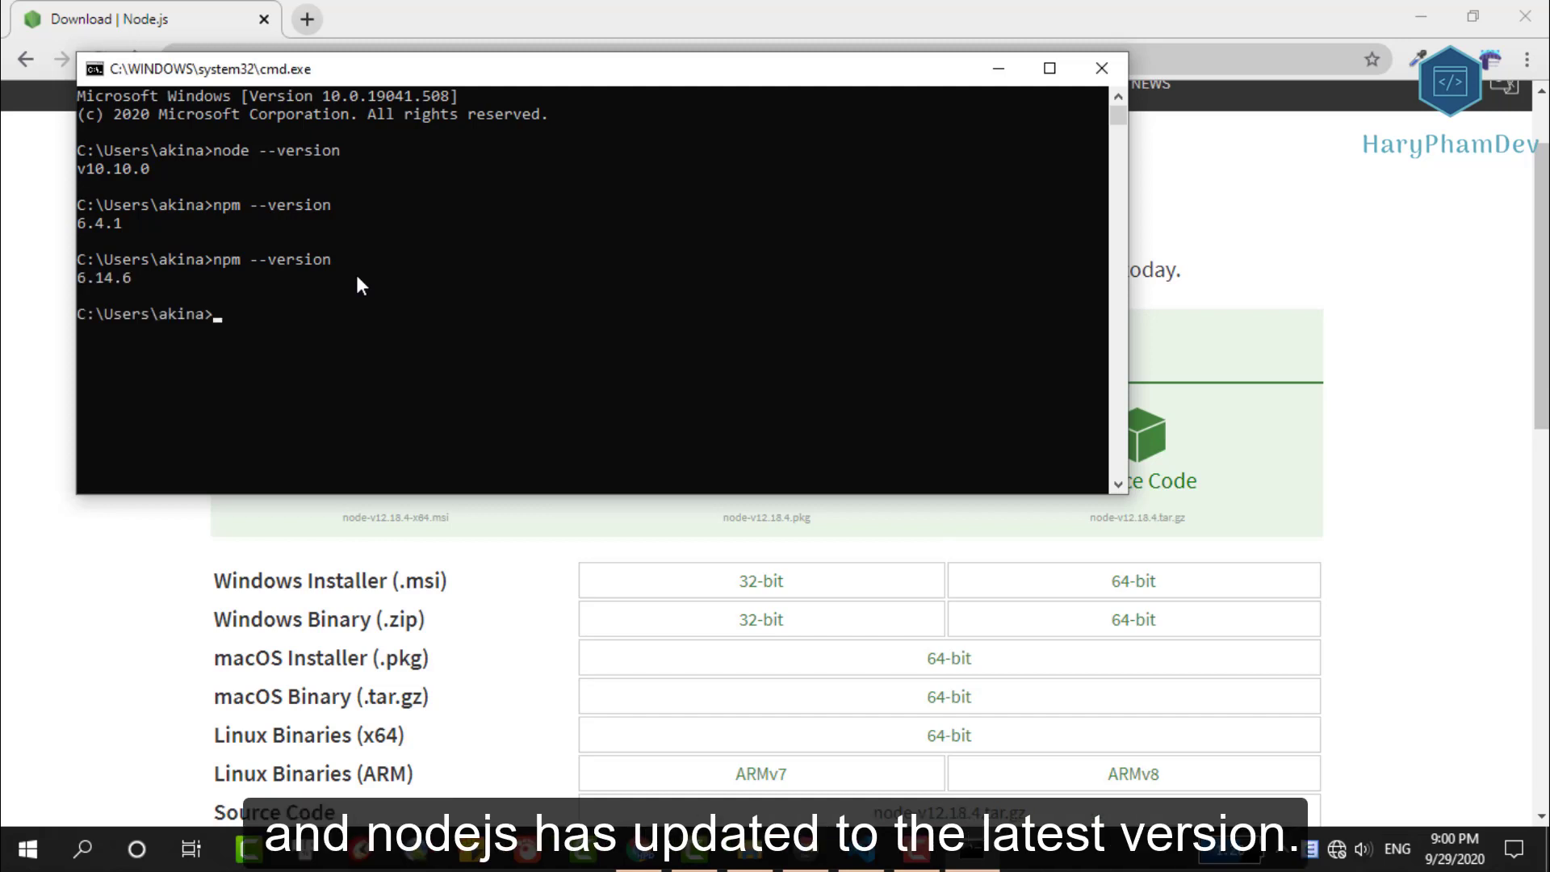
text(node --version)
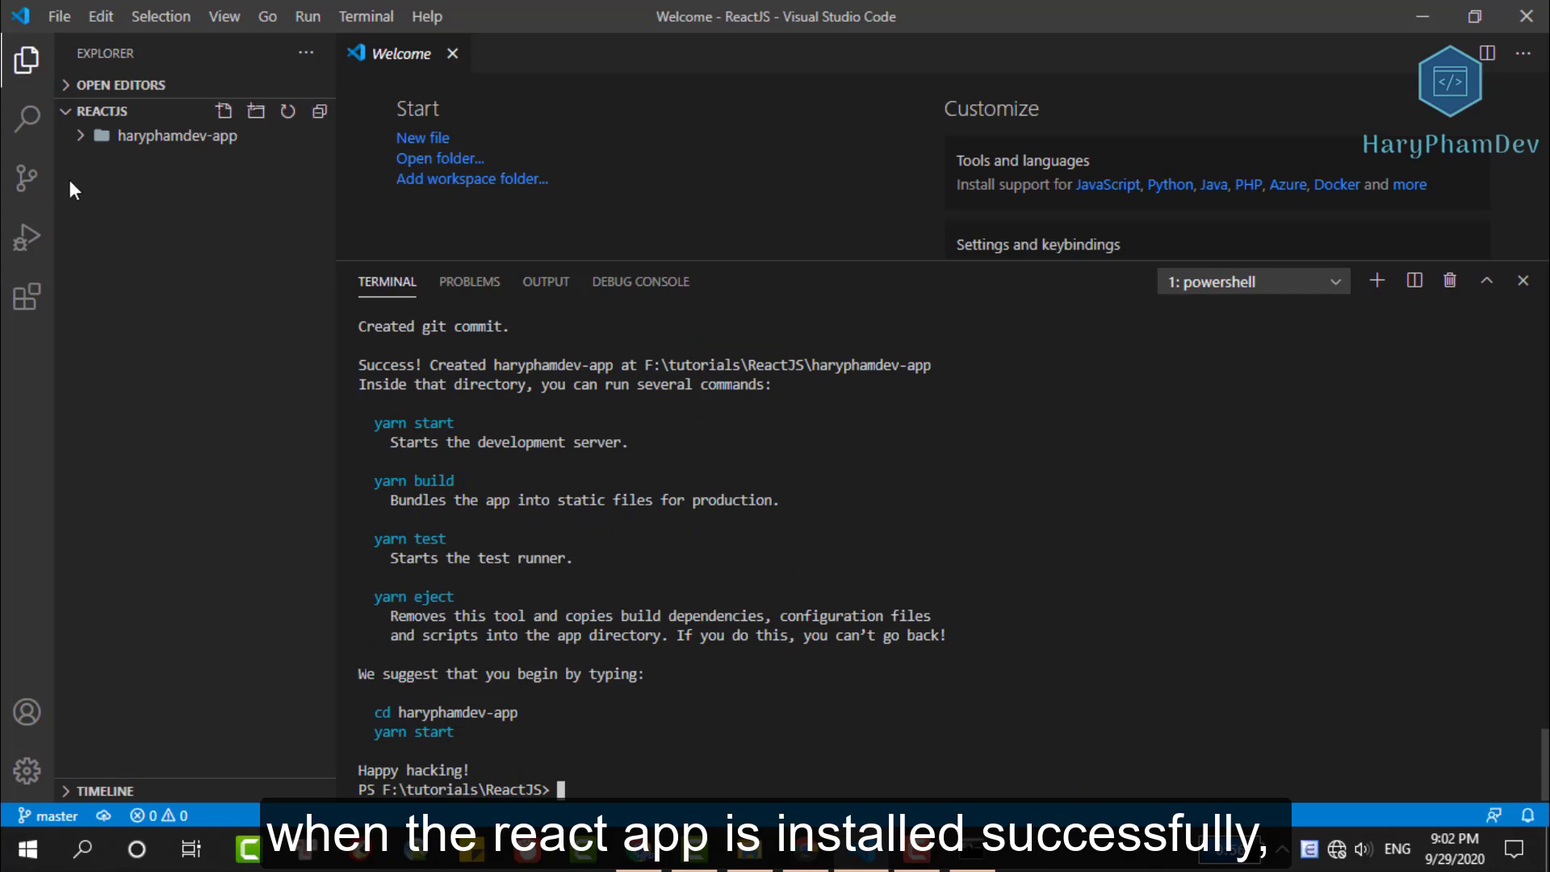
Step: Expand haryphamdev-app and its src folder in the Explorer to view the project files
click(178, 136)
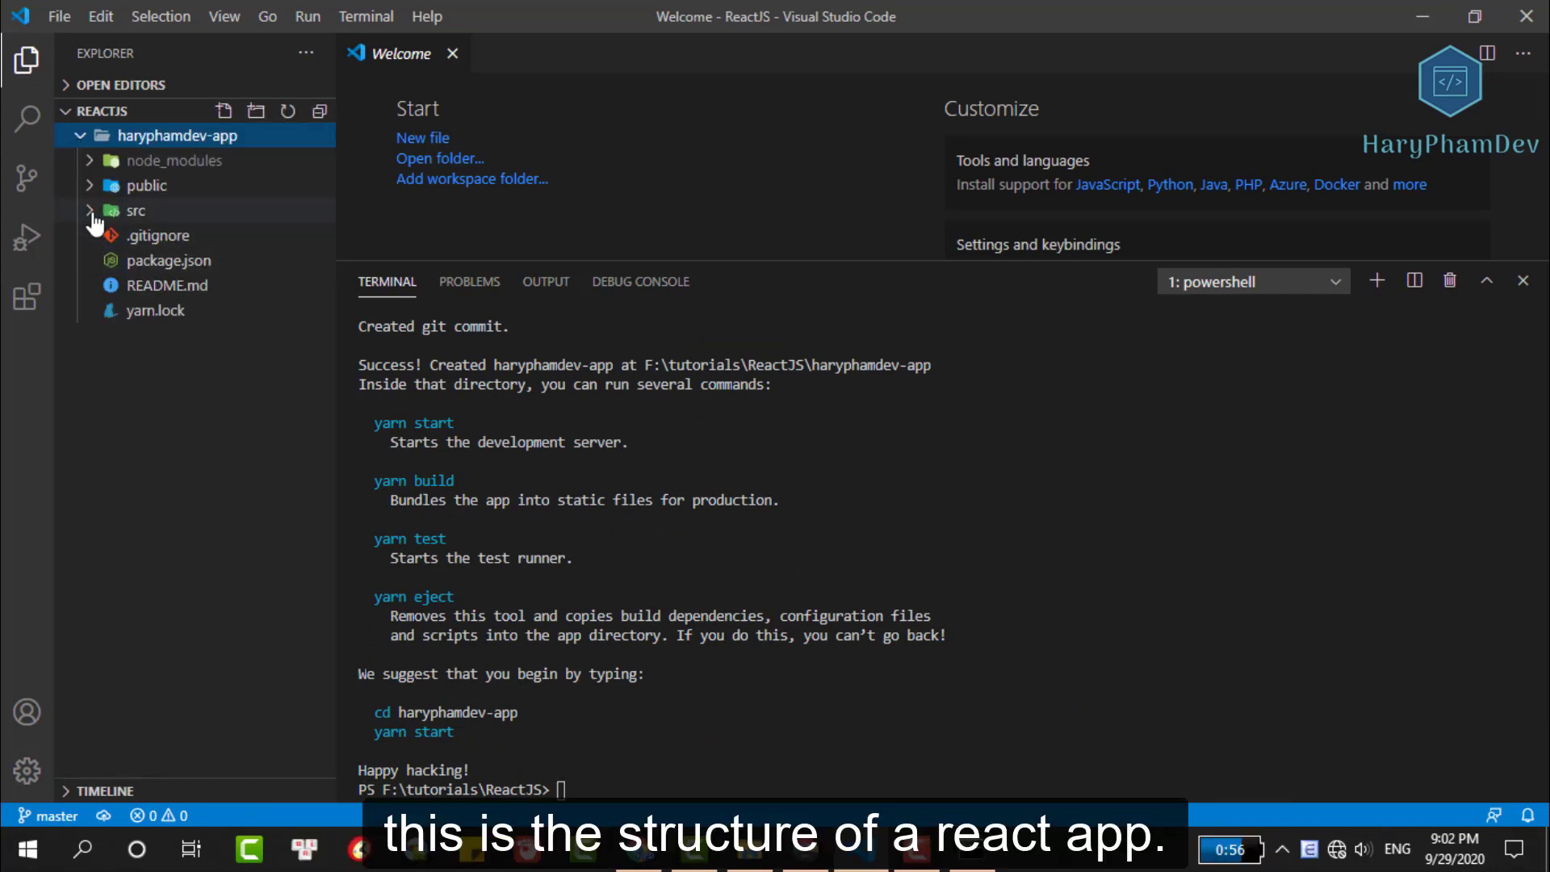
click(135, 210)
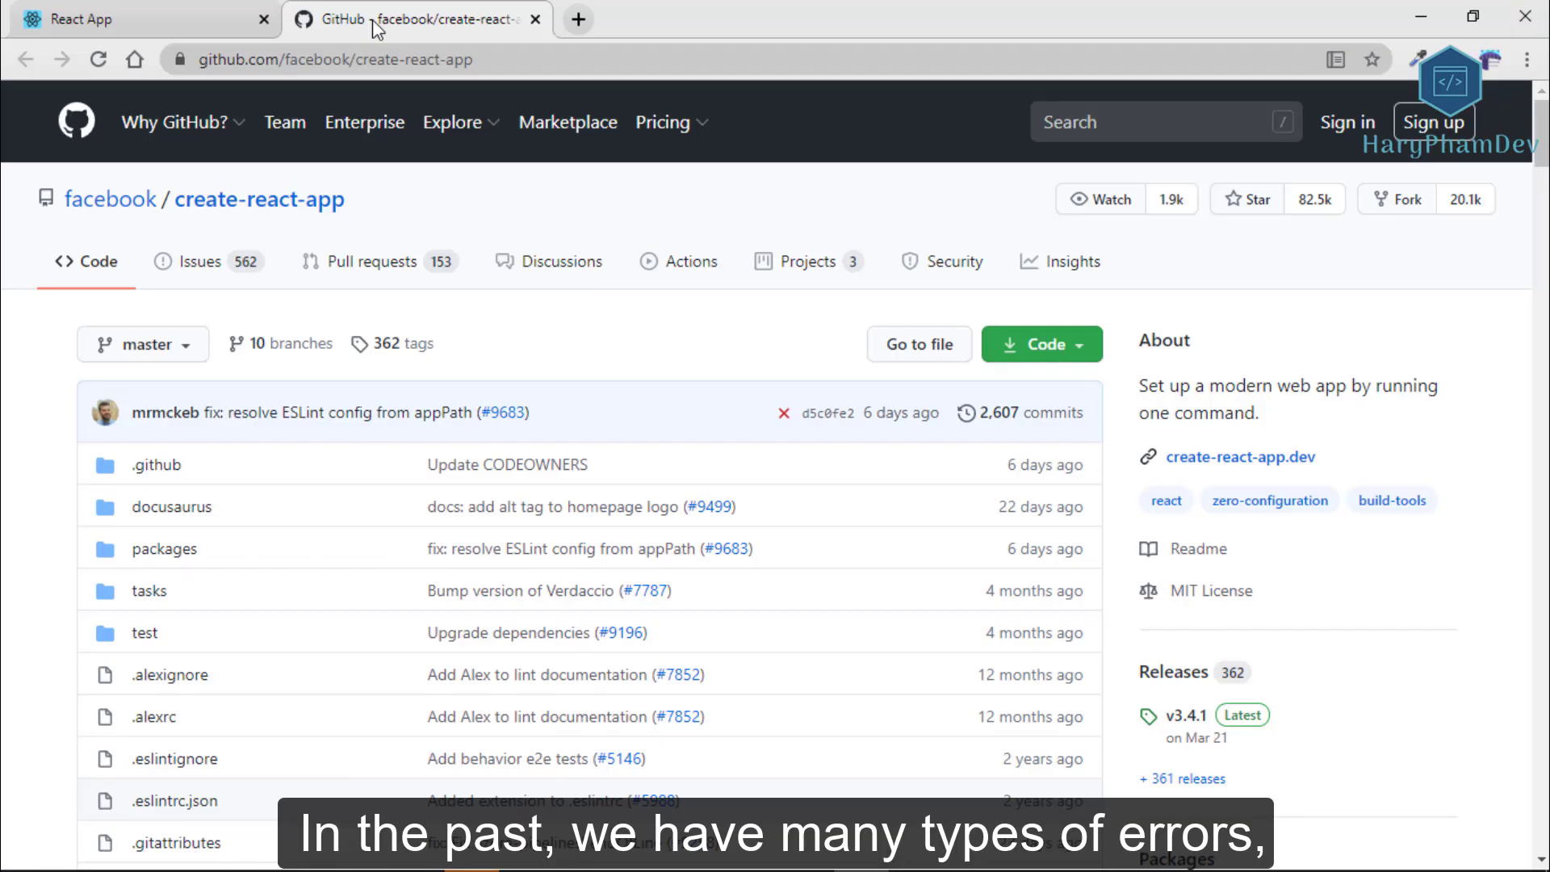
Step: Open the create-react-app repository's Issues list, showing 562 open issues
scroll(down, 3)
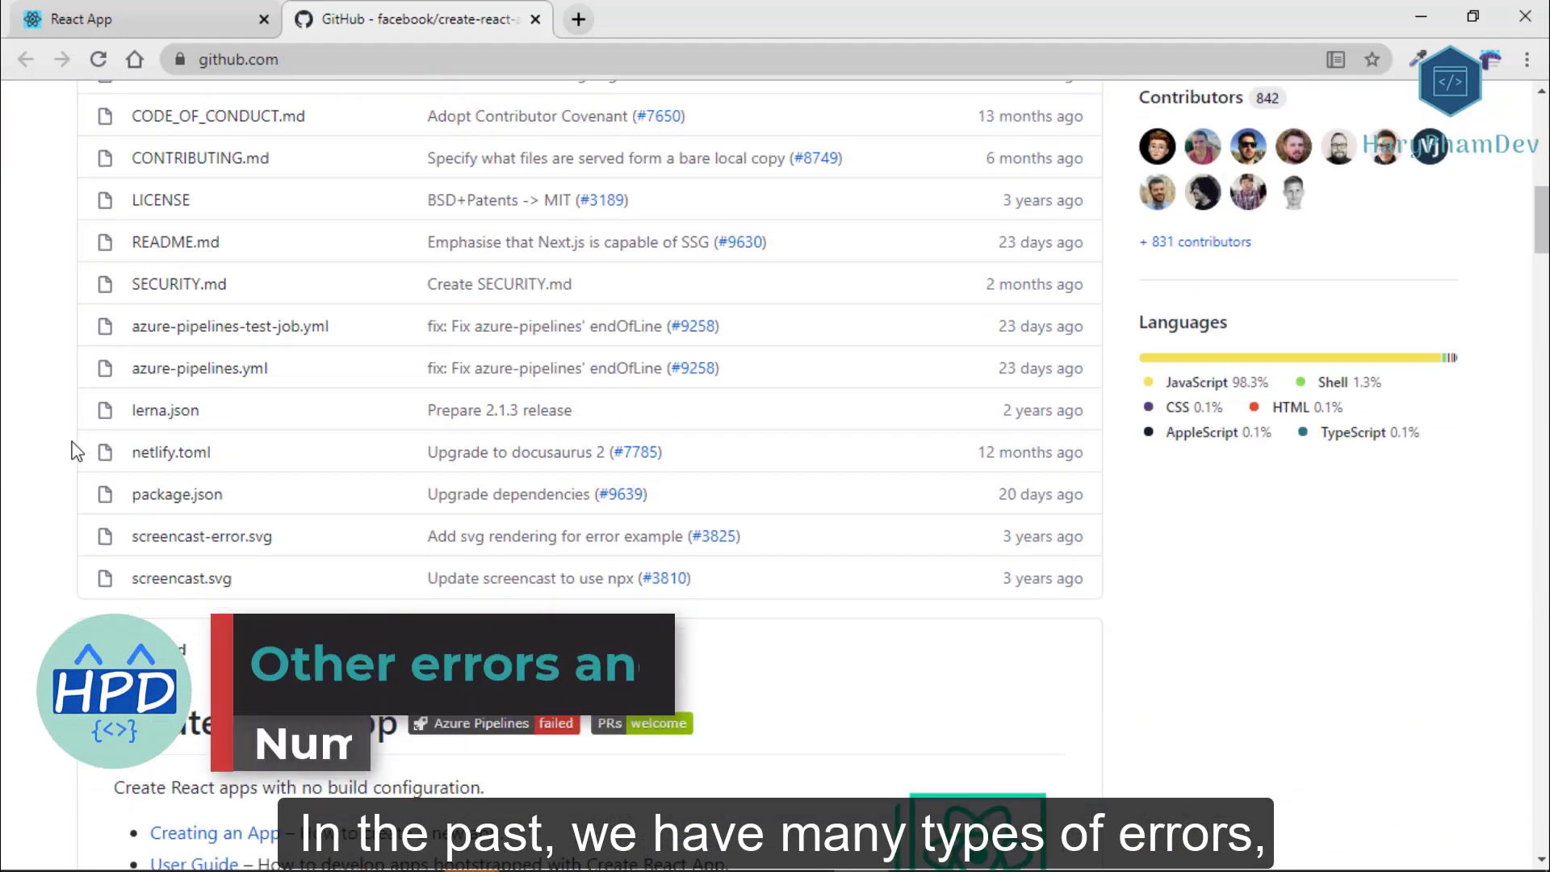
scroll(down, 3)
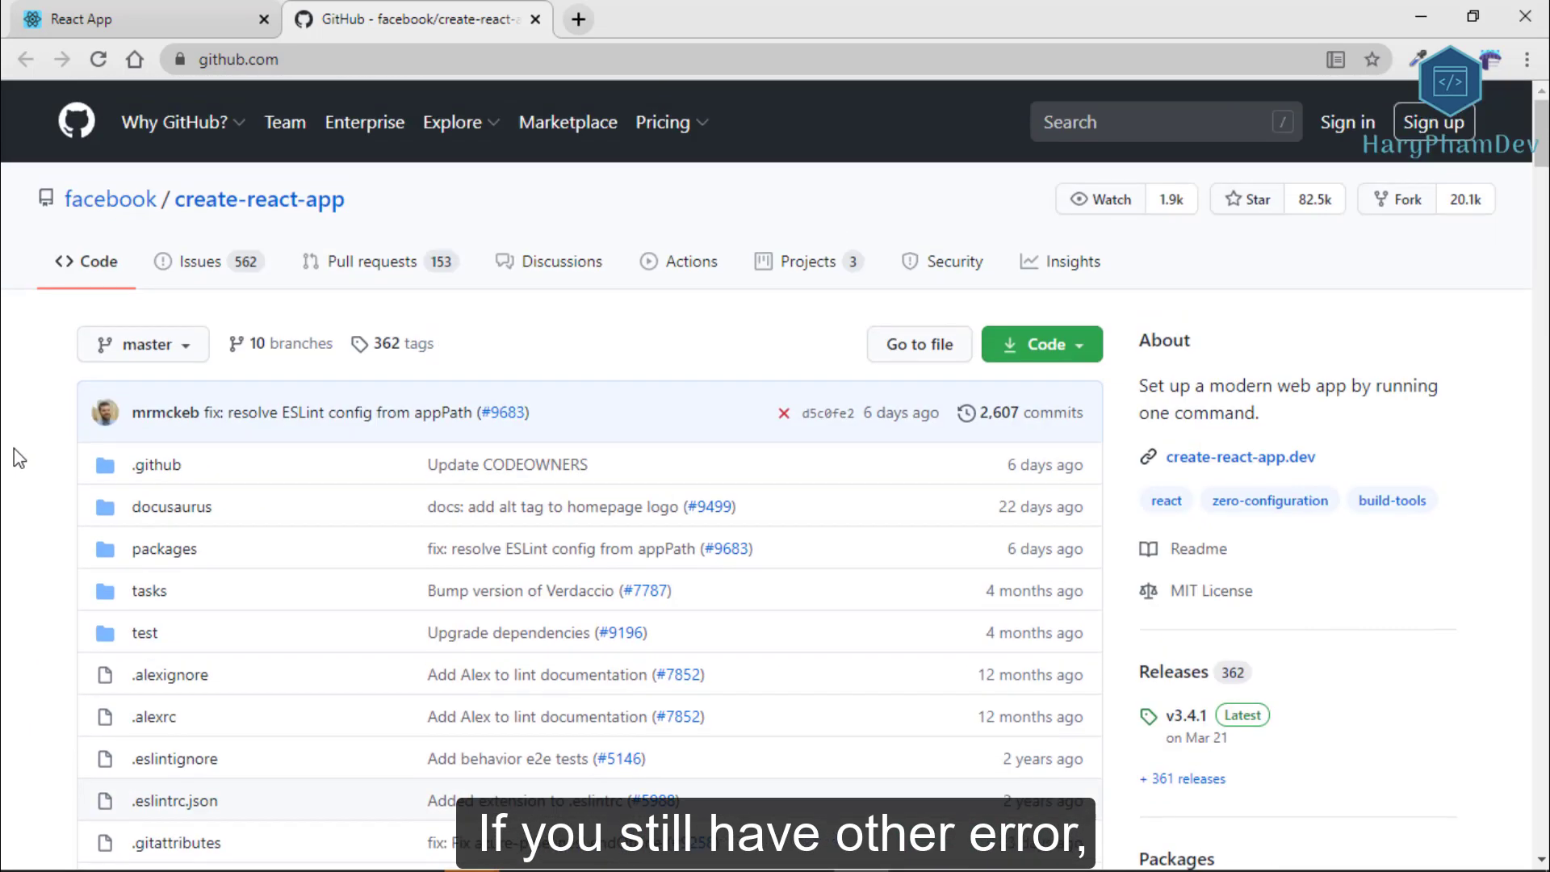
click(200, 261)
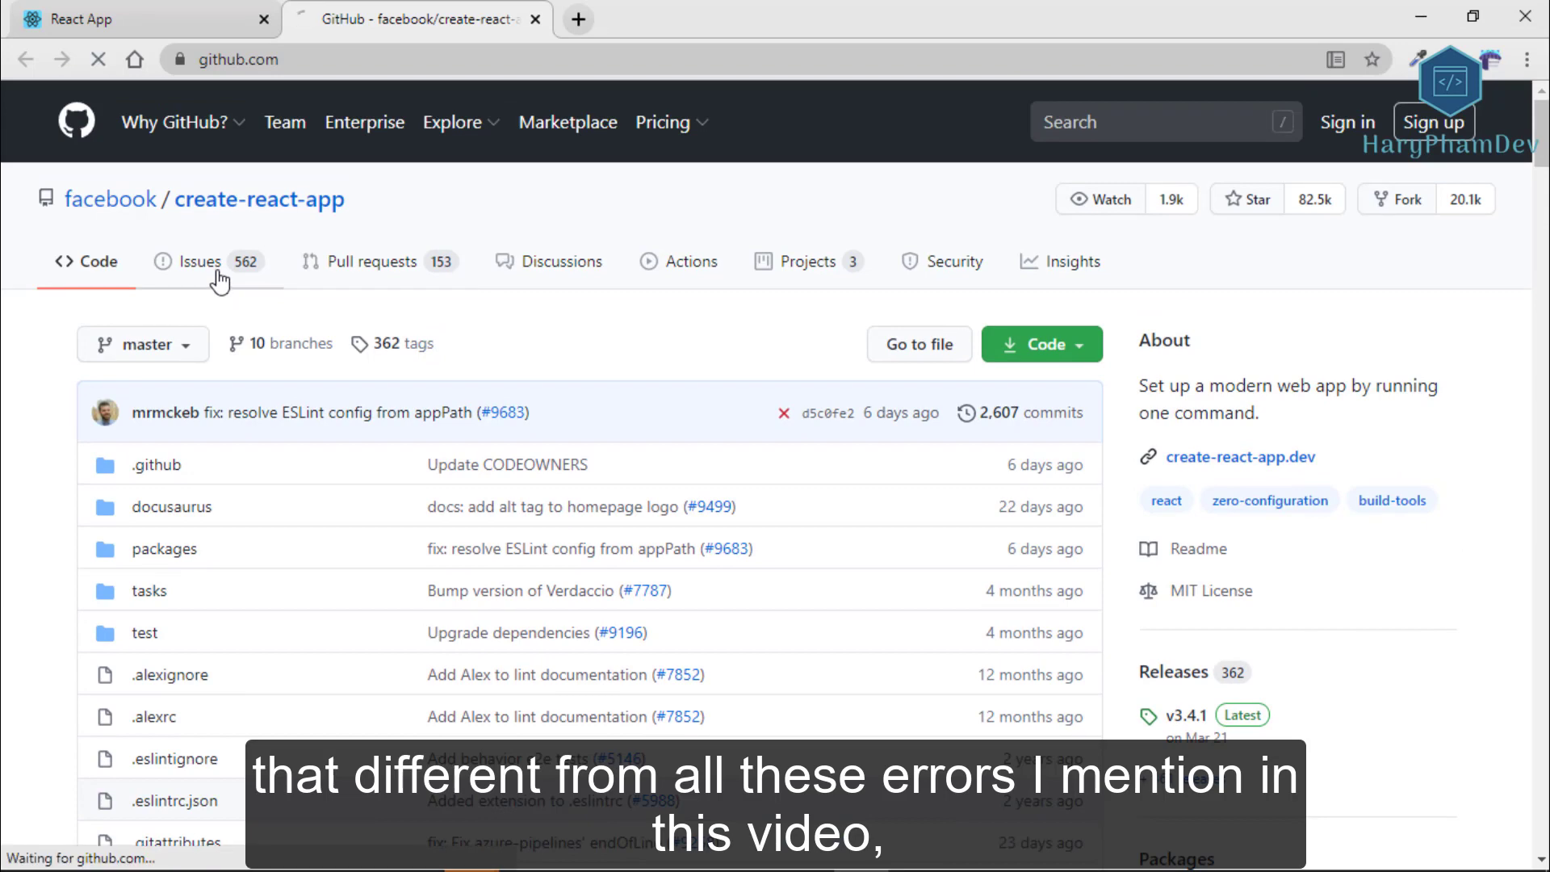
click(198, 261)
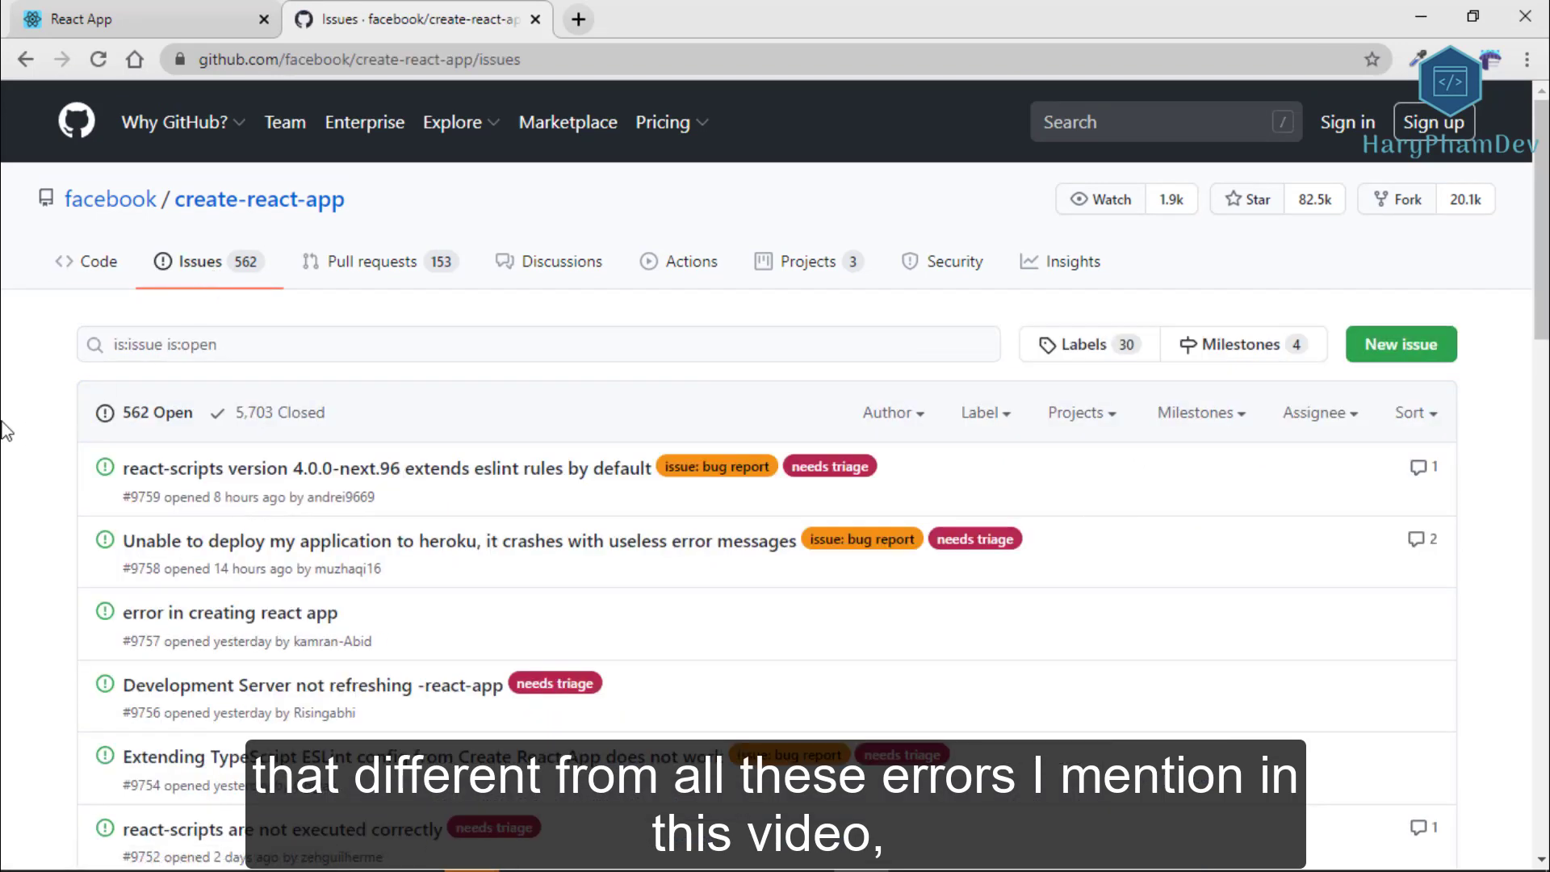
scroll(down, 3)
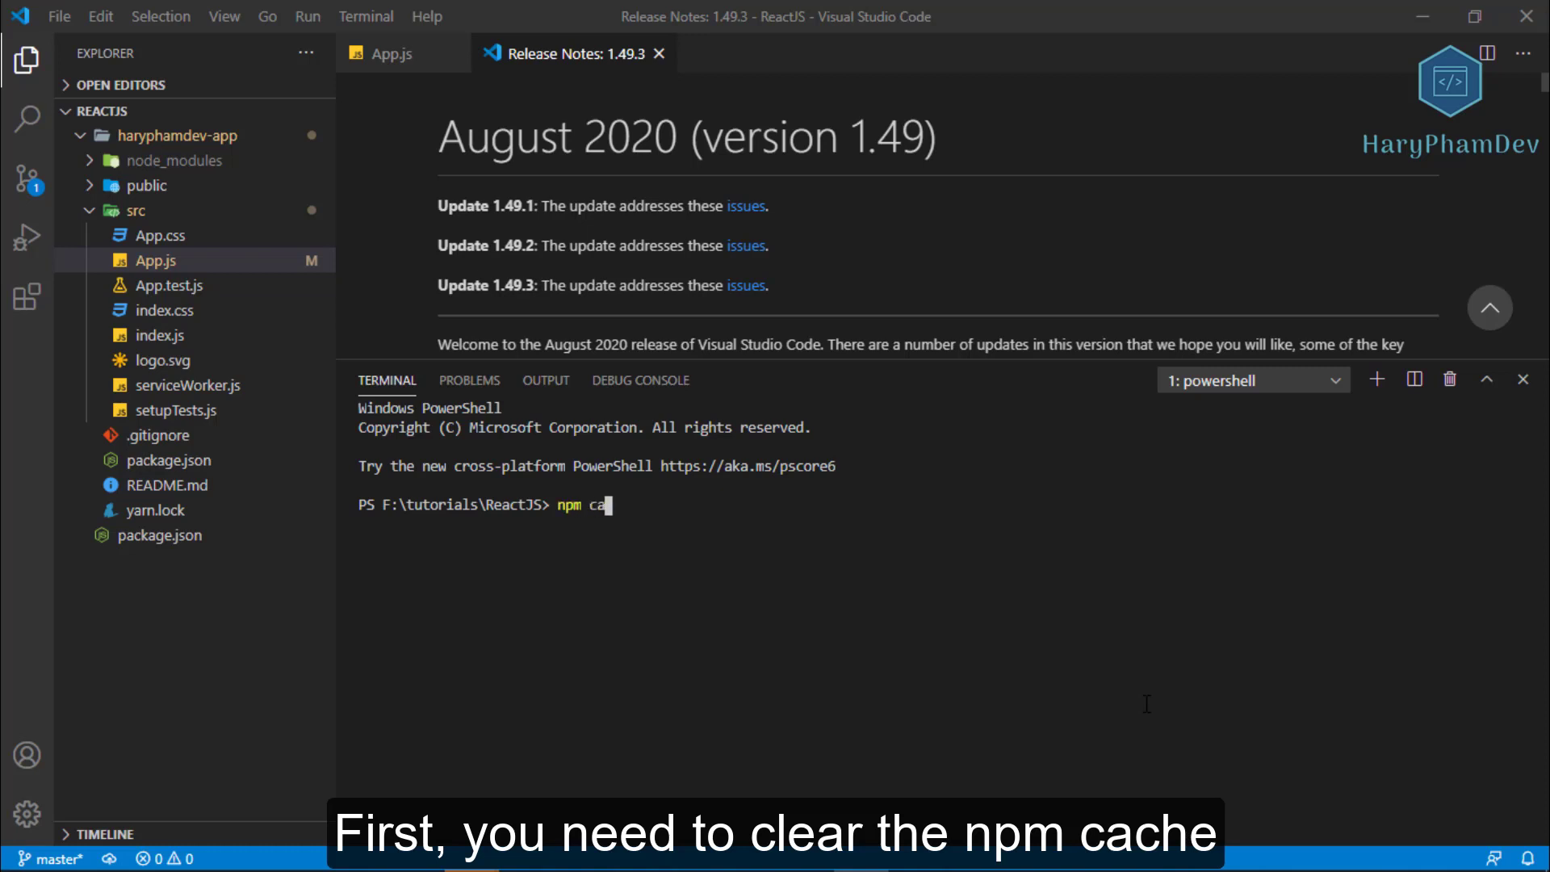
Step: Run npm cache clean --force, then type npm install -g create-react-app and npx create-react-app yourAppName
text(che clean)
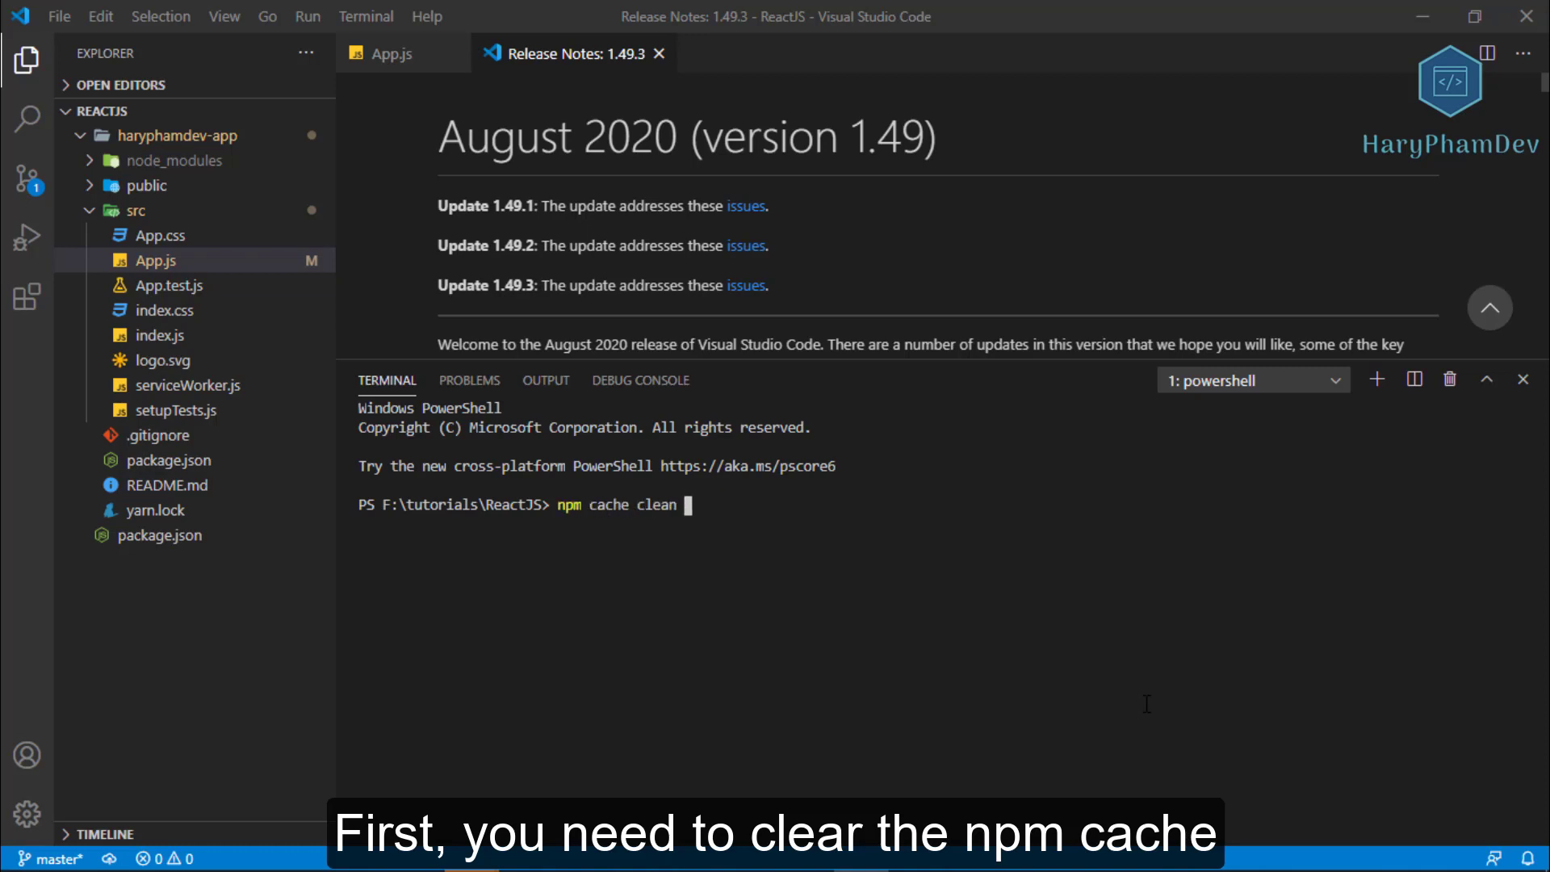
text(--force)
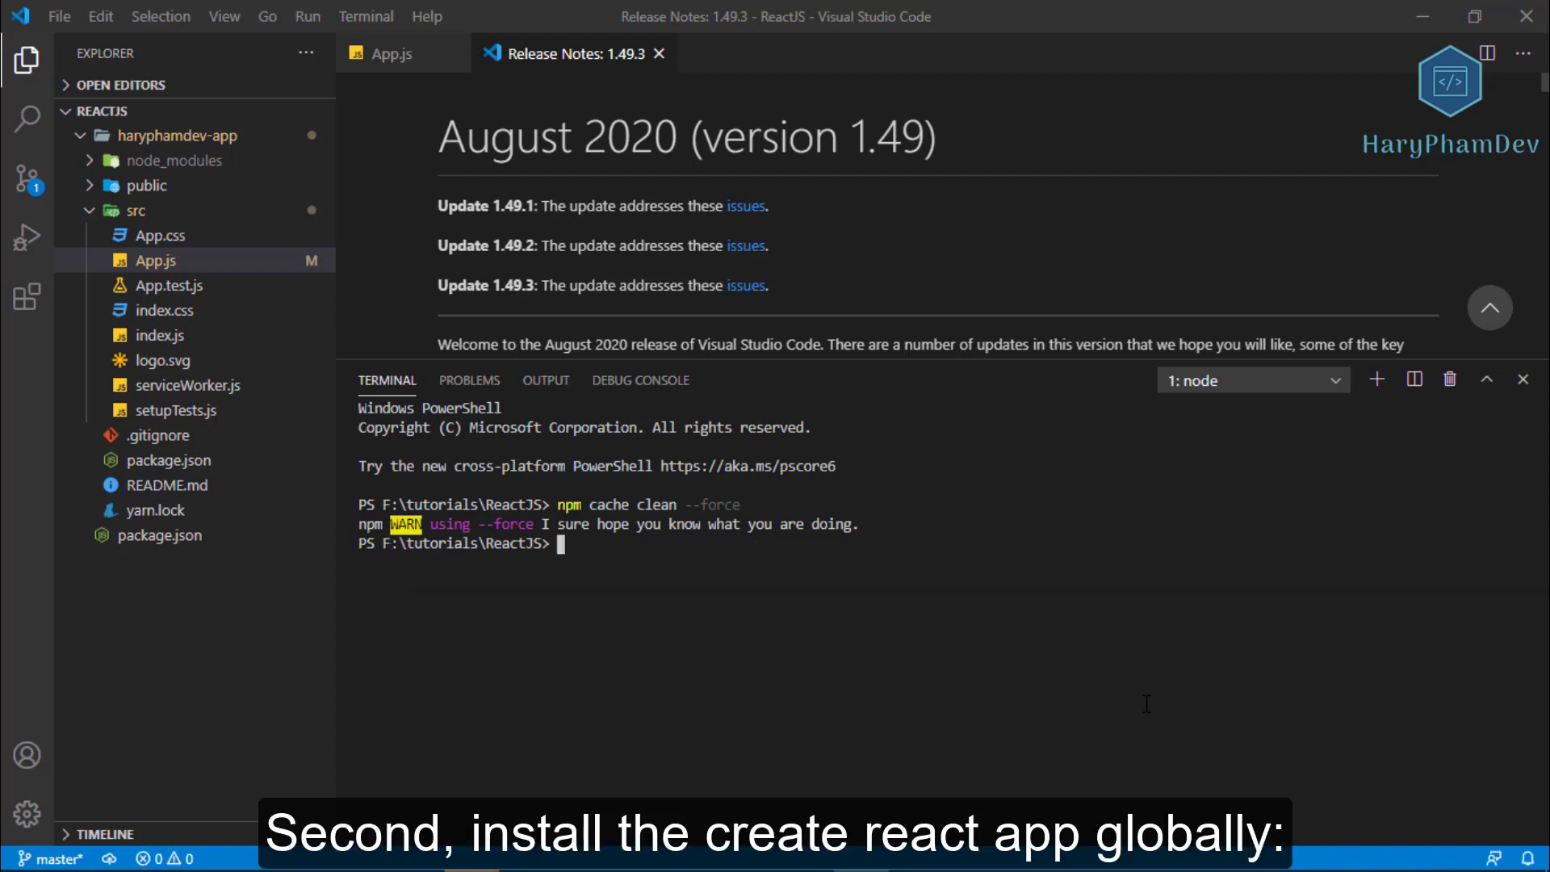
text(npm install)
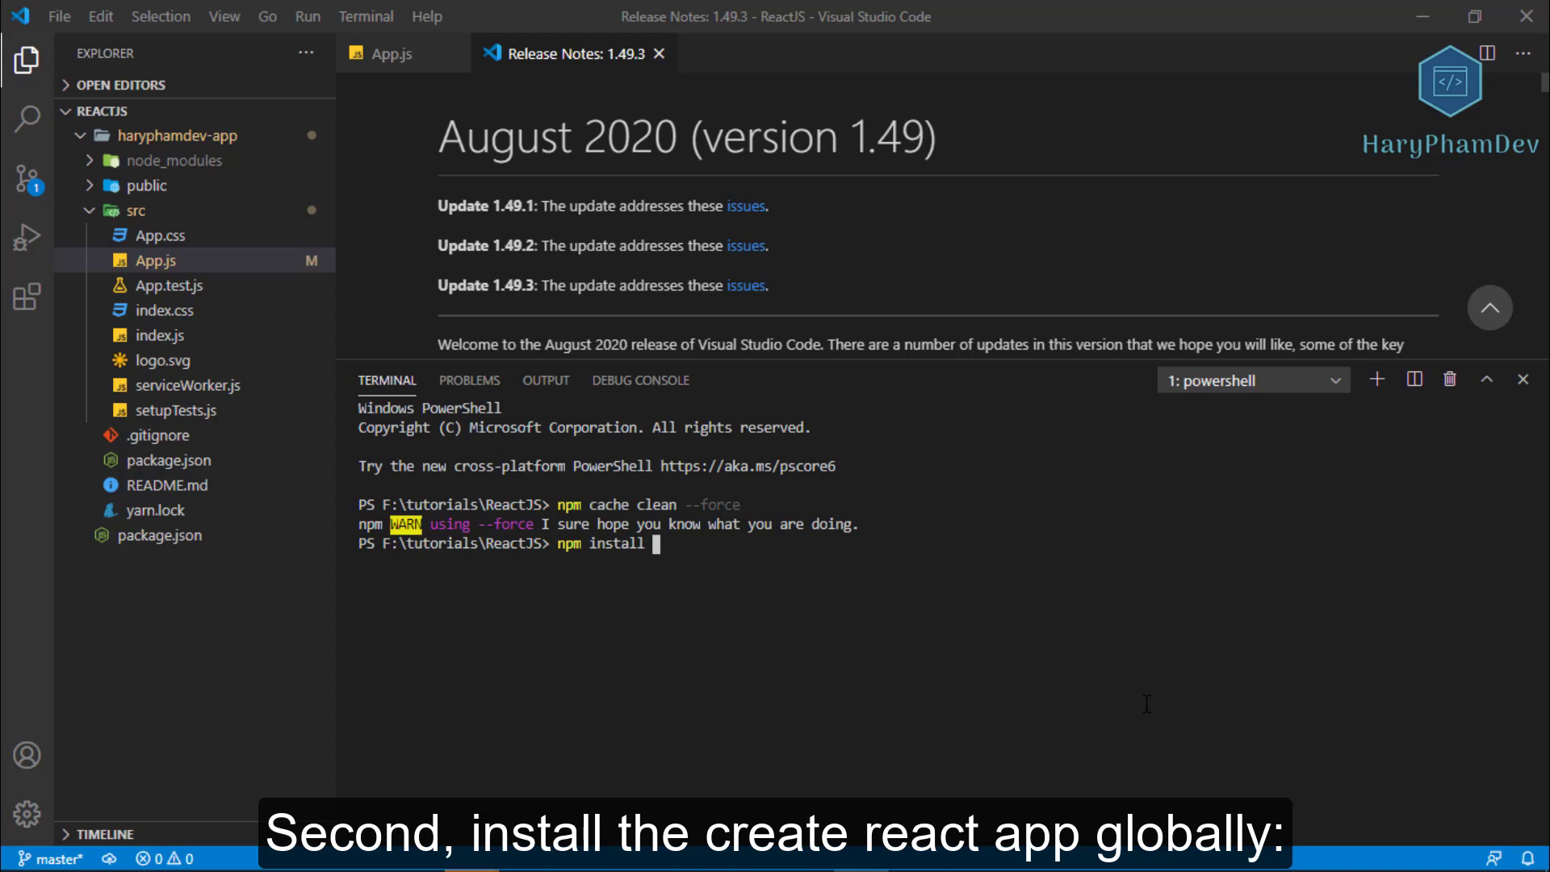
text(-g create)
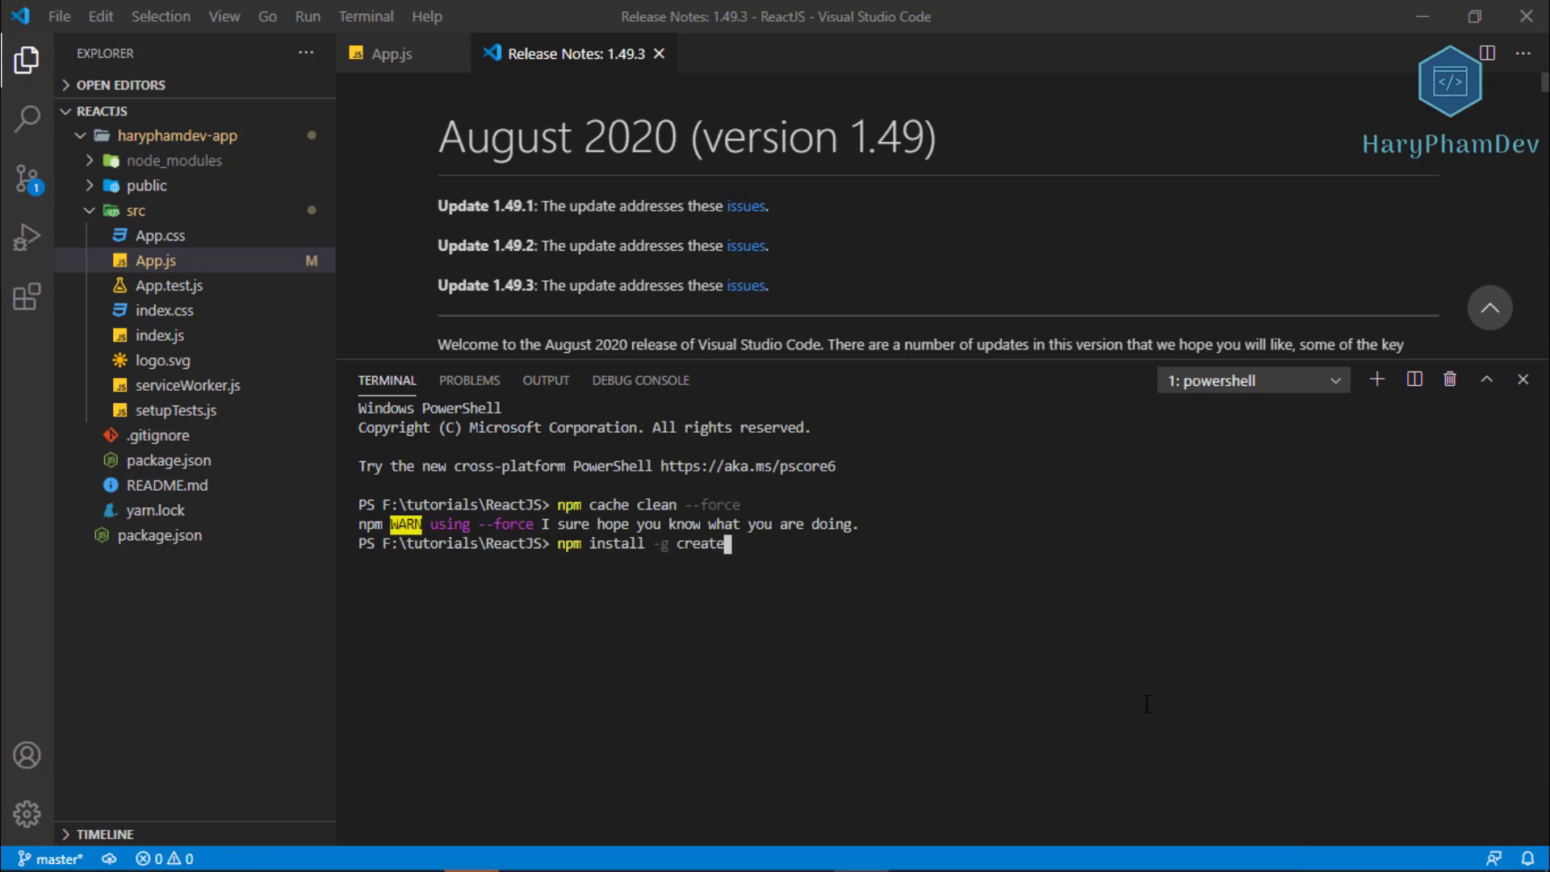
text(-react-a)
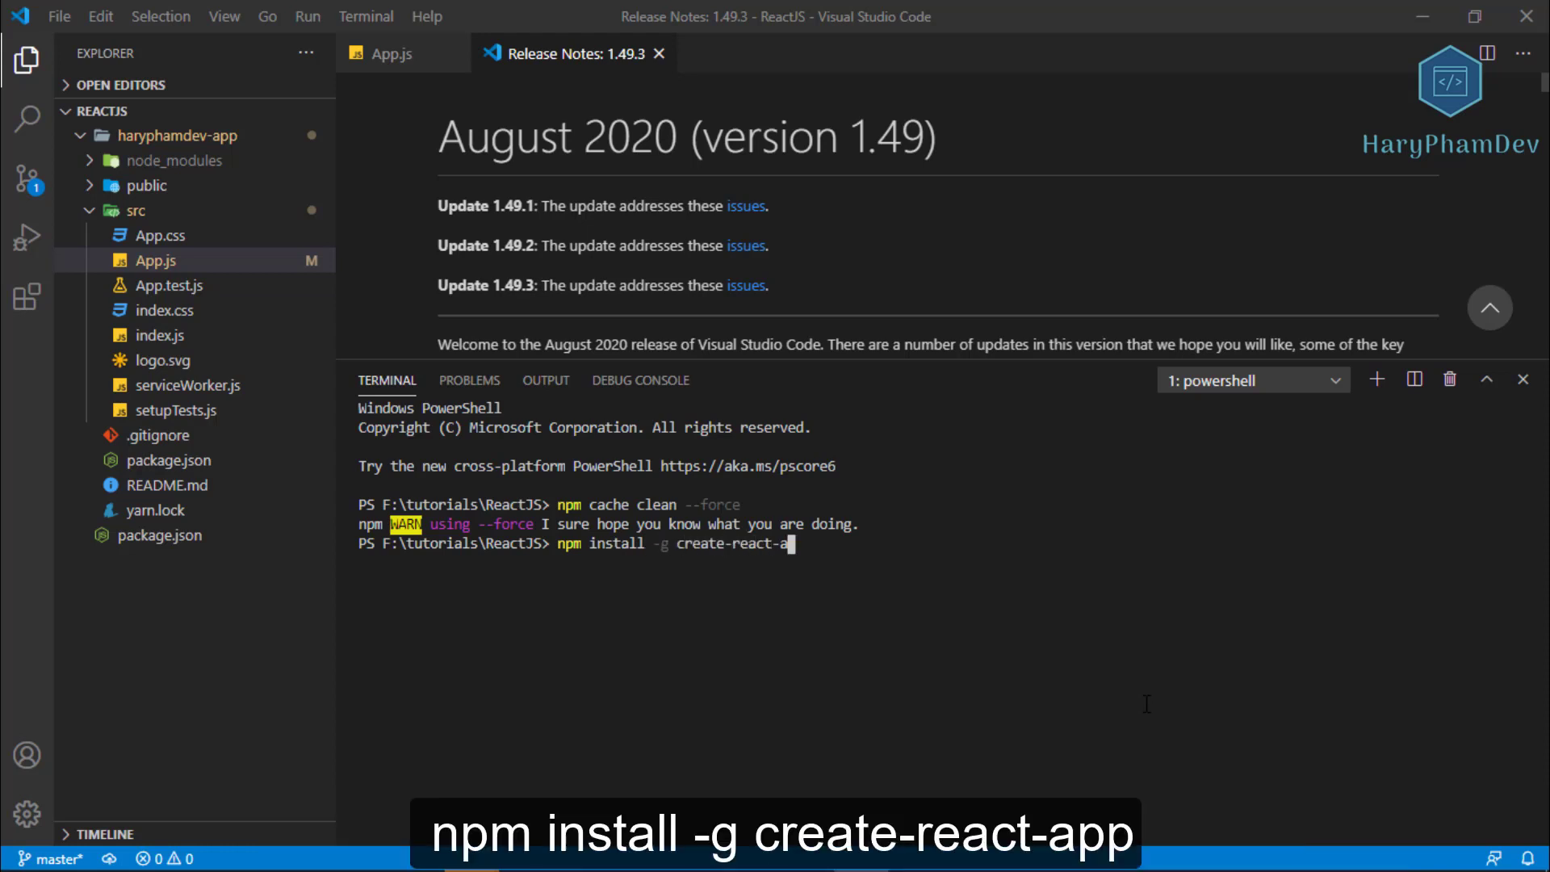
text(pp)
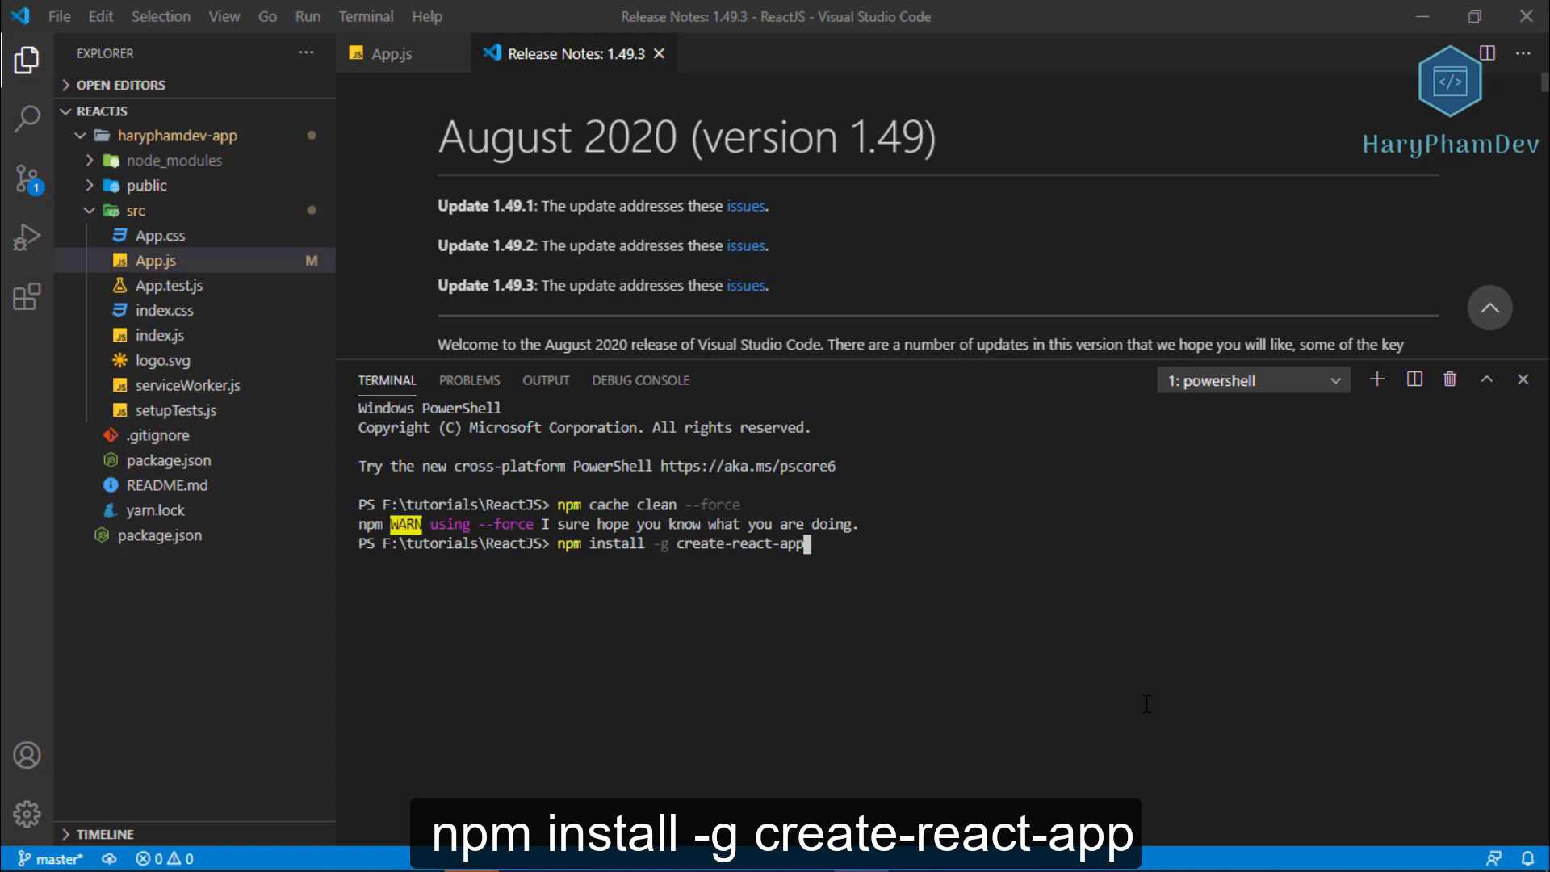
text(npx create-)
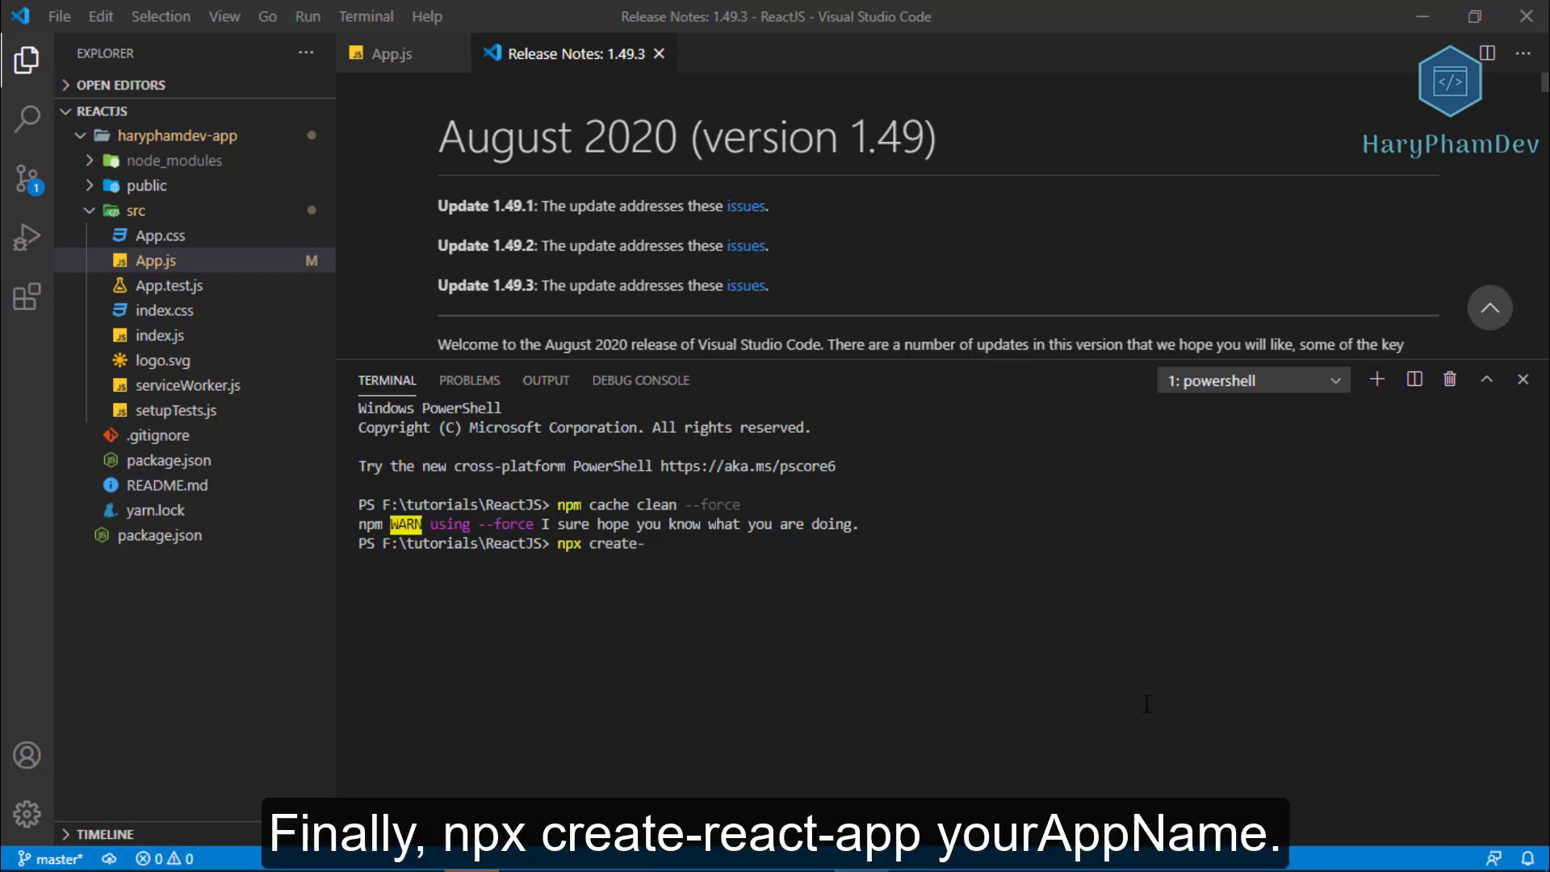
text(react-app yourAppN)
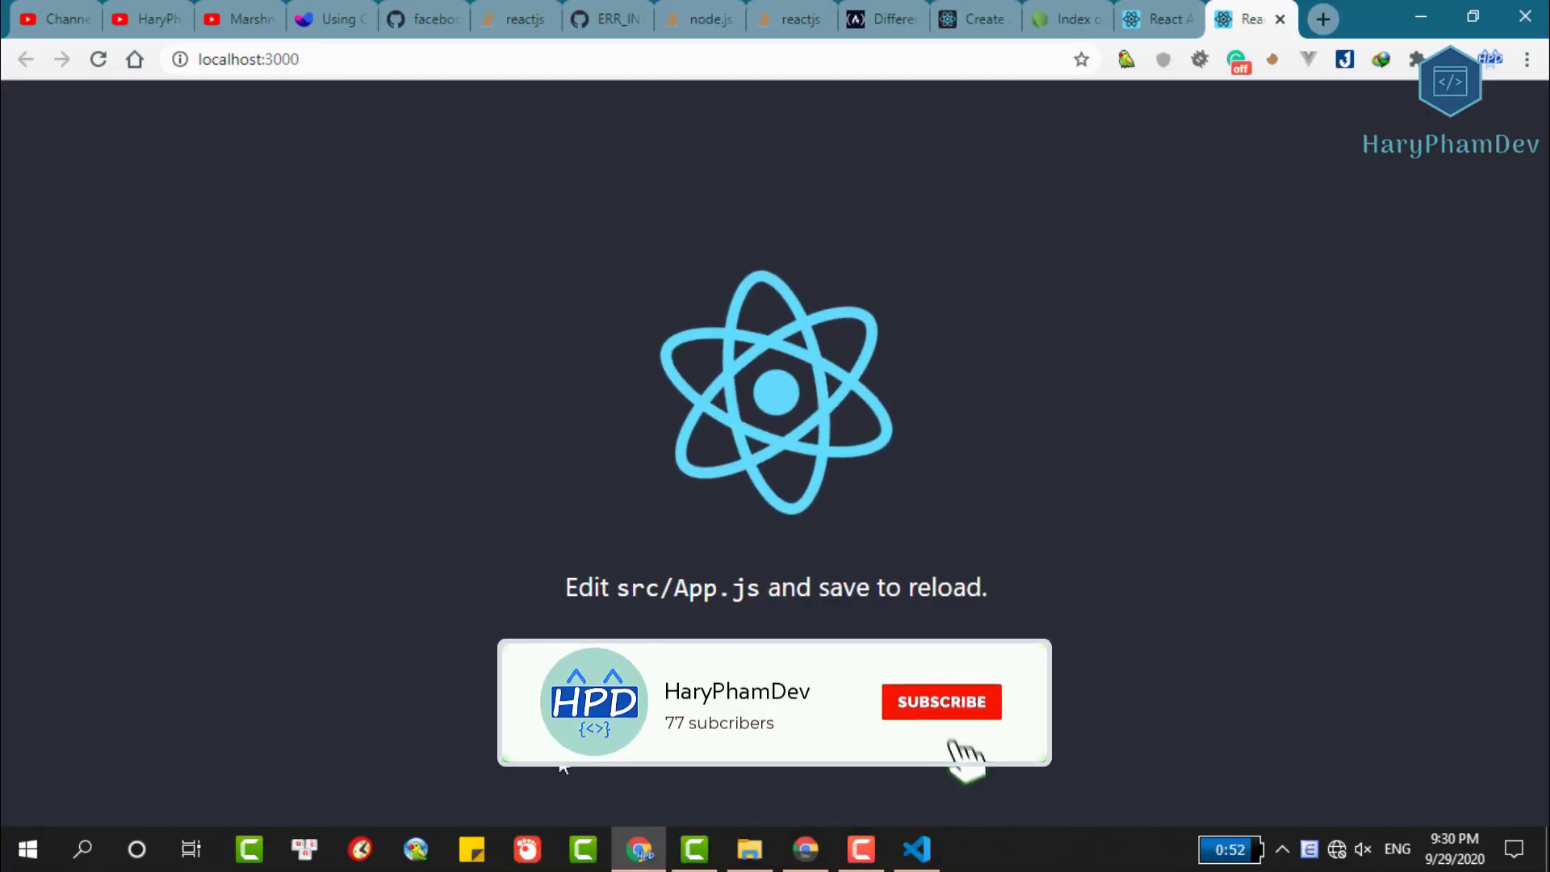
Step: Check the default React starter page at localhost:3000, then switch back to Visual Studio Code
click(941, 702)
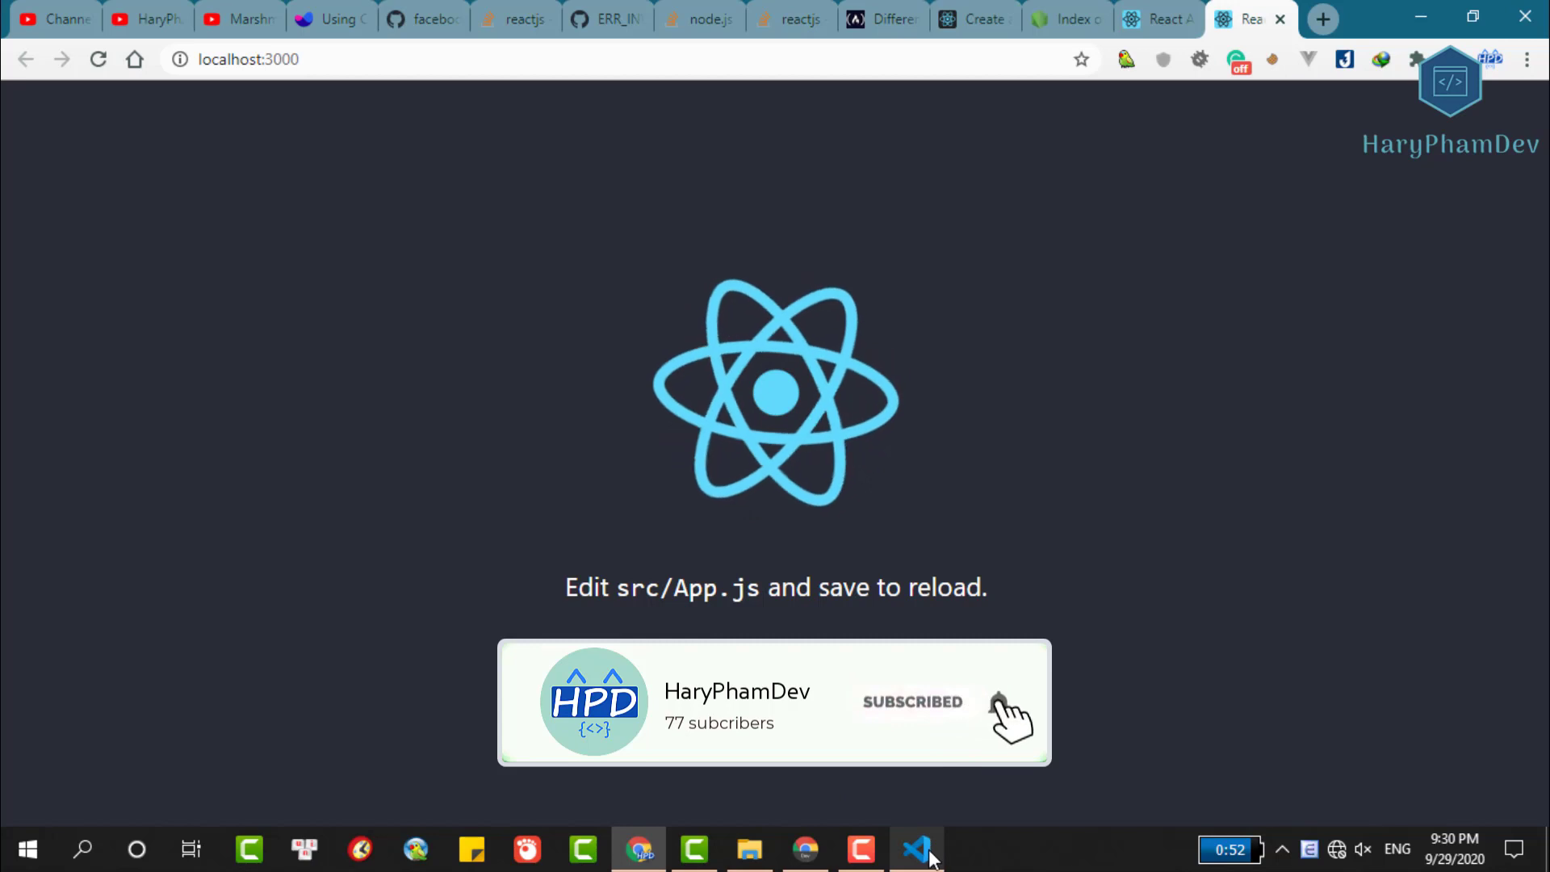
click(916, 847)
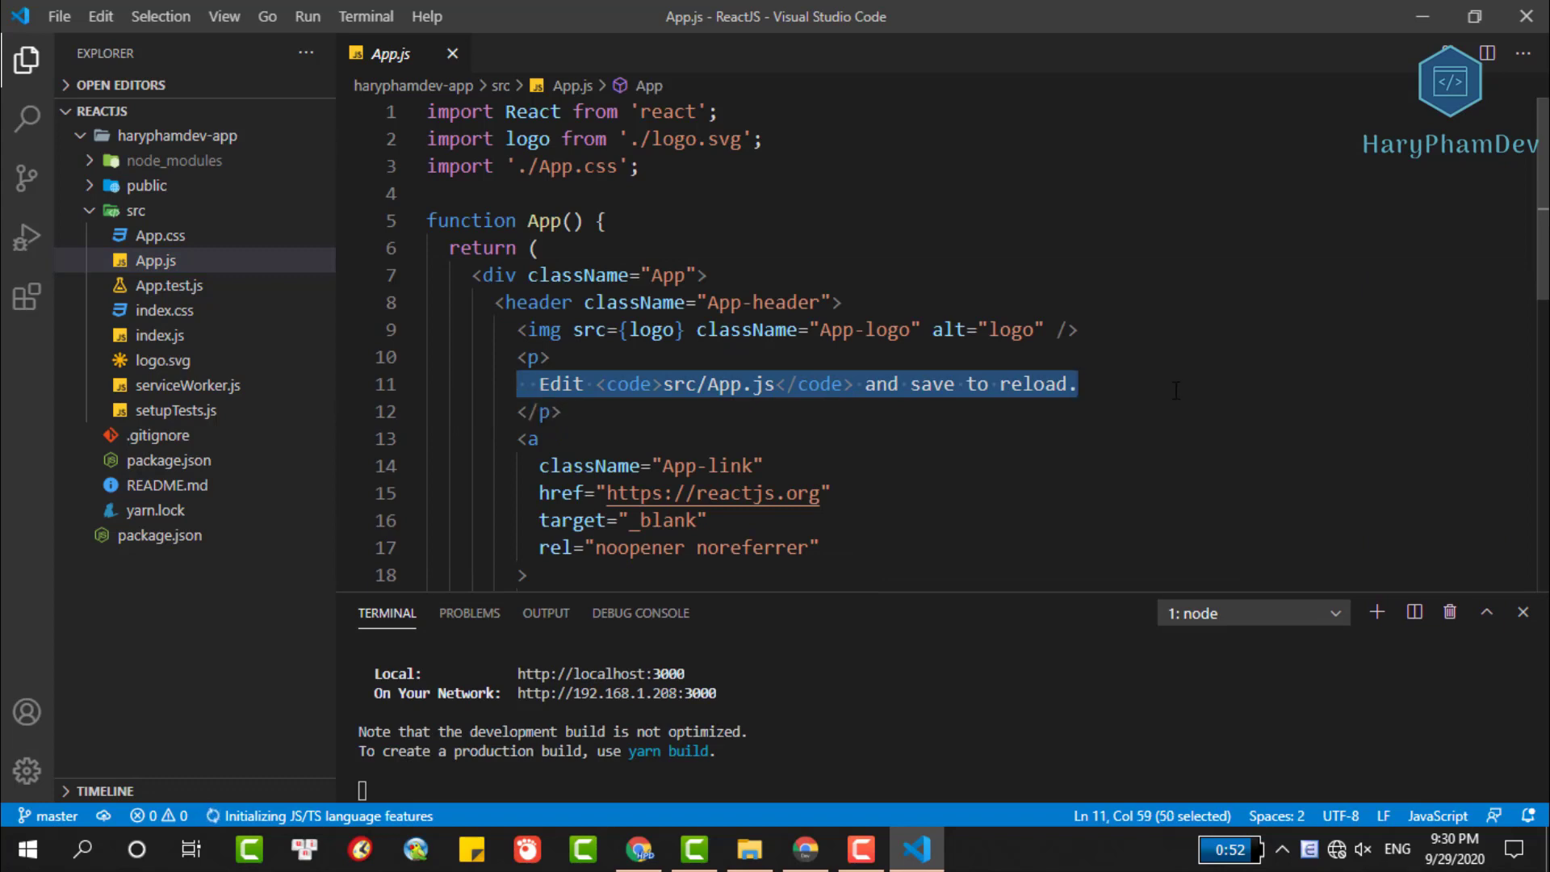
Step: Type 'Hello world with React' over the paragraph text on line 11 of App.js
text(Hello world)
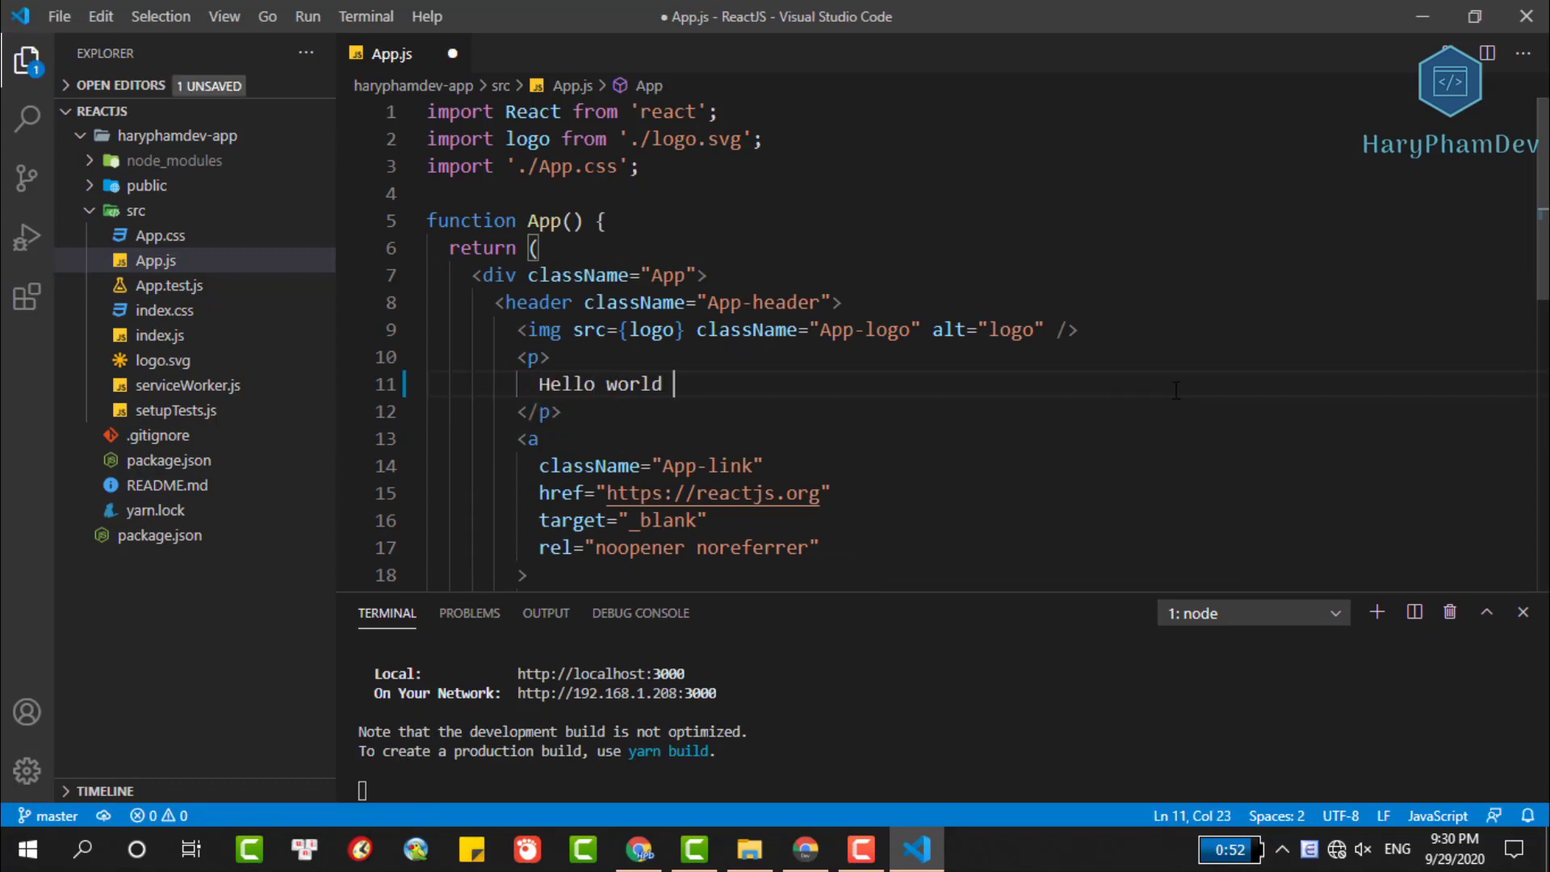
text(with Reac)
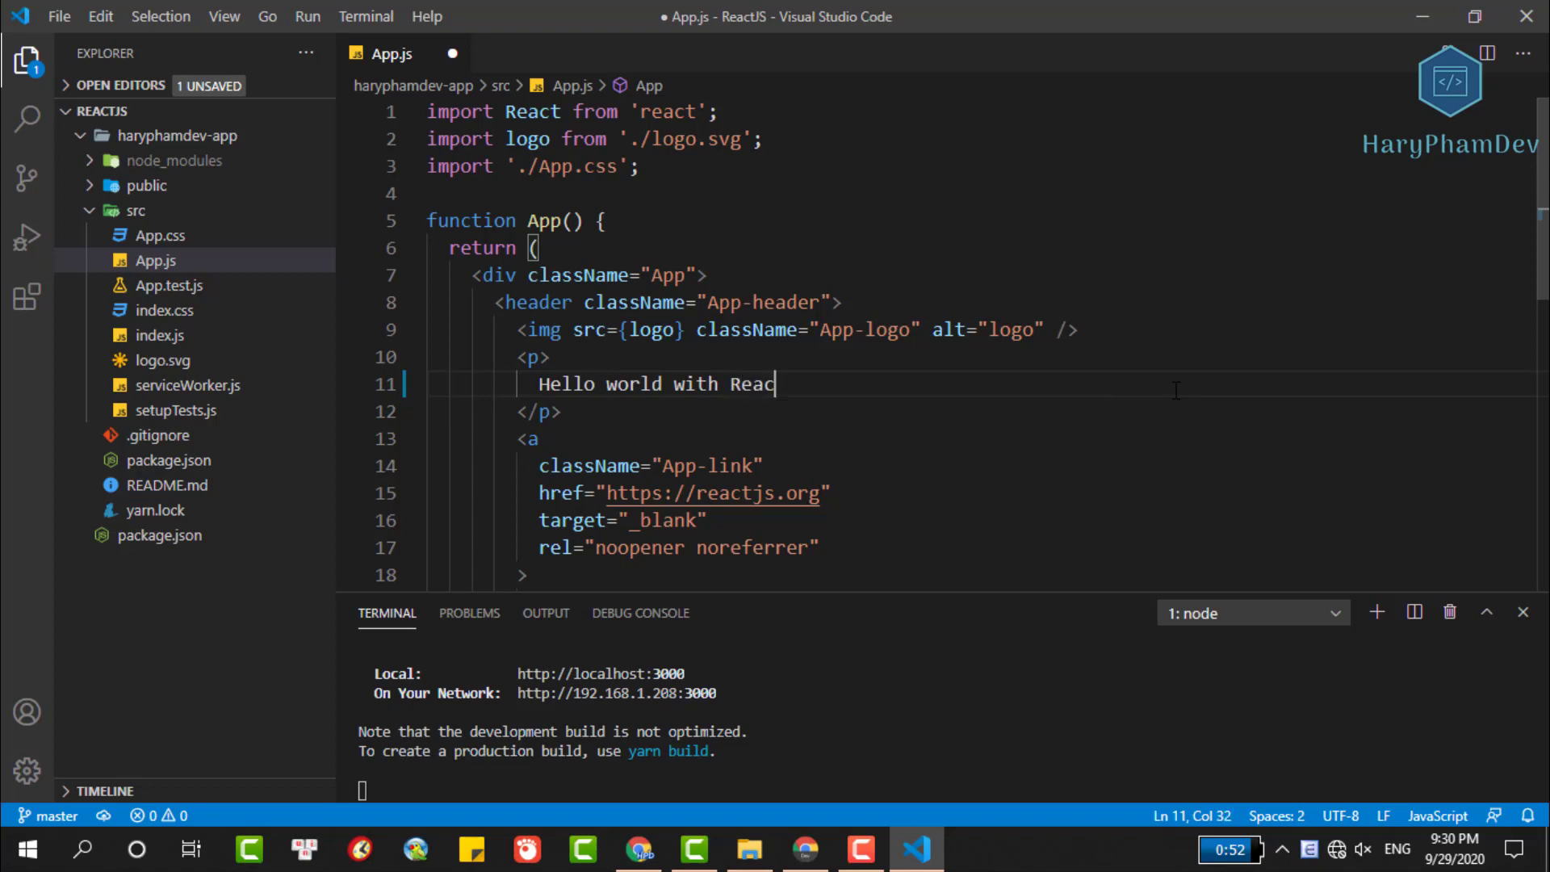